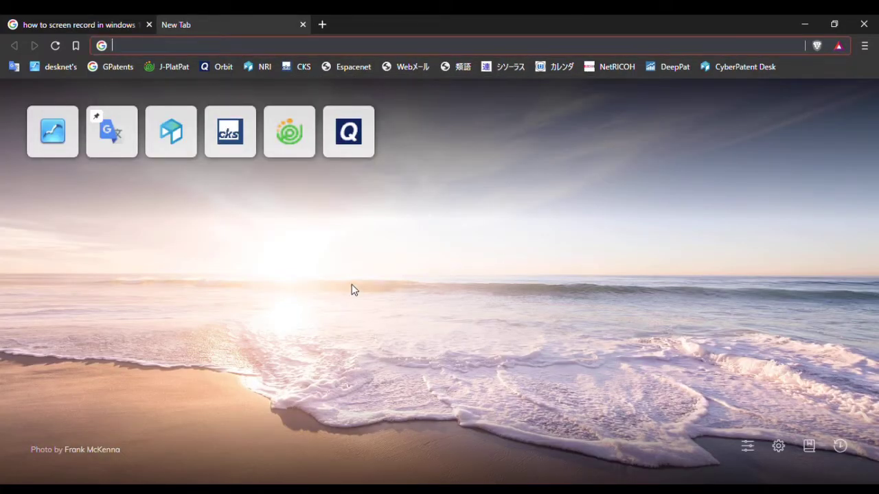
mouse_move(843, 105)
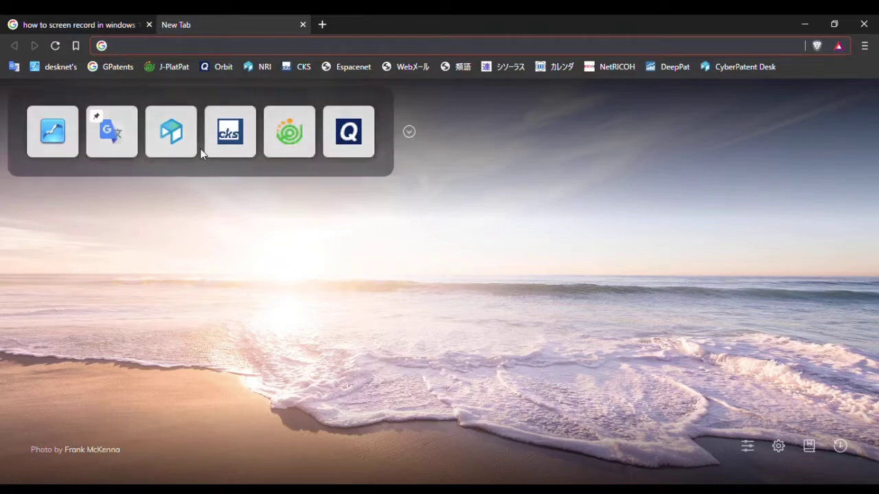
mouse_move(289, 132)
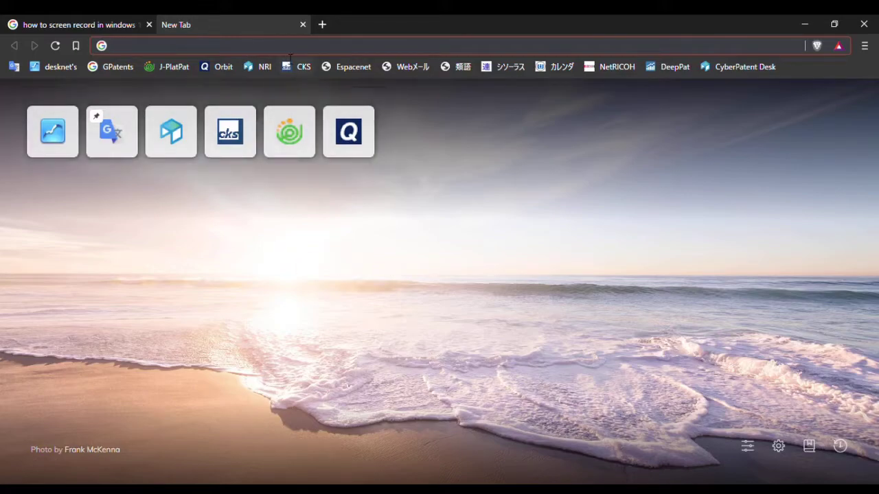
Step: Load the Our World in Data homepage in the new tab from the address bar suggestion
type("orbit.com")
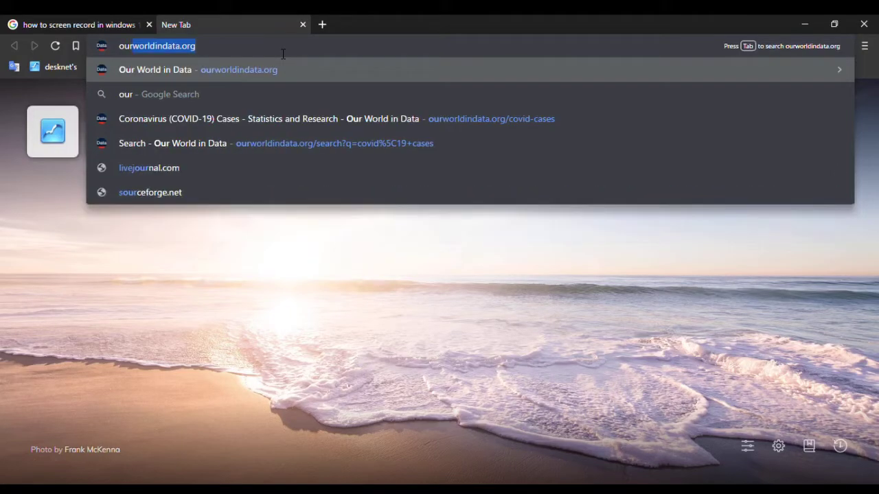
left_click(197, 69)
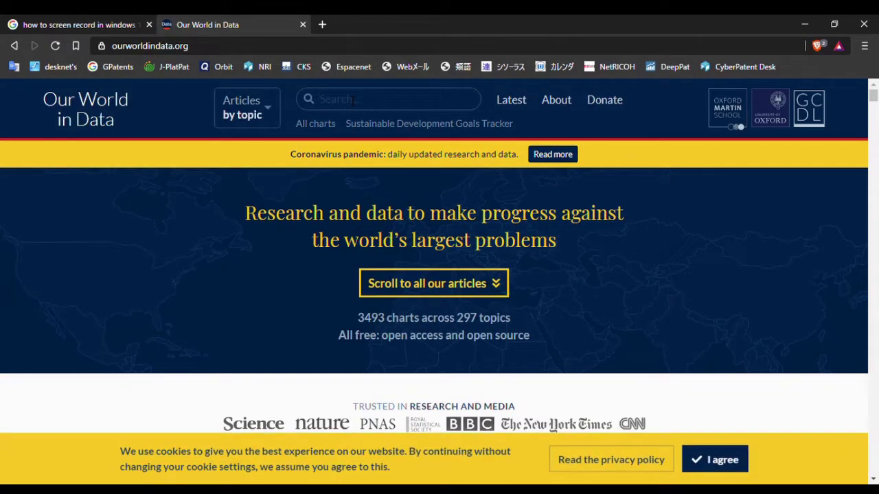
Step: Search 'covid-19 cases' and open the Coronavirus (COVID-19) Cases page
type("covid-19")
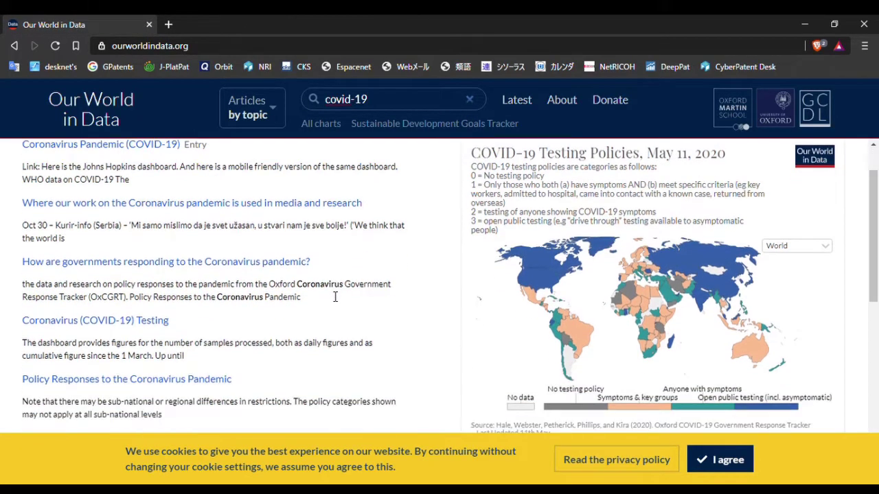
scroll("down", 3)
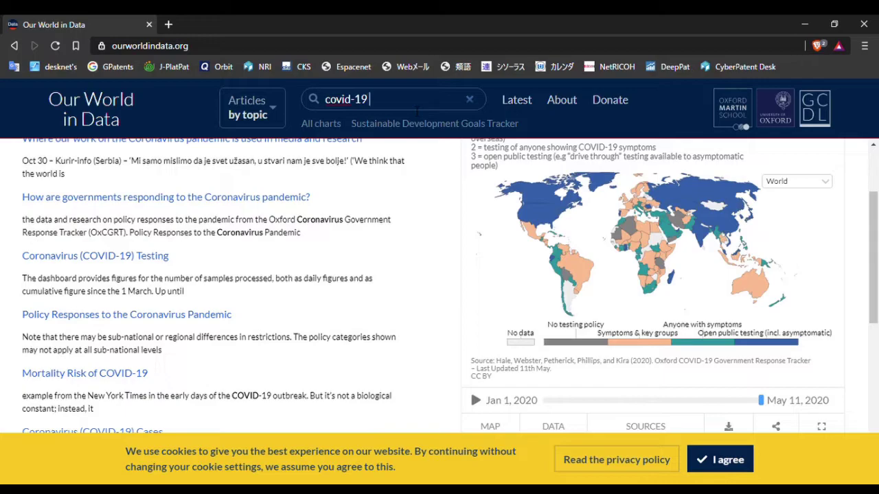
type("cases")
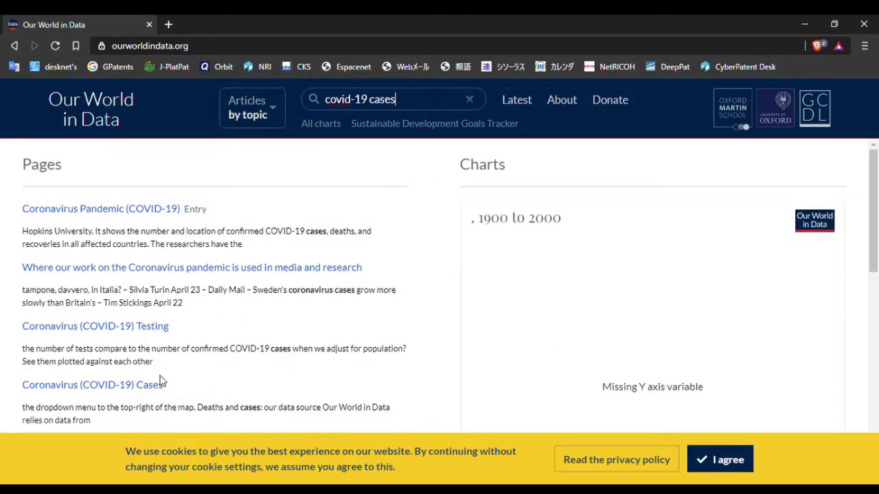
left_click(91, 385)
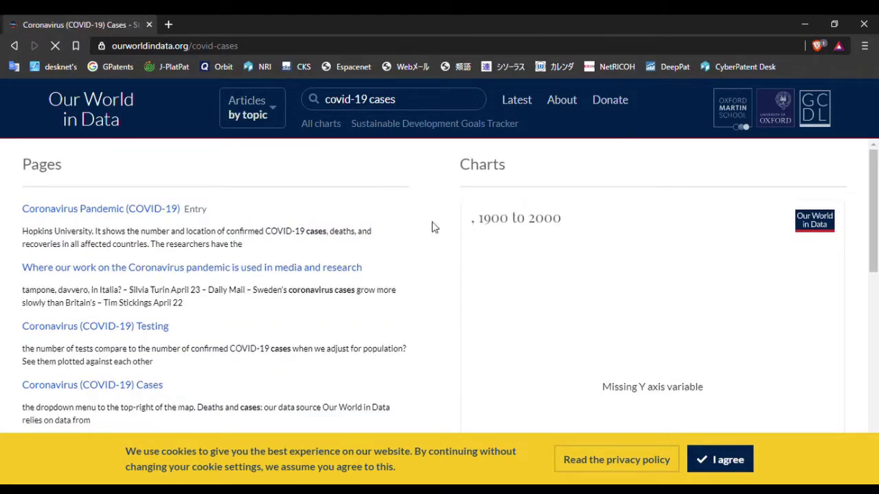
Step: Download the total confirmed cases chart data as a CSV file
scroll("down", 3)
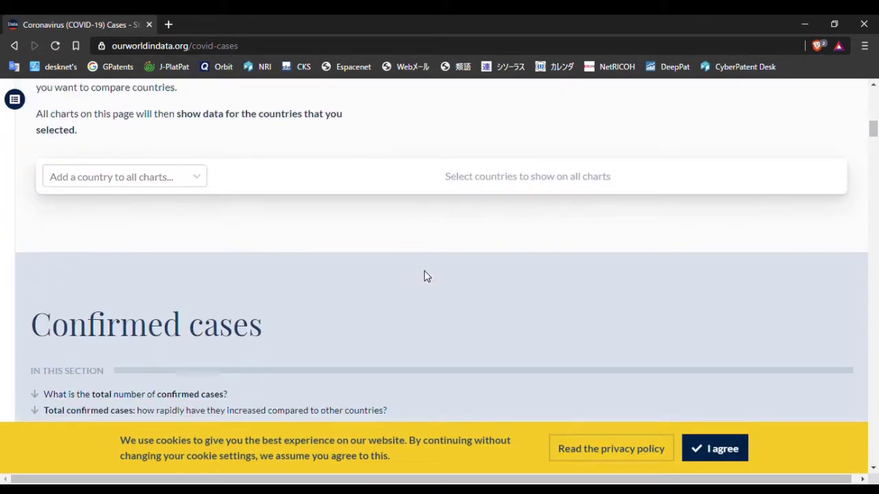
scroll("down", 3)
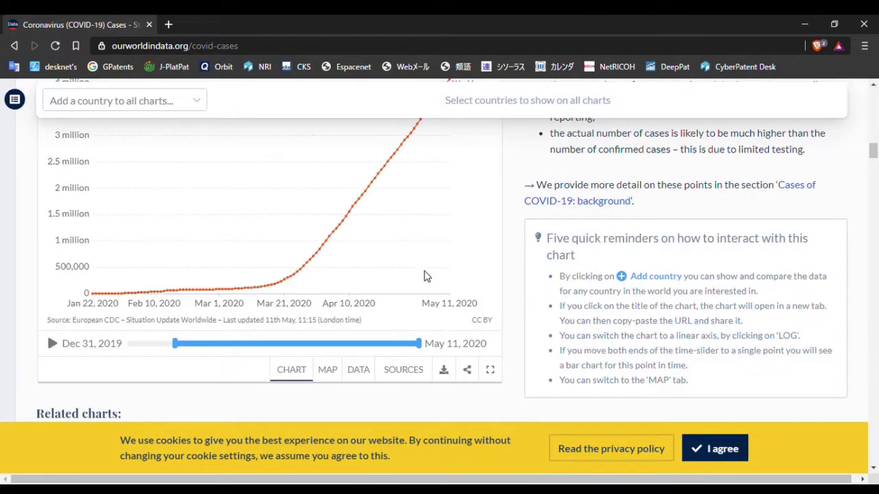
scroll("down", 3)
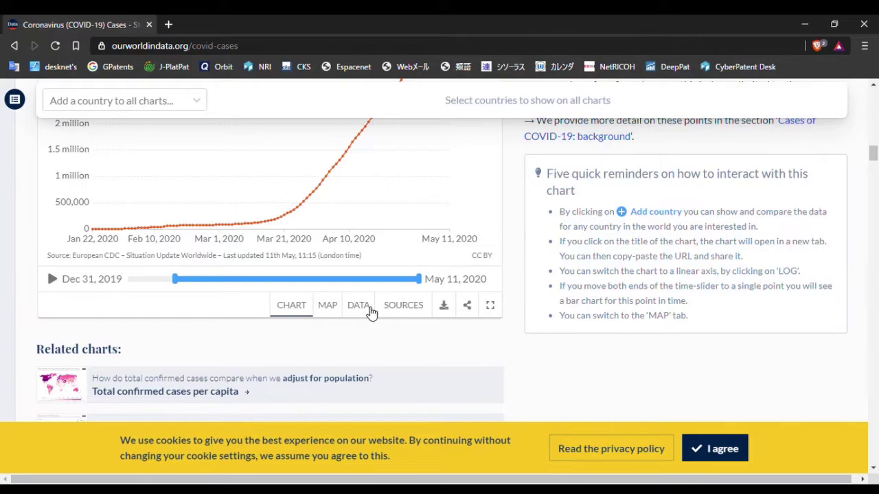
left_click(357, 305)
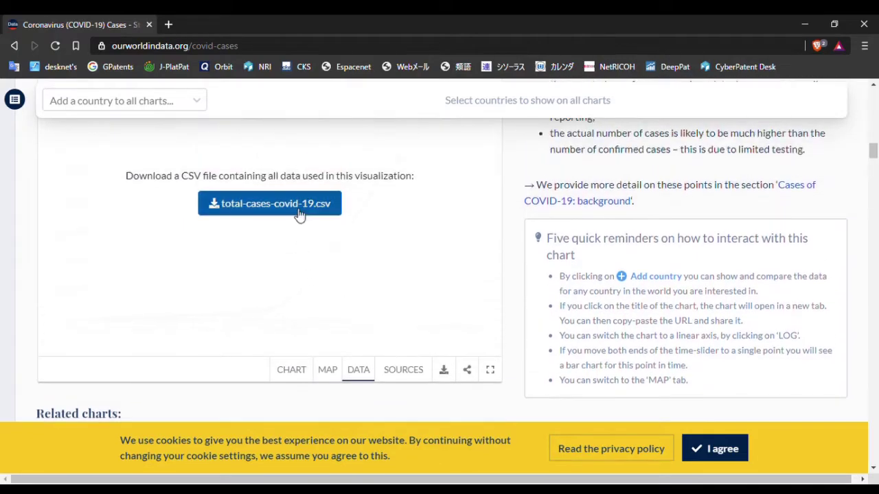
left_click(270, 203)
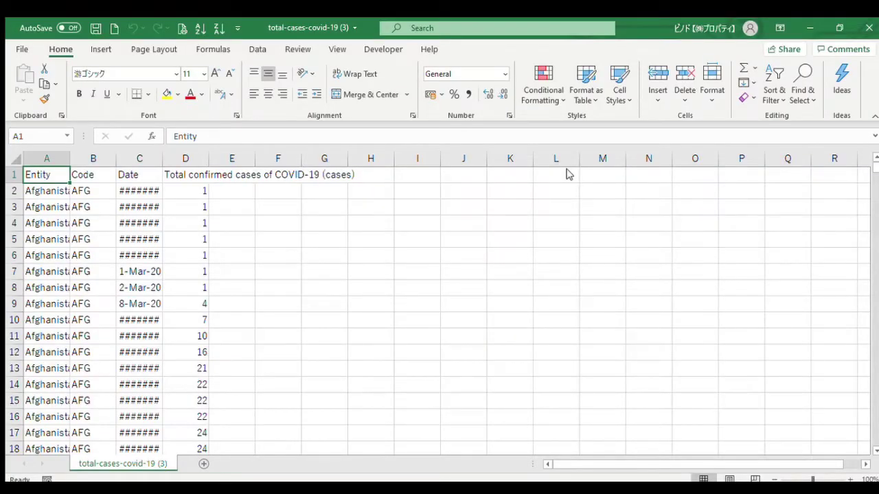
mouse_move(437, 265)
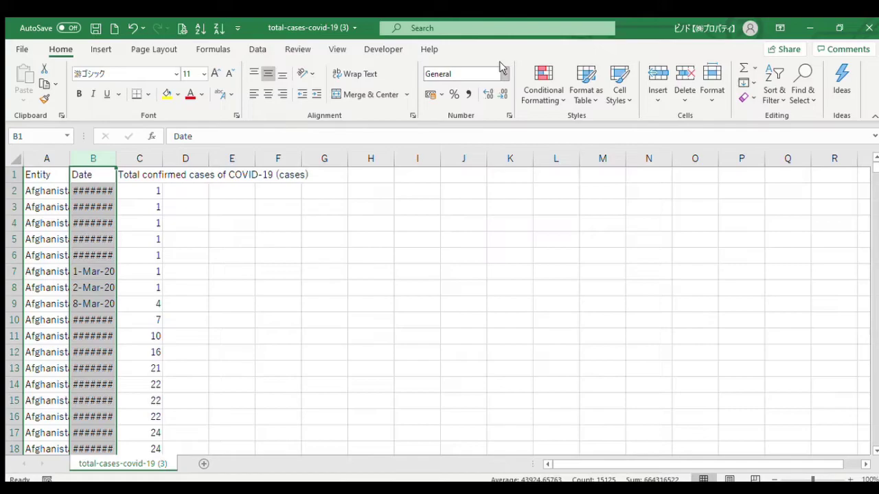
mouse_move(501, 74)
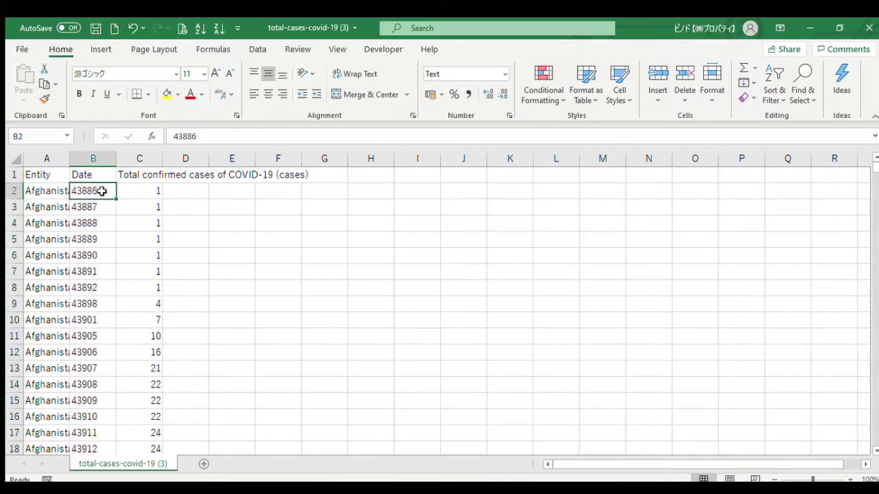
Step: Add a blank Sheet1 to the workbook
left_click(203, 464)
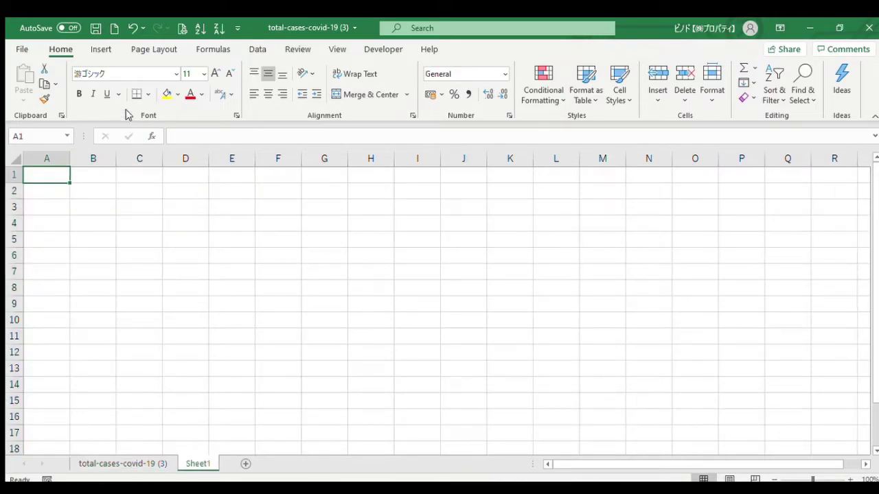
Step: Insert a PivotTable with dates as columns and total confirmed cases as values
left_click(101, 48)
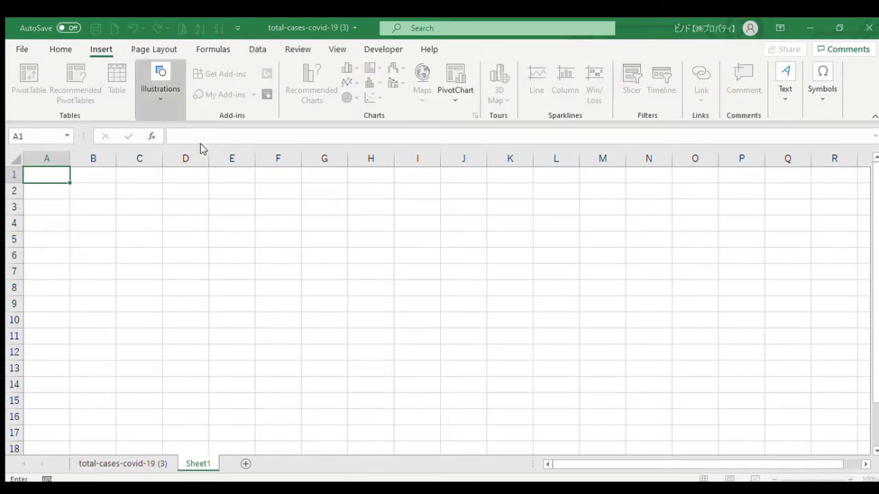
left_click(122, 464)
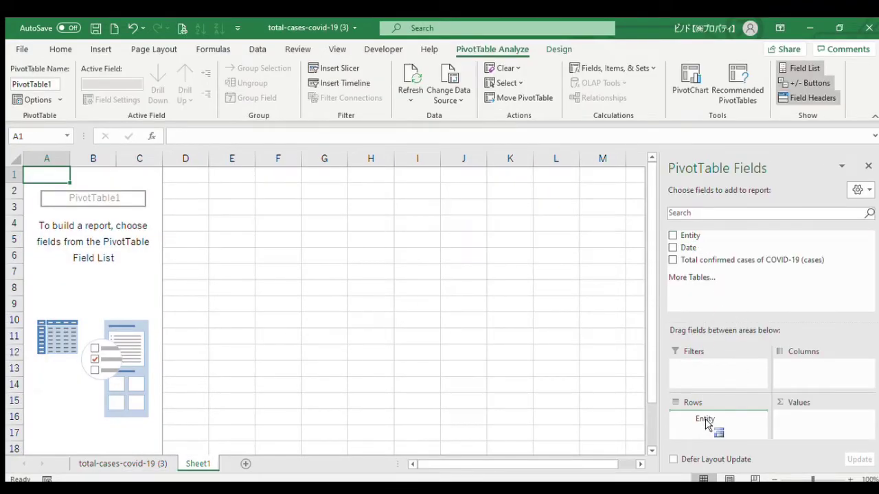
left_click(673, 248)
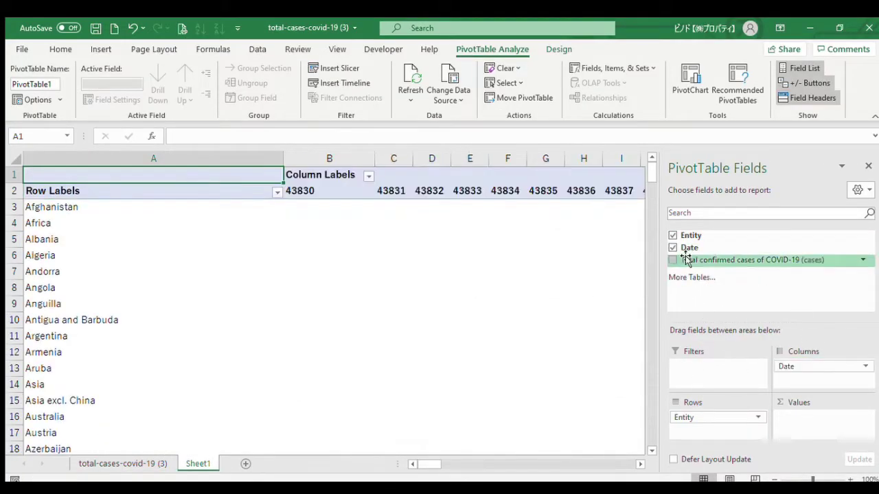
left_click(673, 259)
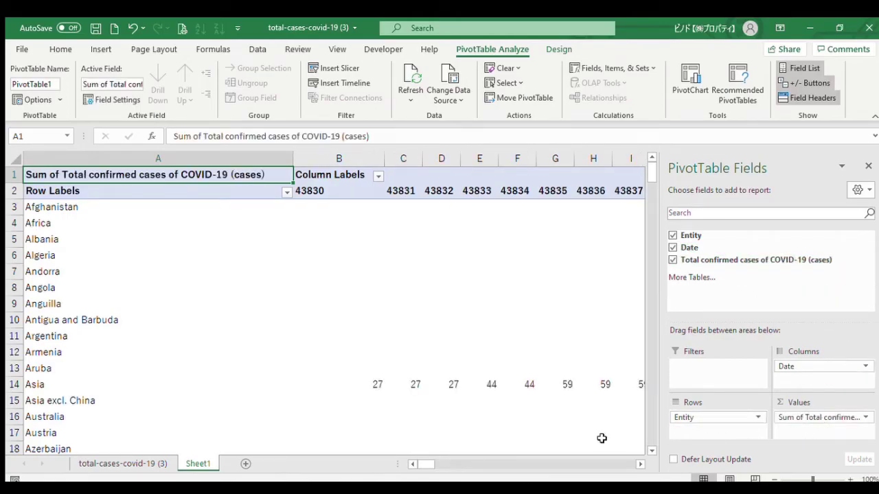
Step: Select the pivot table's contents and copy them
left_click(868, 165)
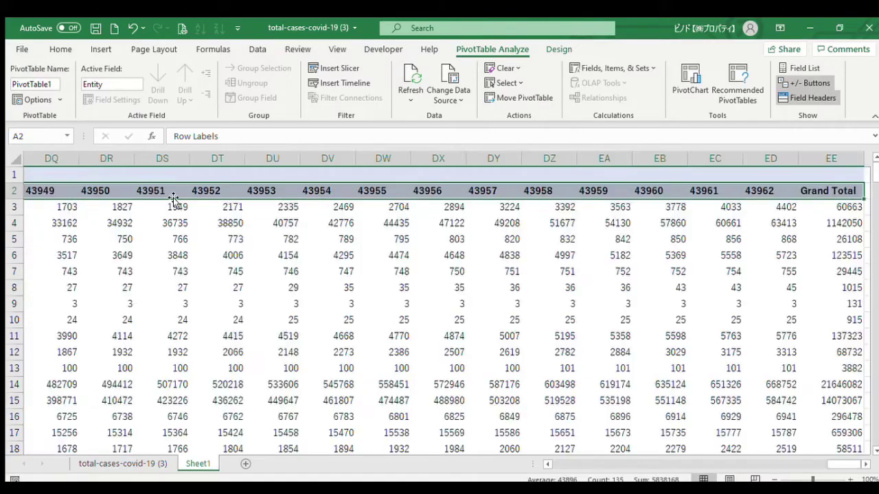
scroll("down", 3)
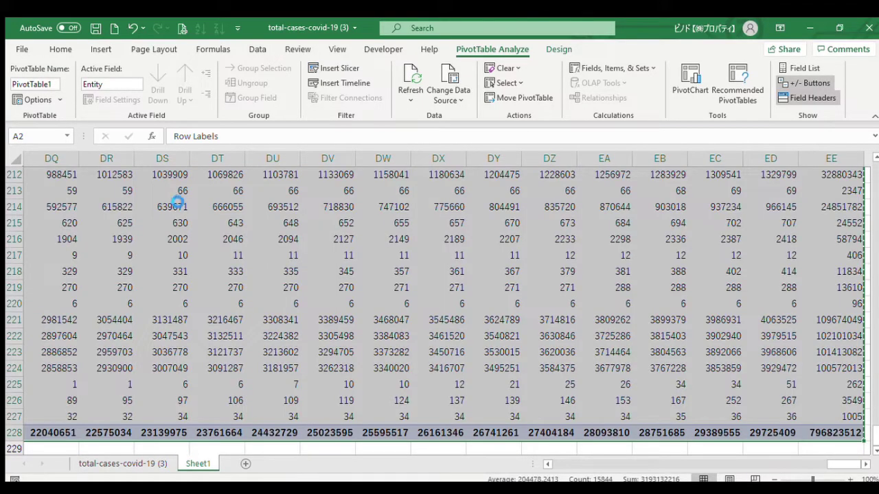
left_click(245, 464)
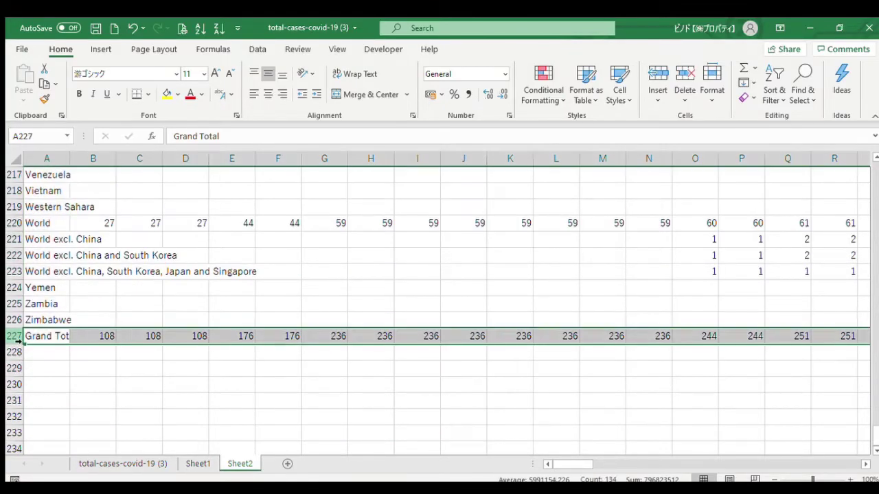
Step: Remove the Grand Total row, fill the date header row yellow and enlarge its font
key("Delete")
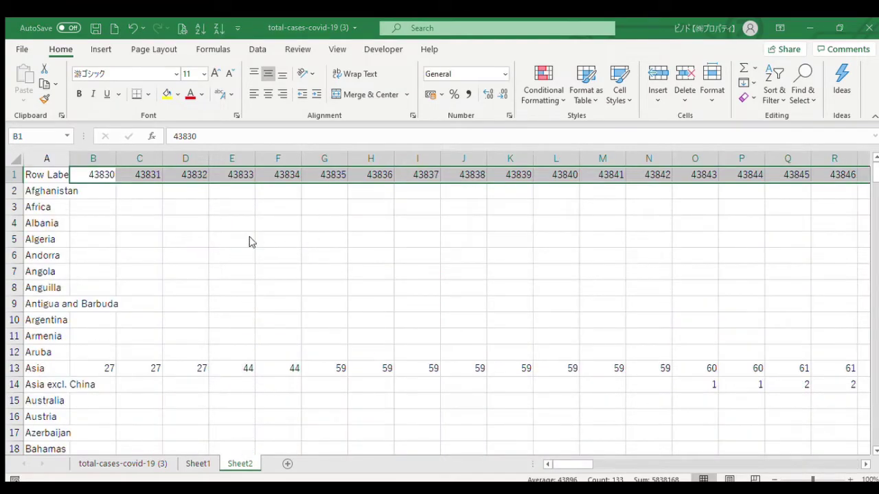
mouse_move(487, 260)
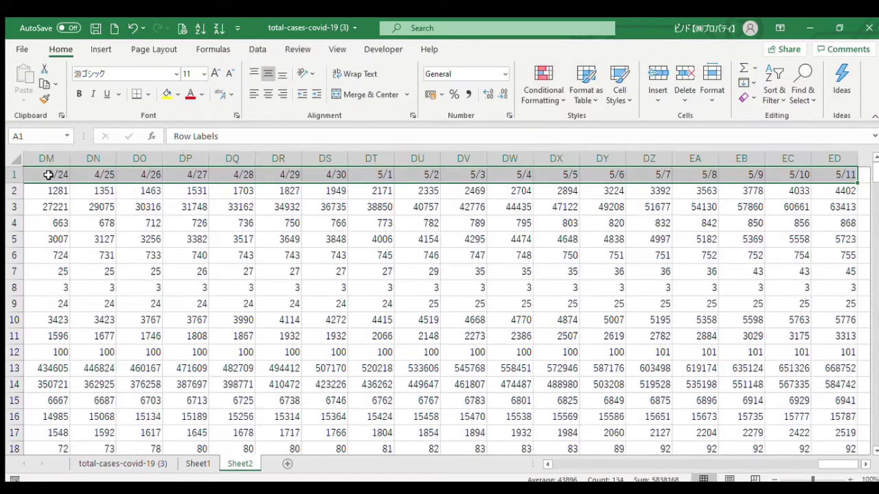
key("ctrl+Home")
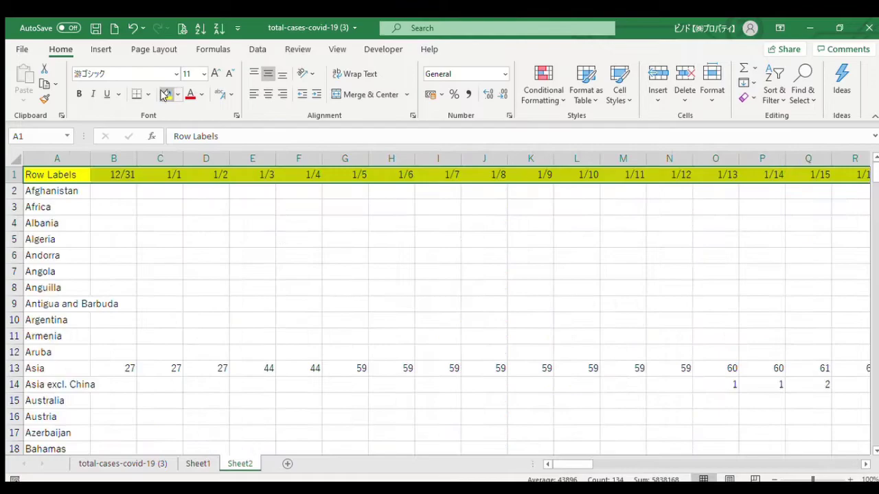
left_click(114, 174)
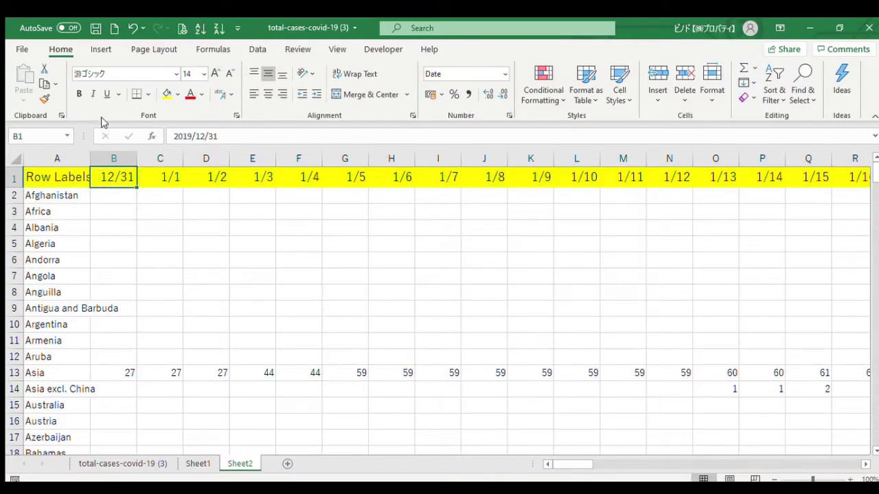
left_click(21, 49)
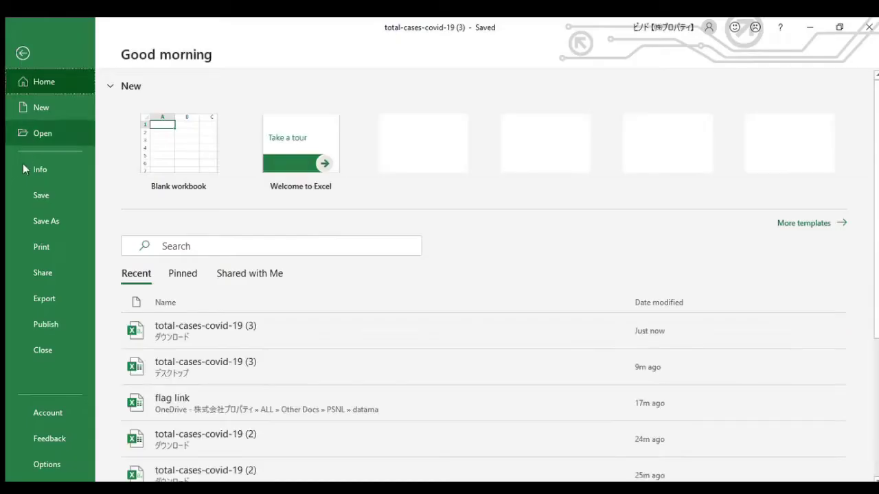
Step: Save total-cases-covid-19 (3) to This PC as an Excel Workbook
left_click(46, 220)
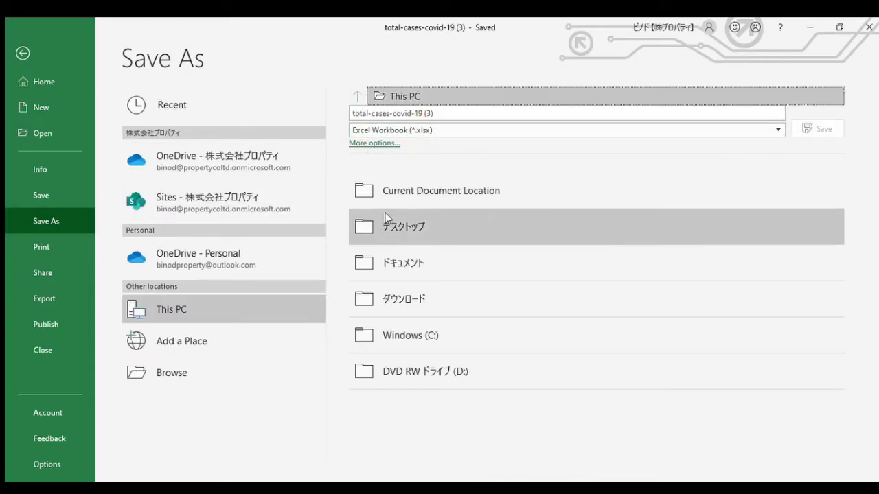
double_click(404, 227)
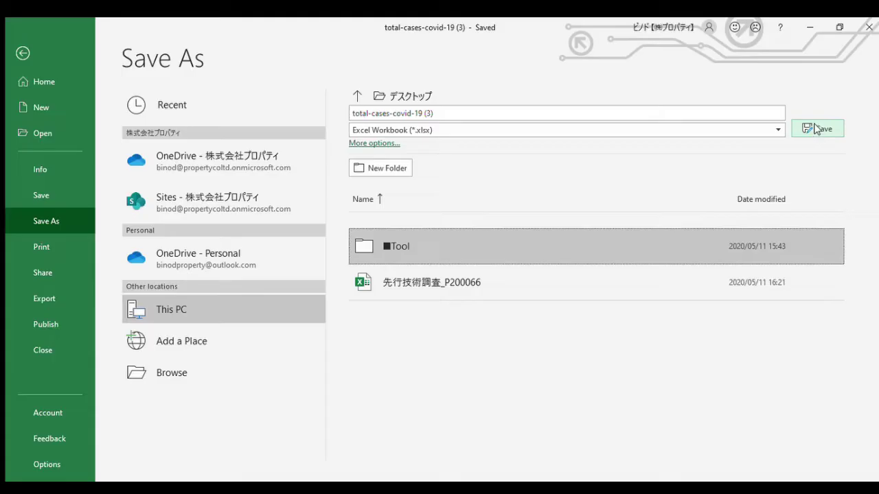
left_click(817, 129)
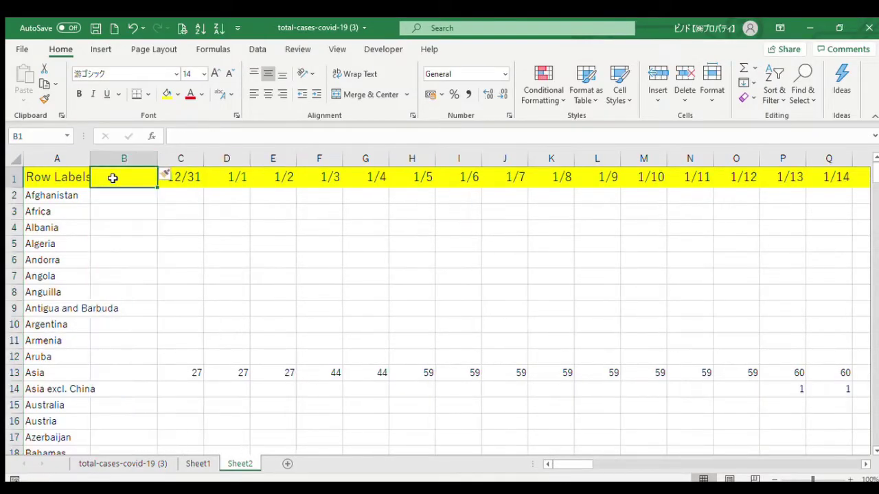
Step: Head column B 'flag link', filter the header row, and copy the country names
type("flag link")
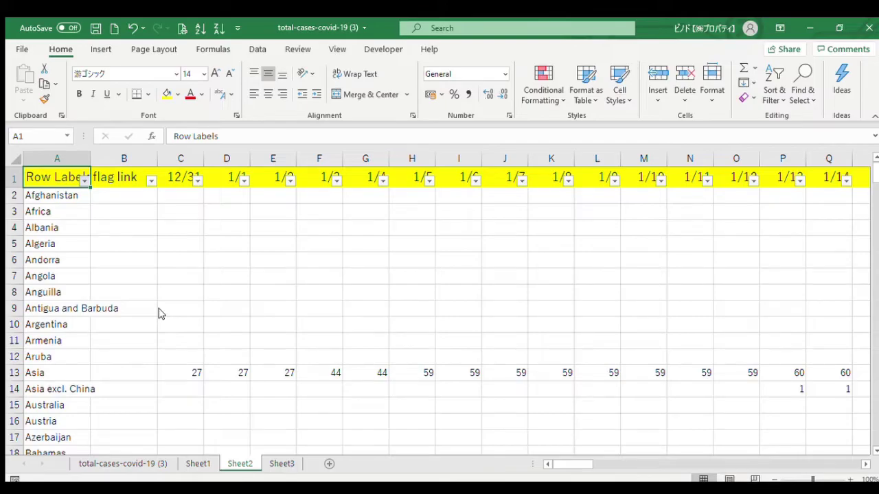
mouse_move(45, 330)
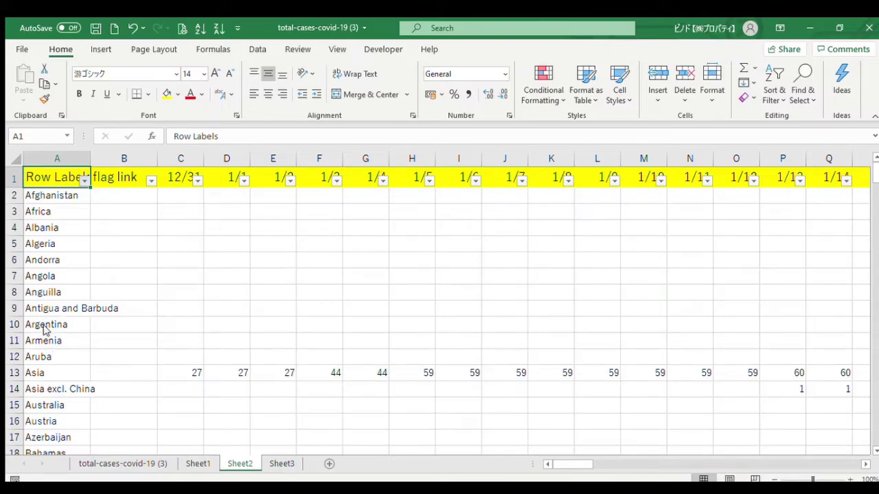
mouse_move(165, 318)
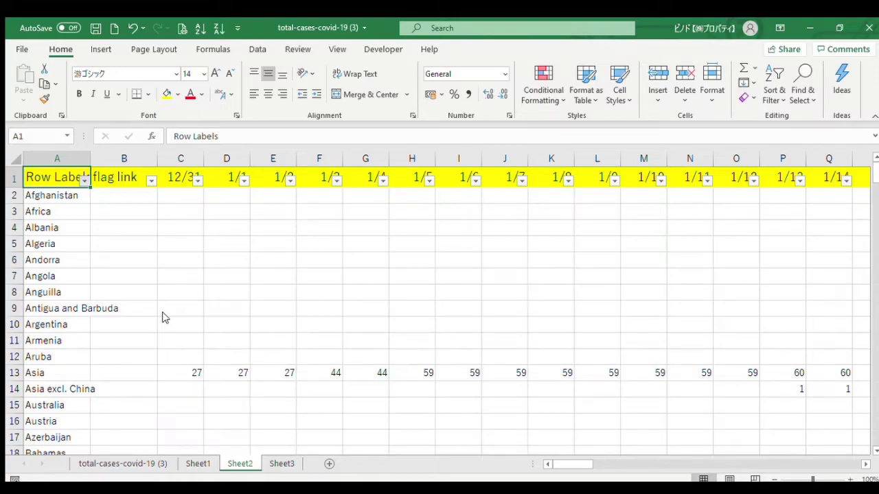
mouse_move(99, 436)
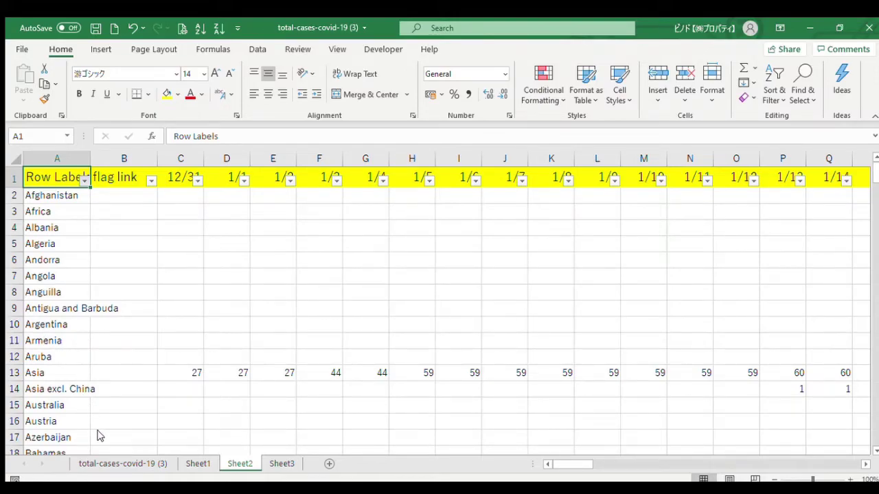
left_click(84, 180)
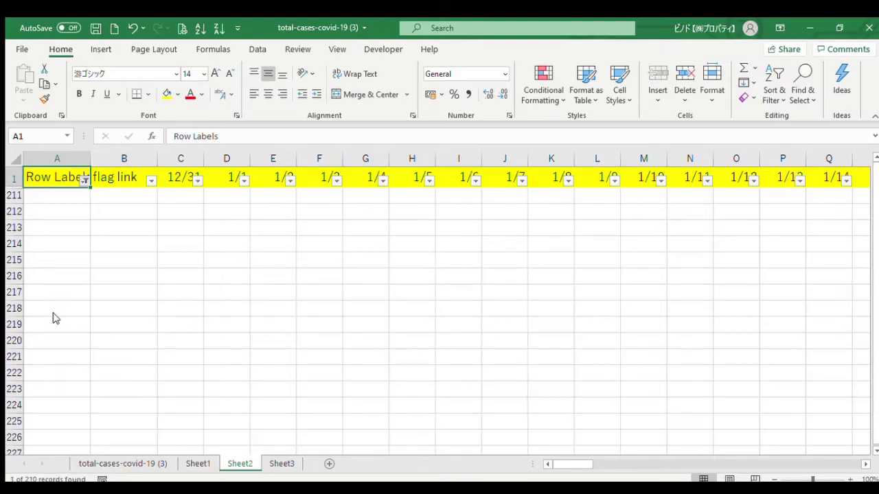
scroll("up", 3)
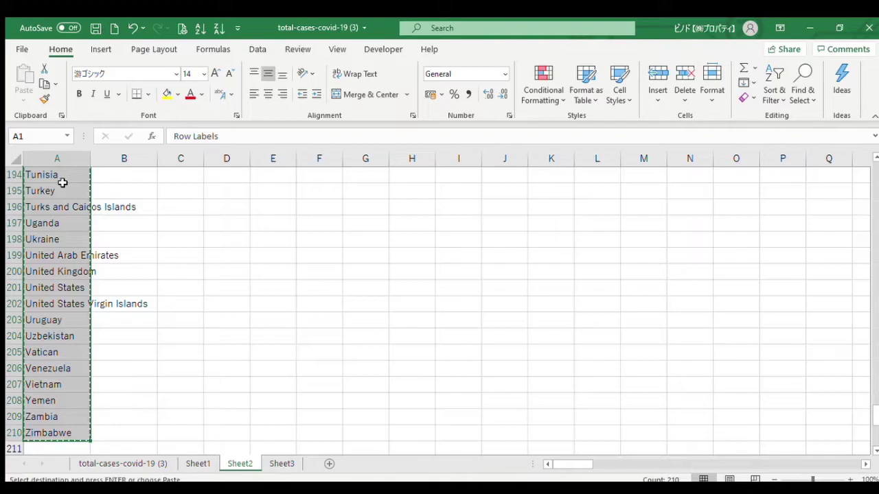
Step: Paste the country names into Sheet3 column A, checking Afghanistan and its flag link
left_click(282, 464)
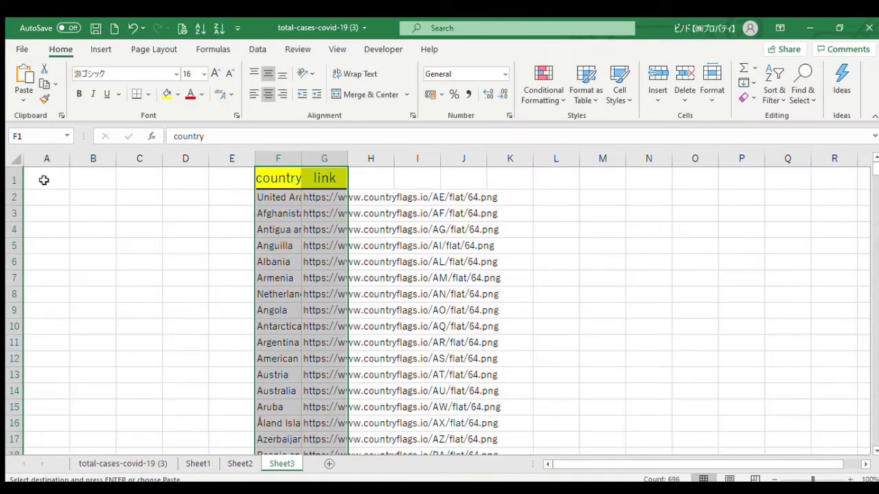
left_click(46, 178)
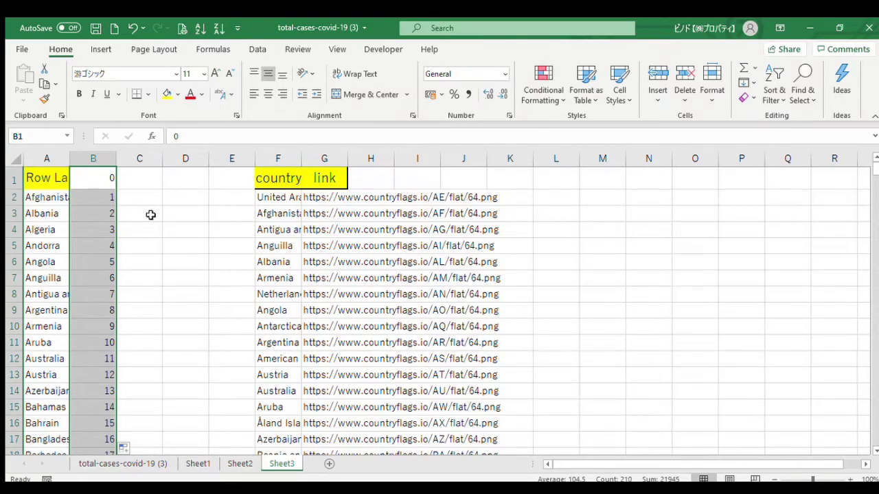
left_click(46, 197)
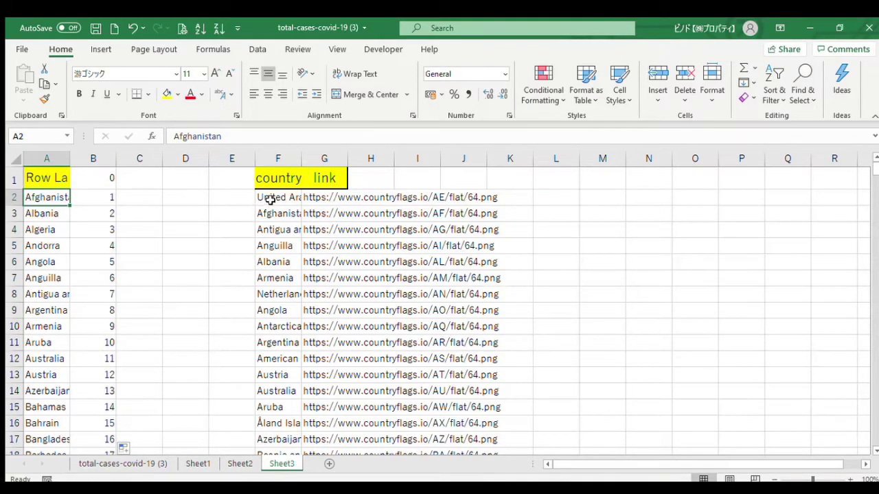
left_click(324, 197)
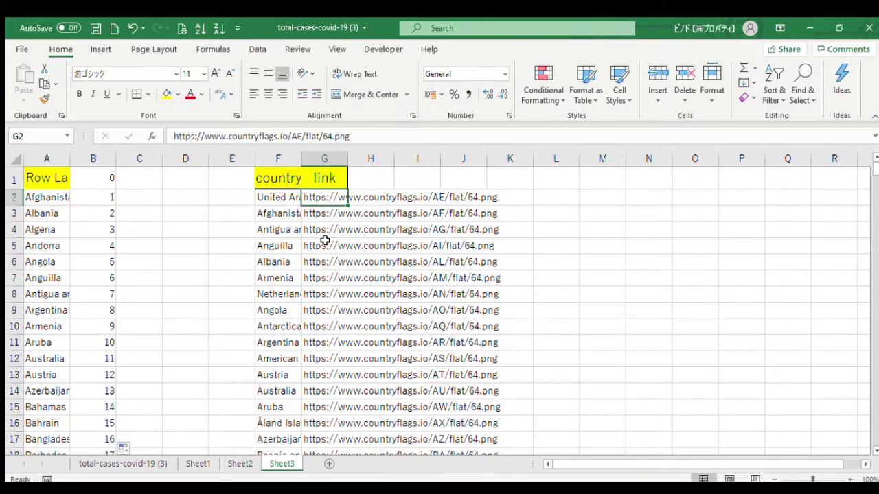
left_click(140, 197)
type("data")
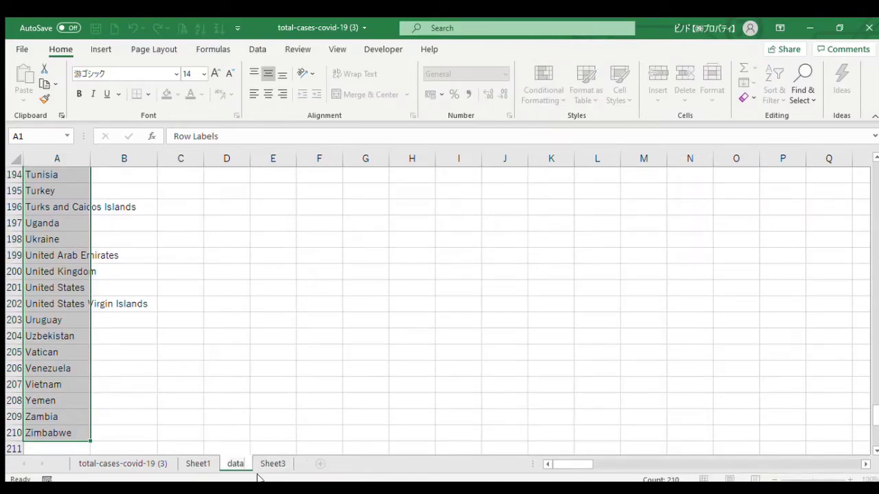
Step: Confirm the 'data' tab name, select B2 under flag link, and return to Sheet3
left_click(273, 433)
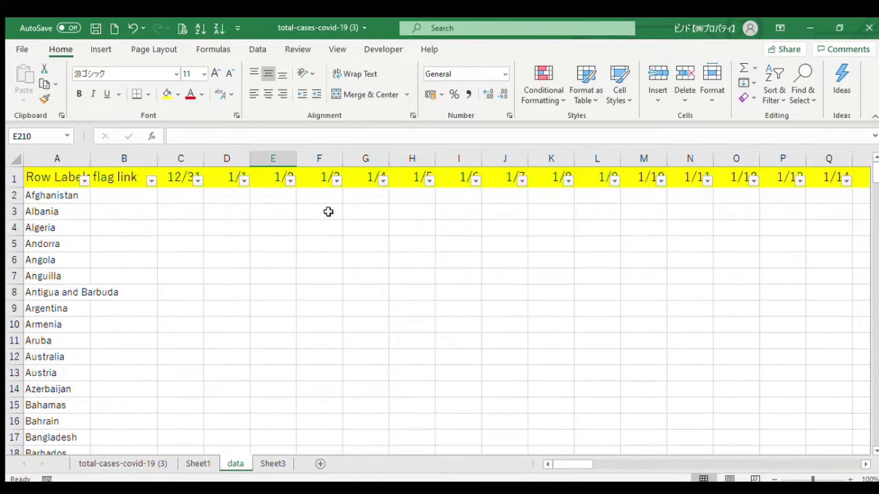
left_click(124, 195)
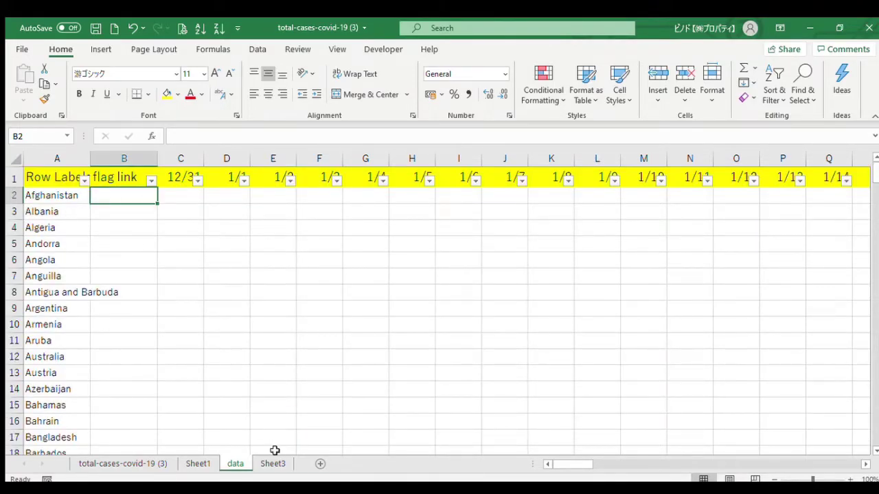
left_click(273, 464)
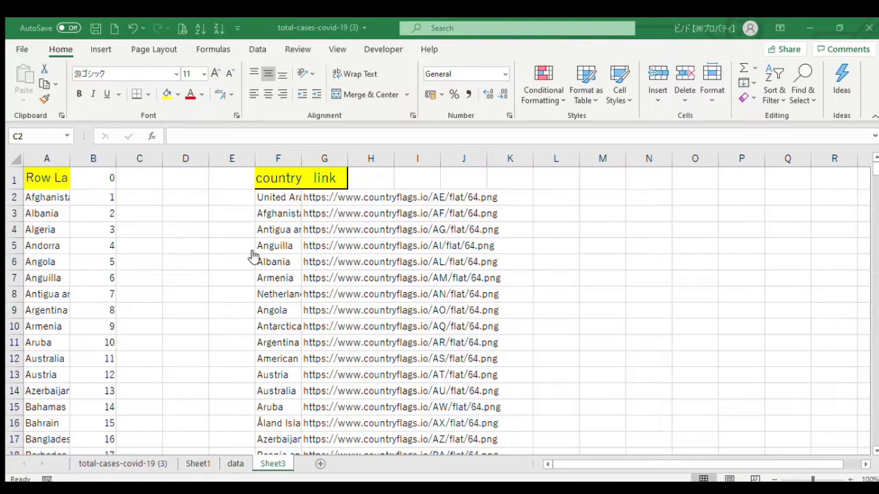
mouse_move(278, 292)
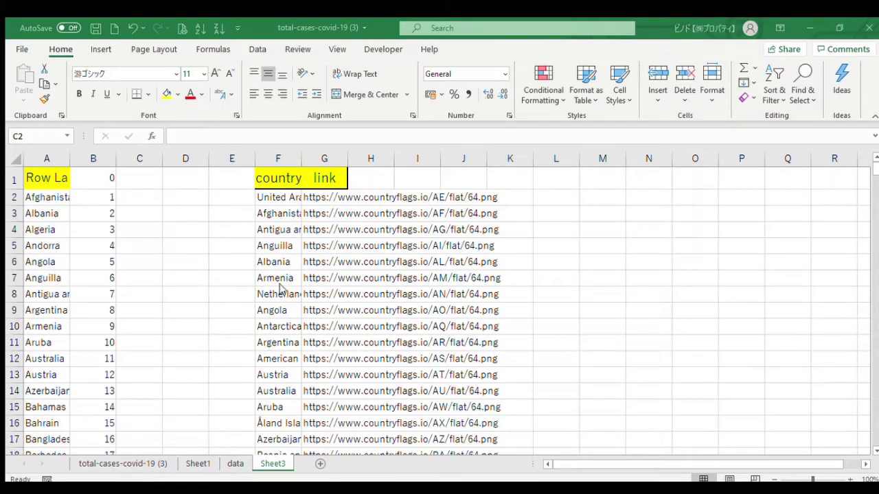
mouse_move(343, 260)
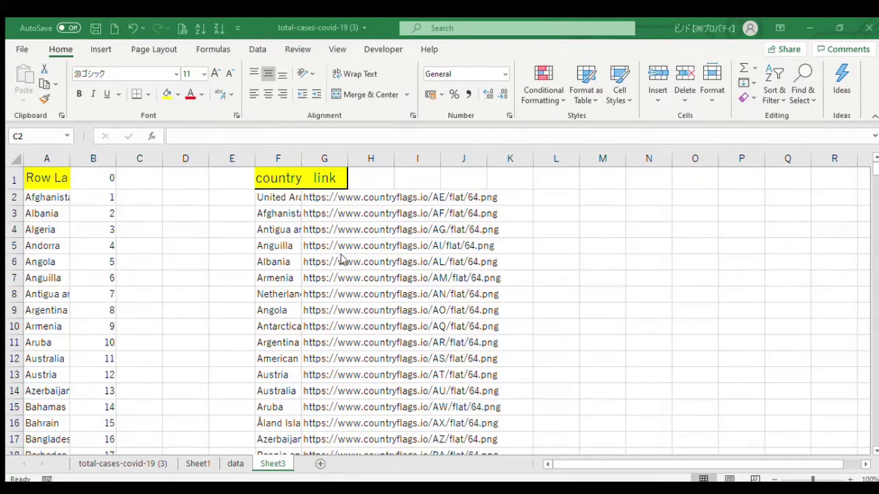
mouse_move(359, 393)
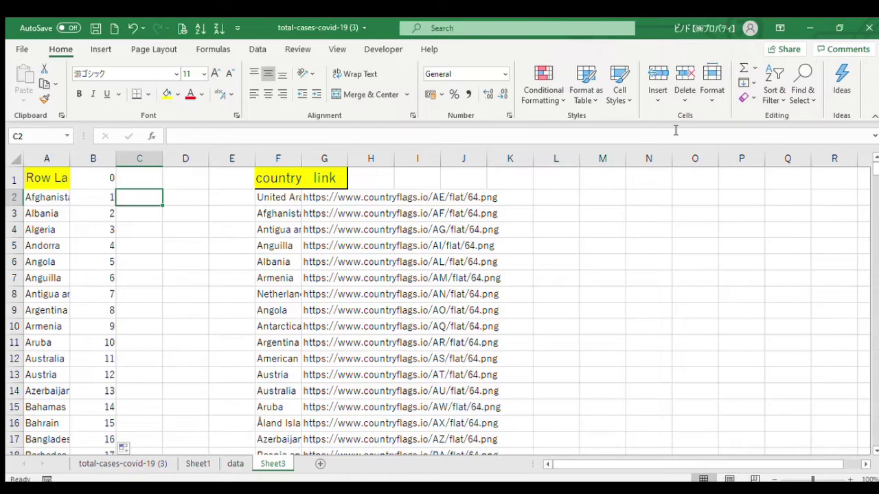
mouse_move(258, 268)
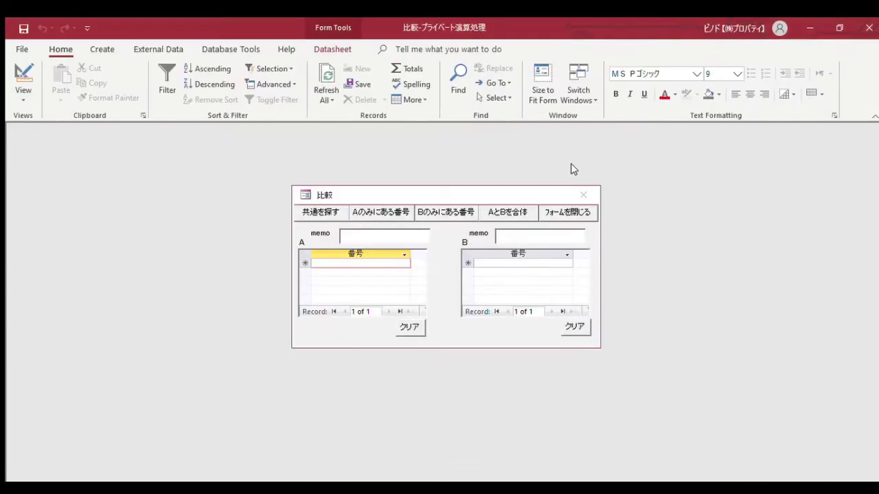
mouse_move(172, 194)
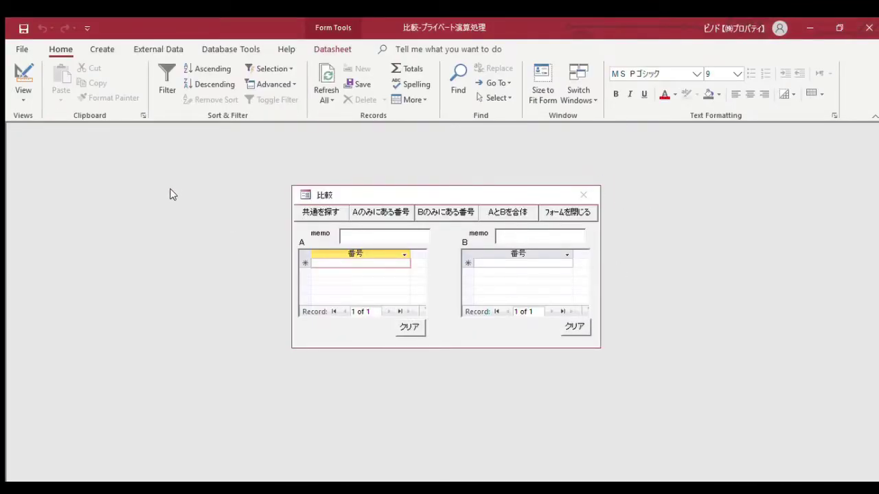
mouse_move(3, 209)
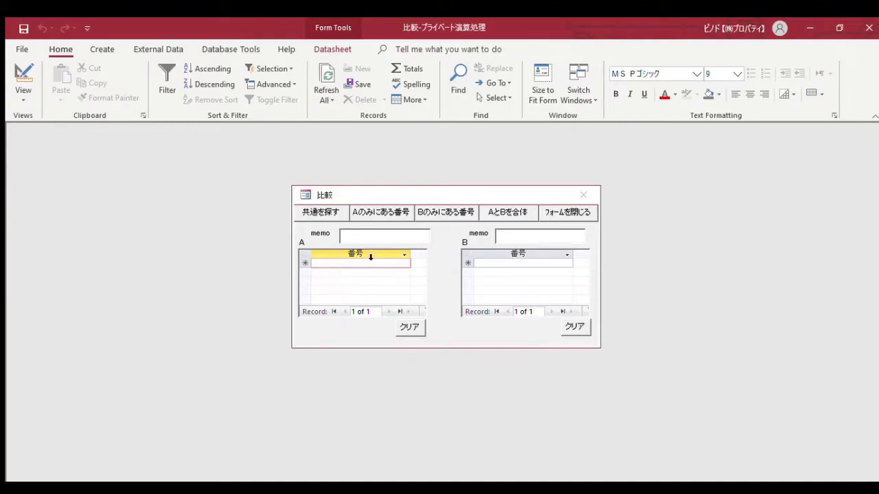
mouse_move(69, 272)
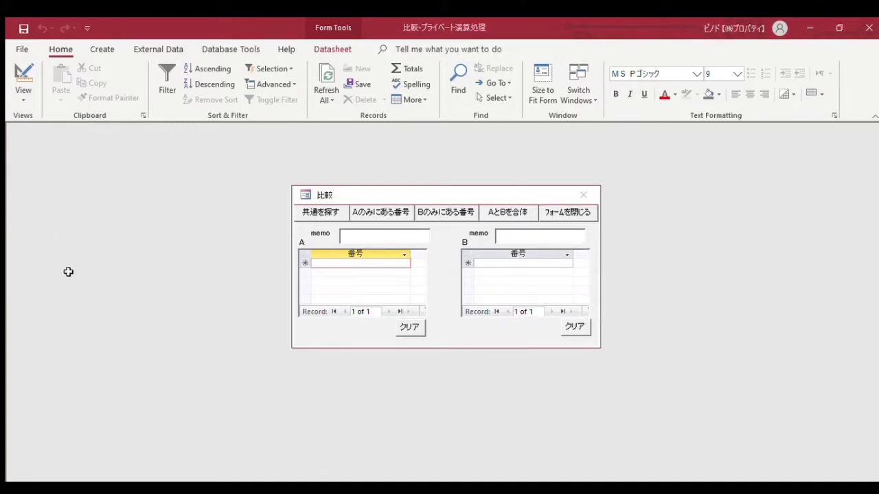
mouse_move(91, 267)
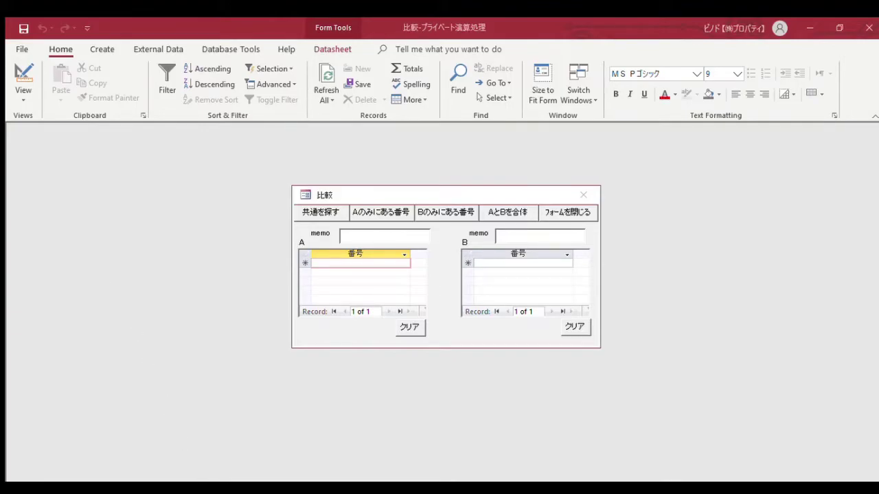
Step: Fill list A of the 比較 form with 208 country names and prepare list B for pasting
left_click(357, 263)
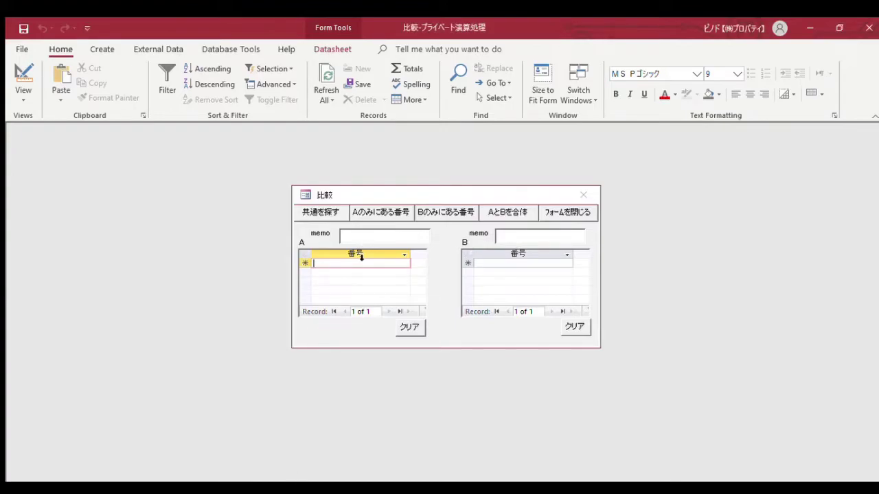
mouse_move(302, 240)
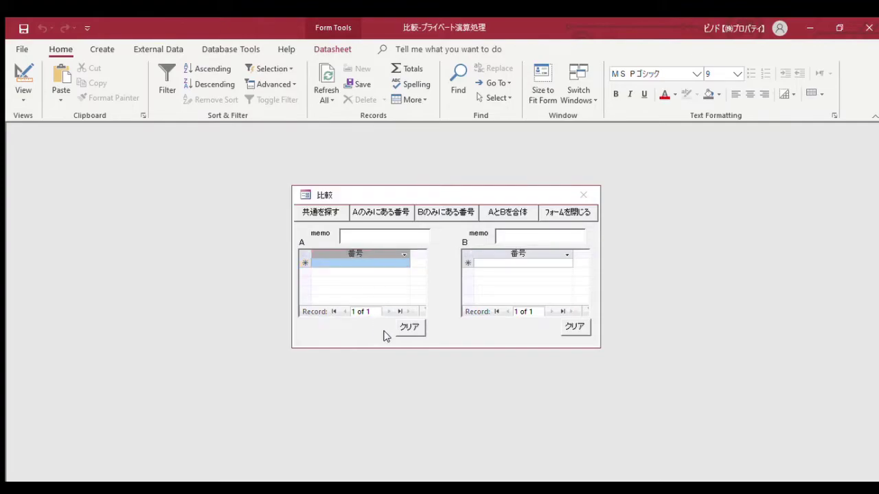
left_click(404, 255)
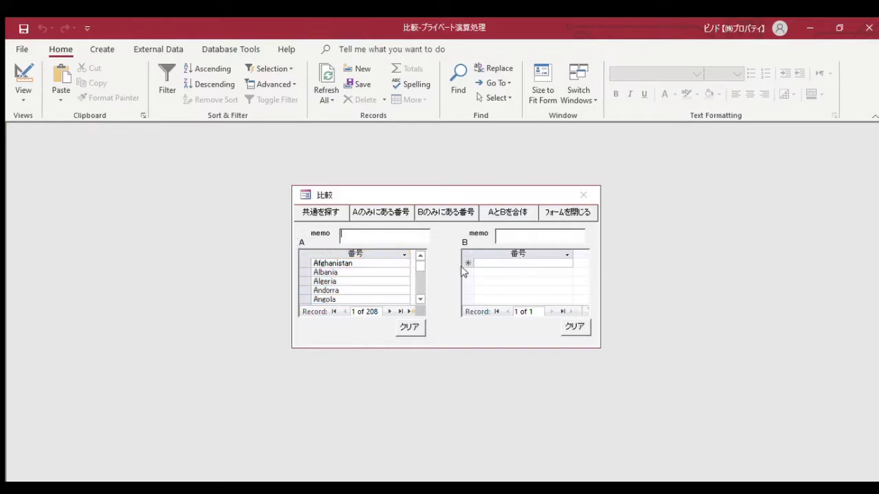
mouse_move(271, 325)
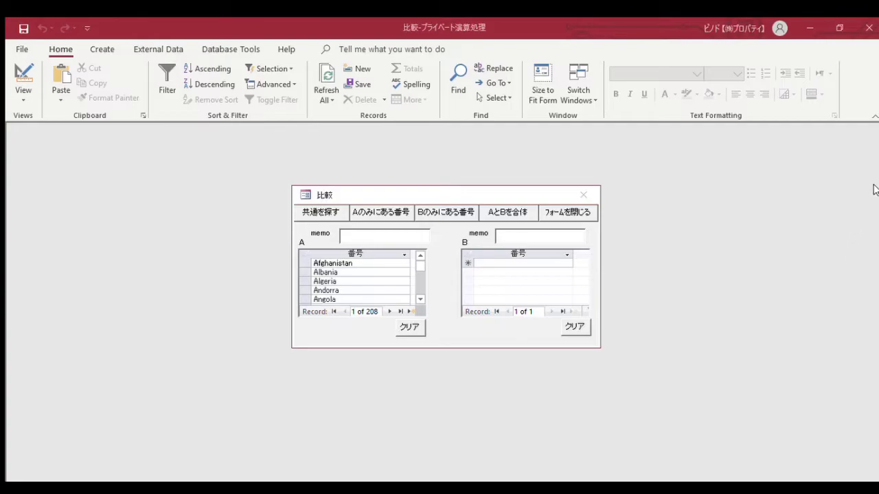
mouse_move(239, 269)
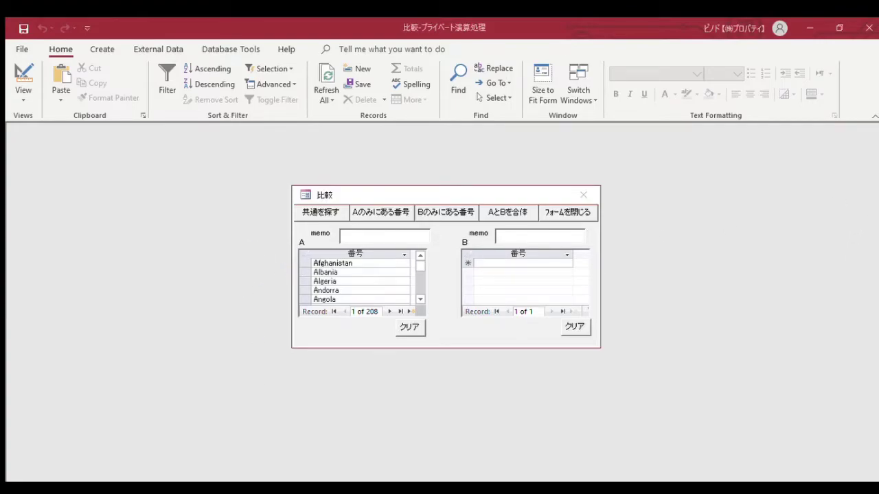
left_click(517, 263)
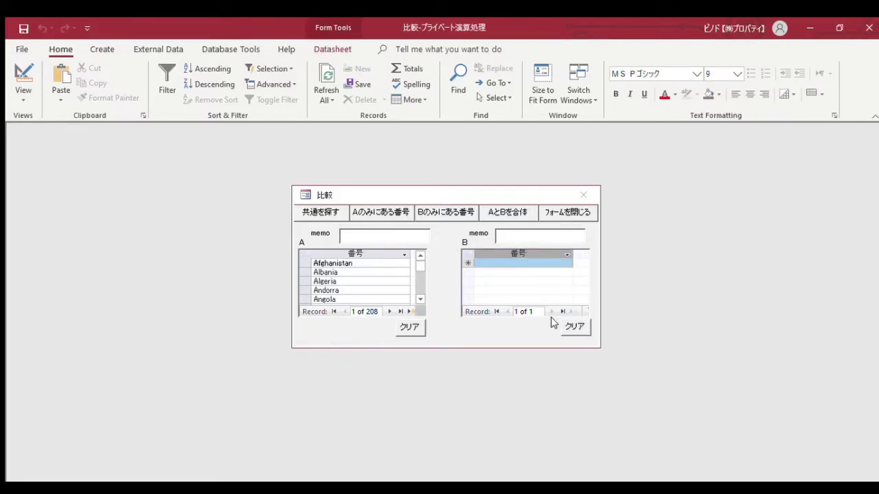
left_click(507, 212)
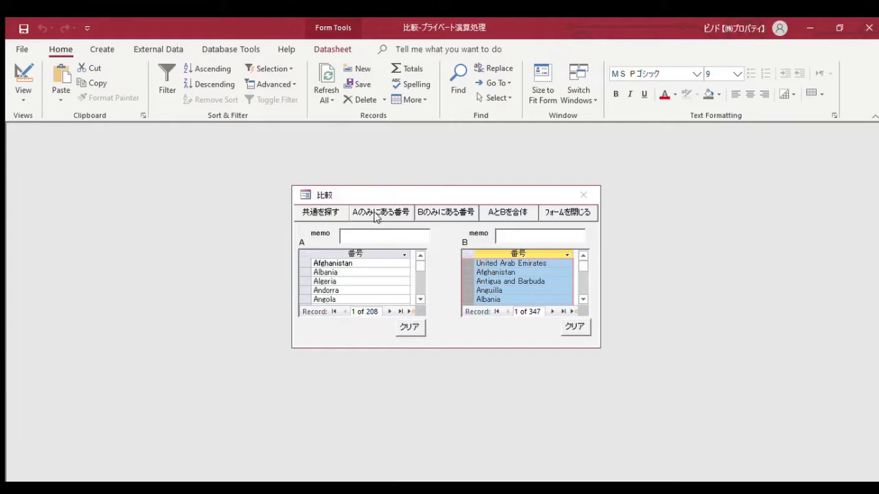
mouse_move(379, 209)
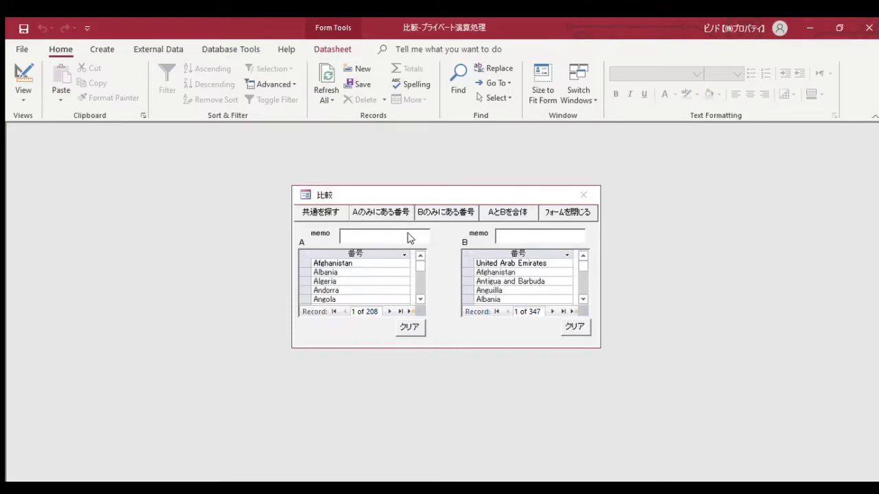
left_click(332, 263)
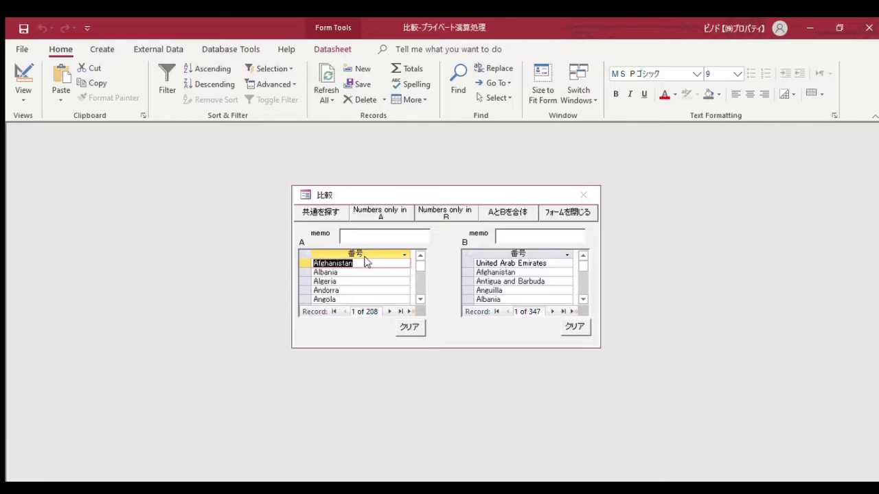
mouse_move(371, 156)
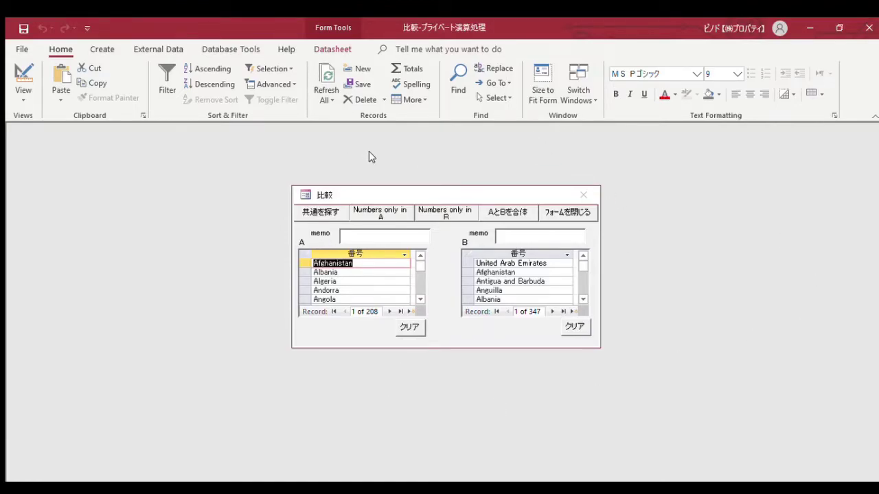
mouse_move(373, 204)
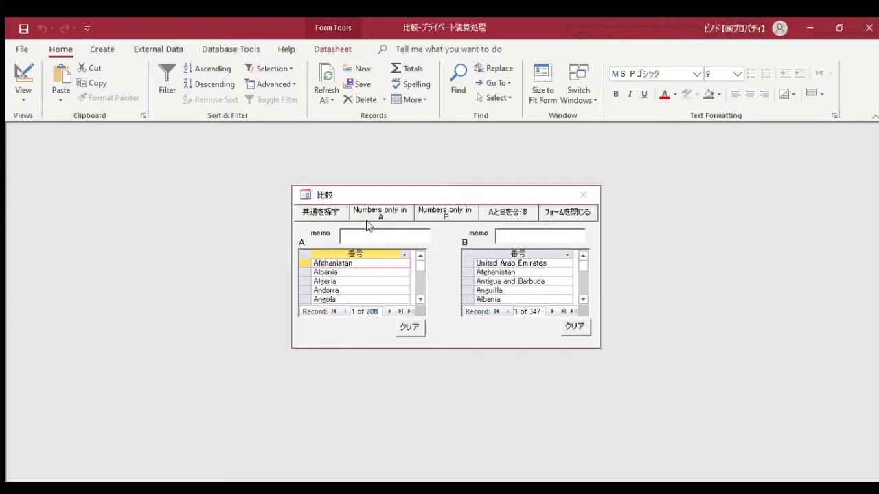
left_click(379, 212)
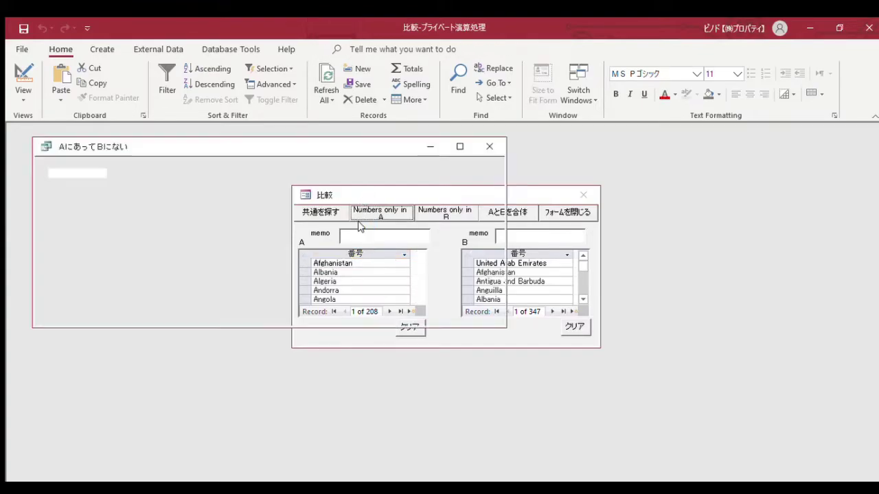
left_click(380, 212)
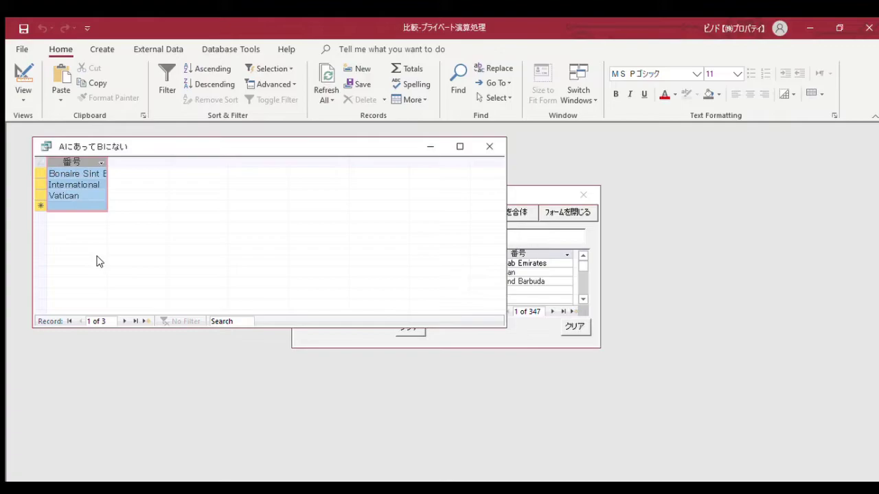
mouse_move(87, 187)
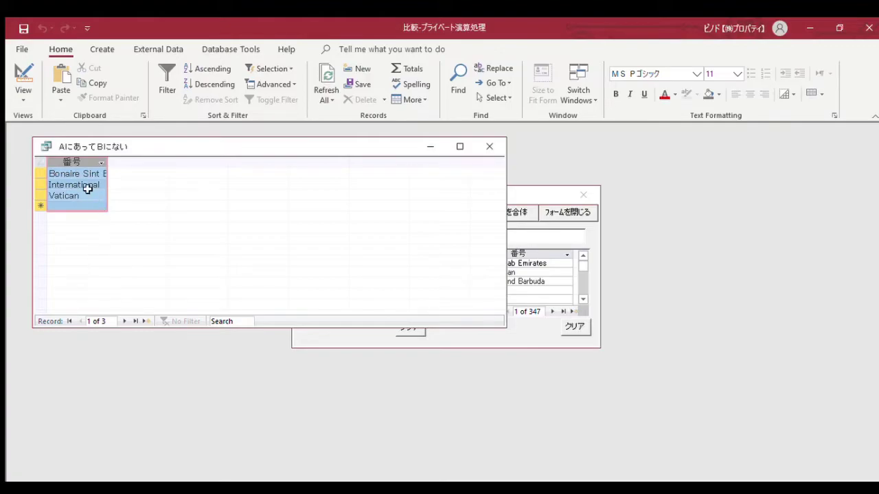
mouse_move(103, 198)
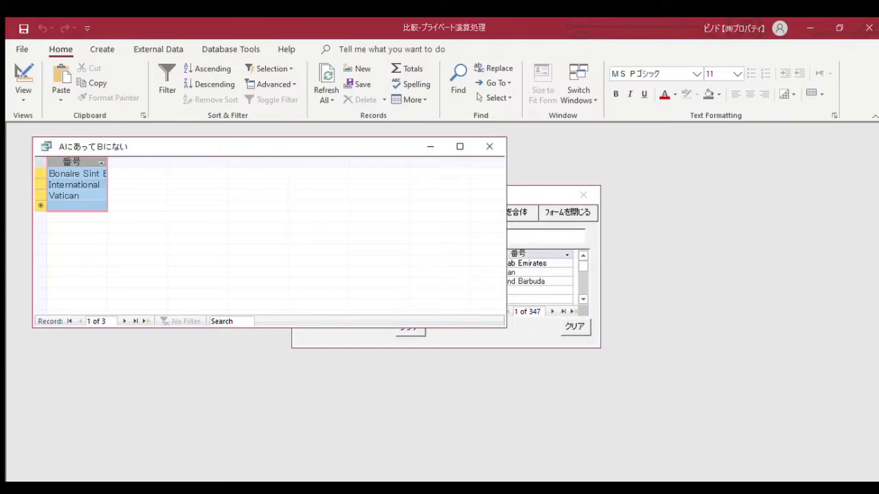
mouse_move(246, 298)
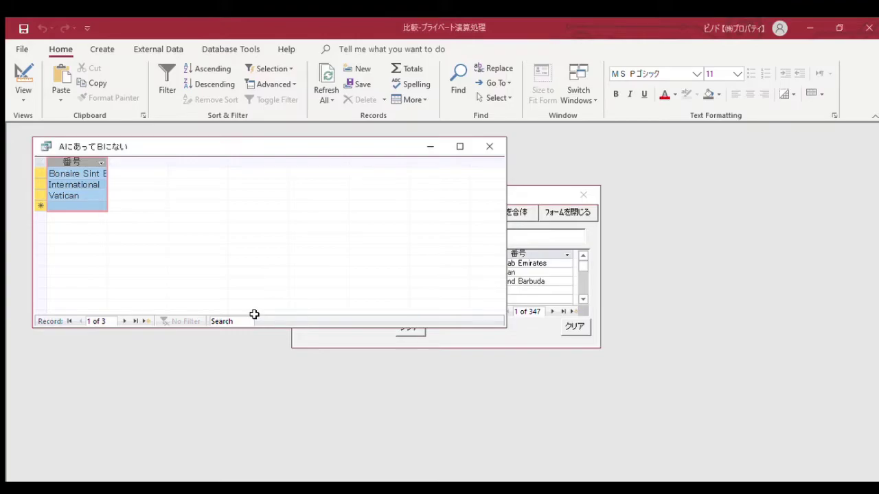
mouse_move(247, 296)
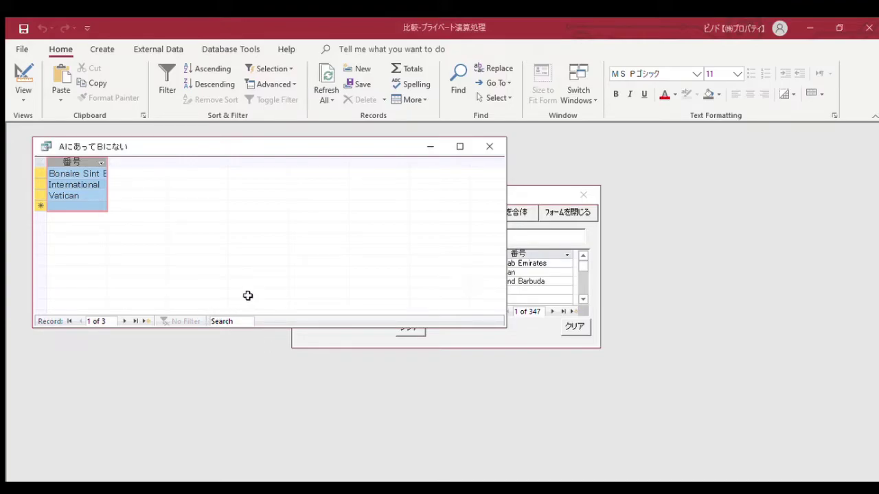
mouse_move(369, 385)
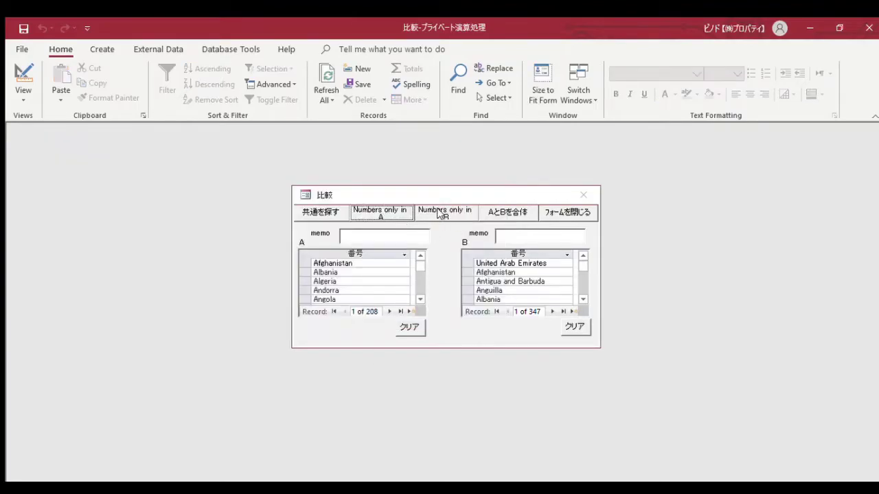
Step: Run 'Numbers only in B' to list the 142 countries missing from list A
left_click(445, 212)
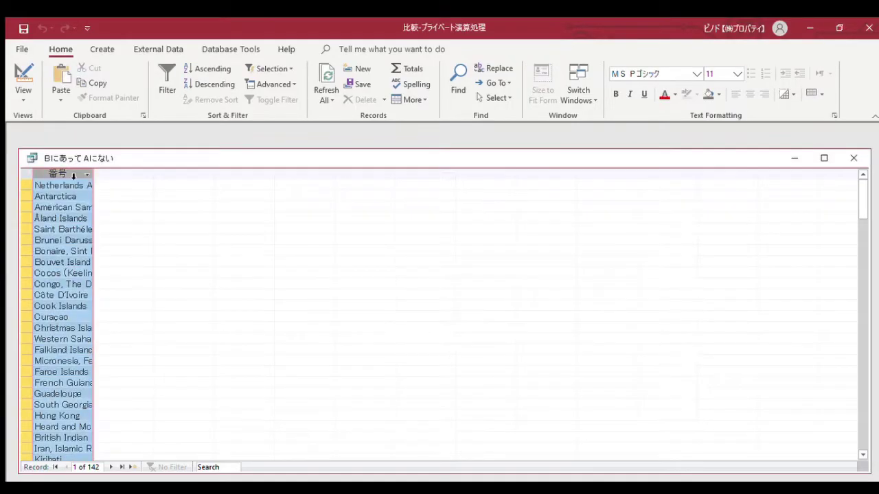
mouse_move(58, 313)
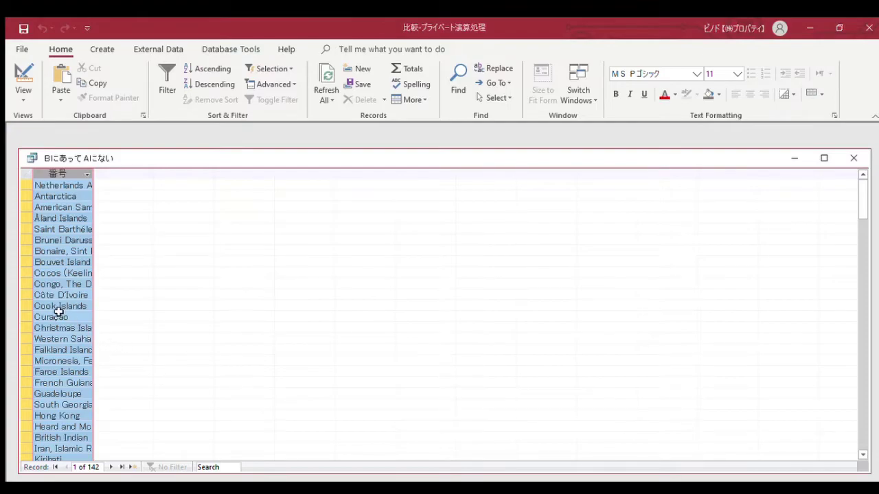
mouse_move(136, 383)
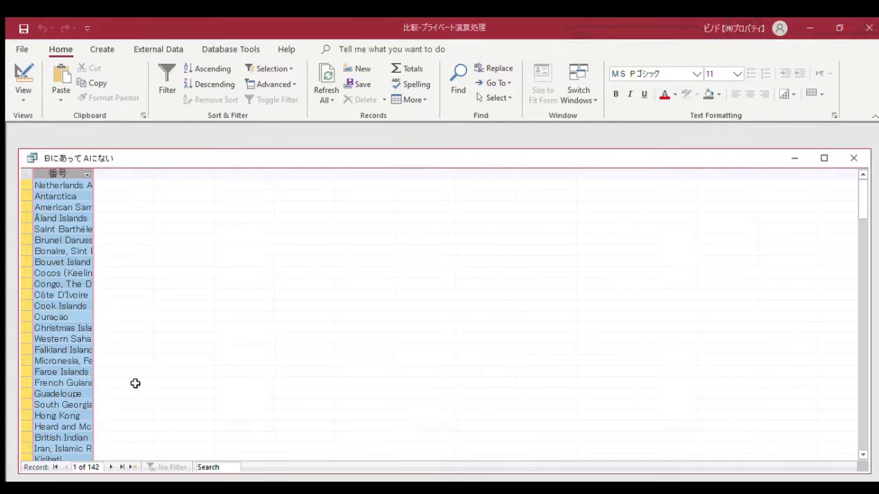
mouse_move(93, 171)
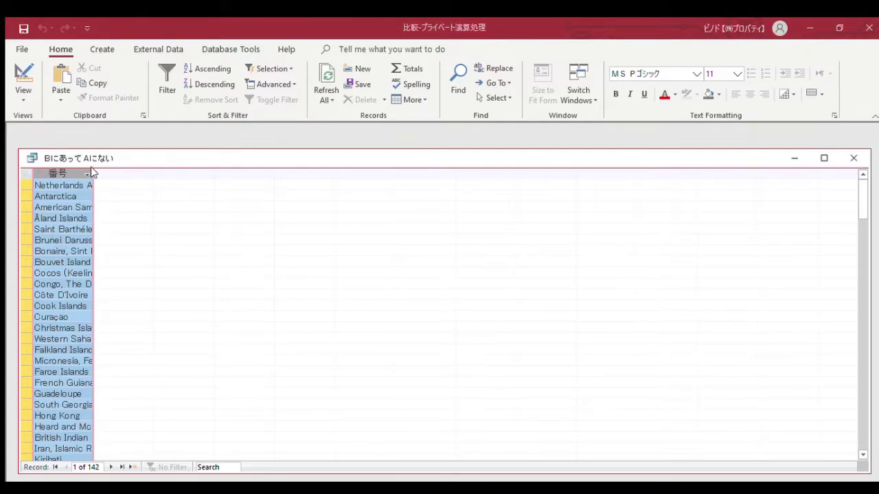
mouse_move(59, 253)
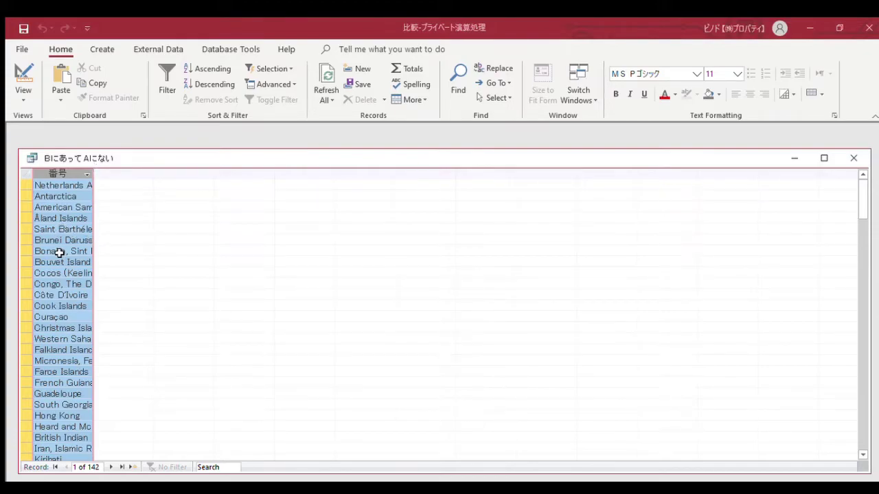
mouse_move(83, 237)
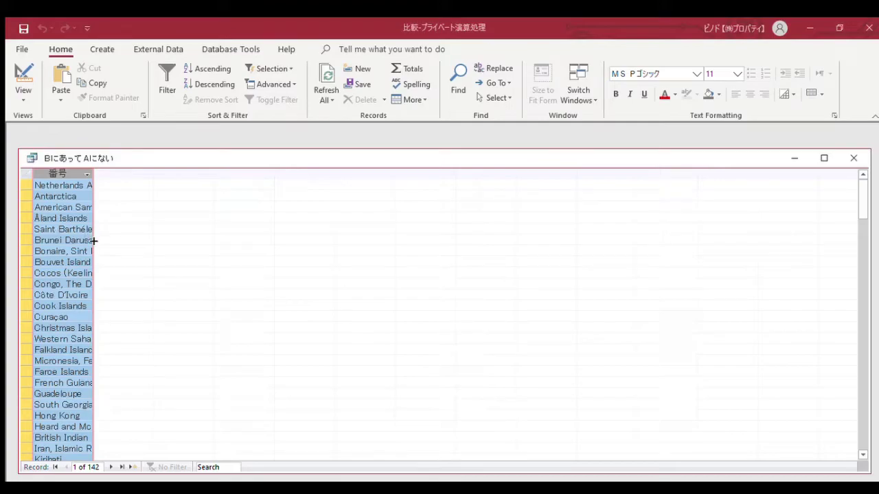
mouse_move(121, 234)
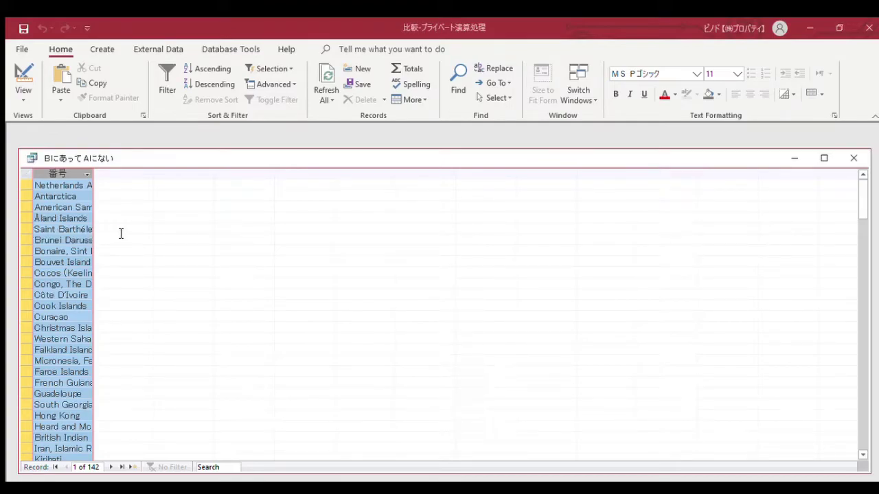
mouse_move(143, 230)
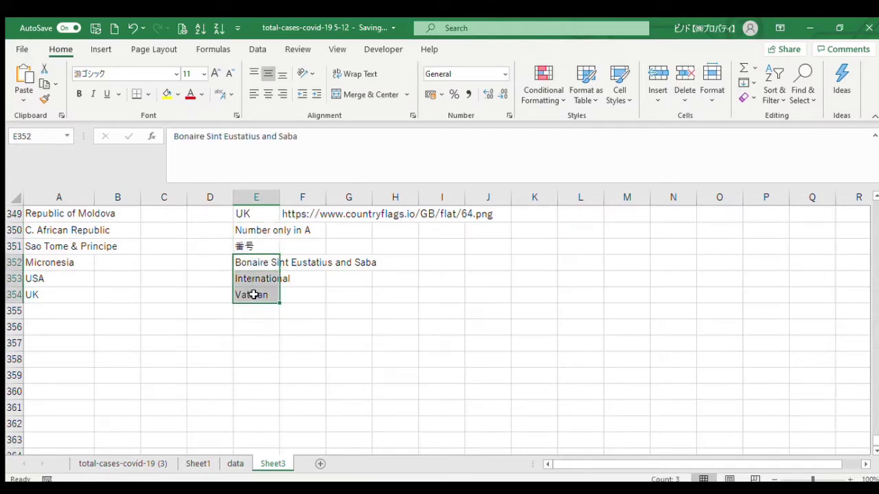
Step: Delete label cells E350:E351 so Bonaire, International and Vatican follow list B's names
left_click(256, 230)
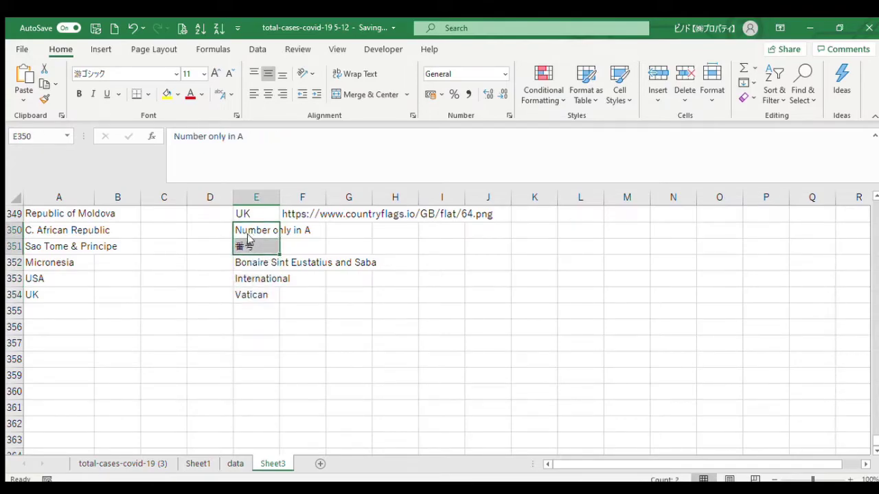
mouse_move(273, 252)
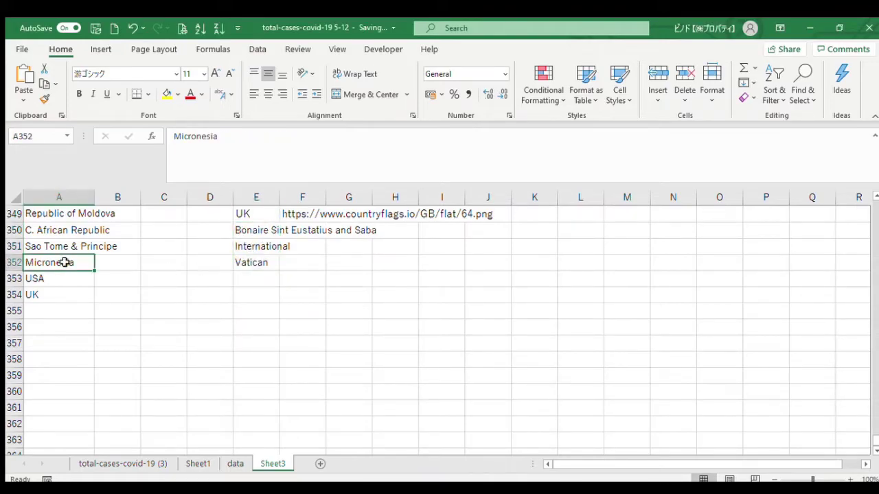
scroll("up", 3)
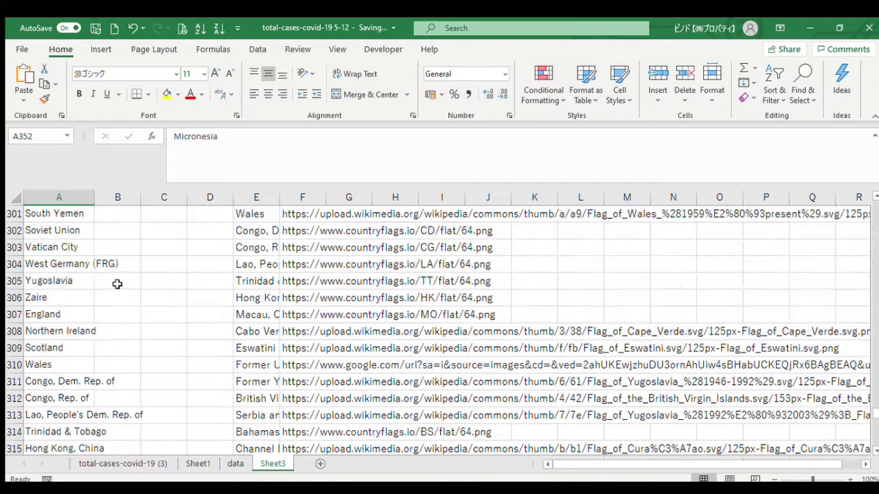
scroll("up", 3)
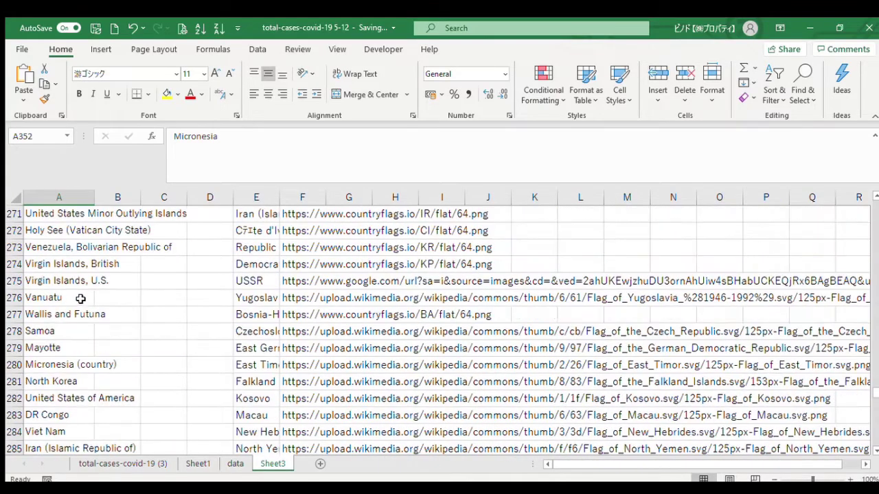
scroll("up", 3)
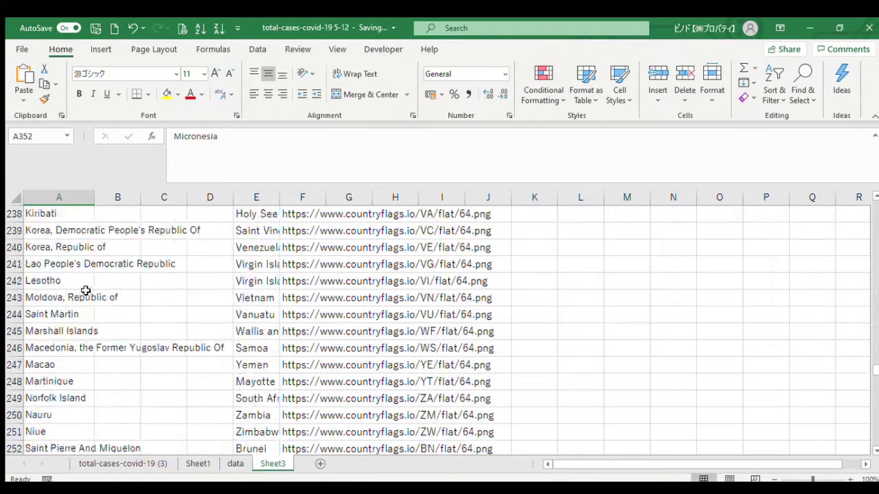
scroll("up", 3)
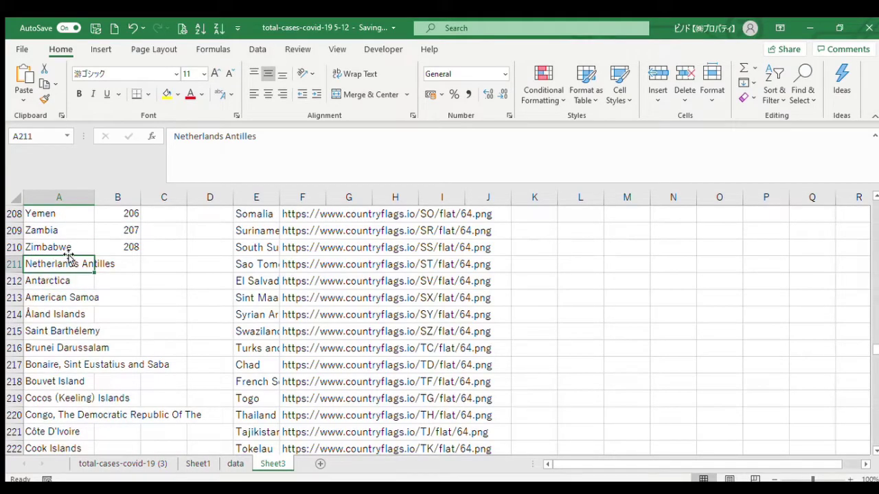
scroll("down", 3)
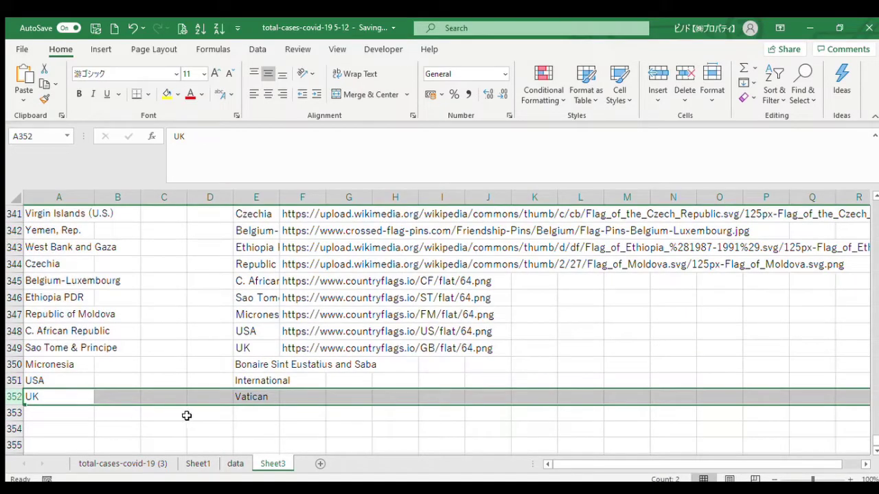
left_click(251, 396)
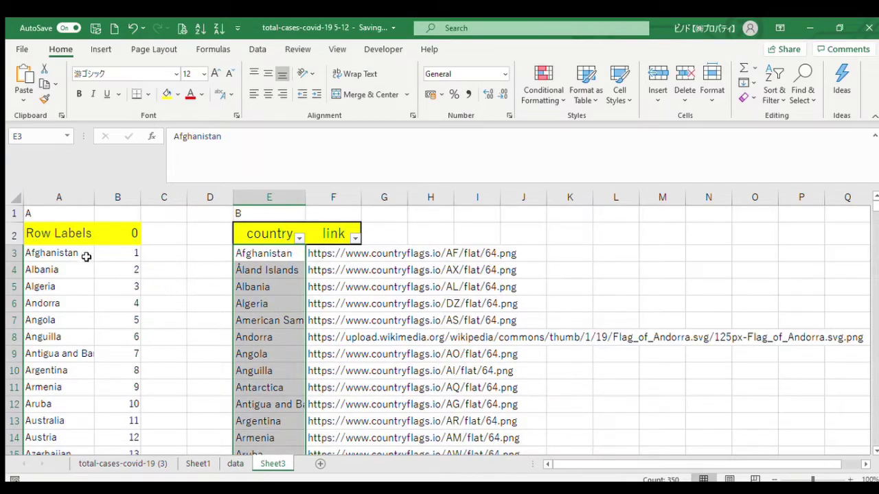
left_click(58, 252)
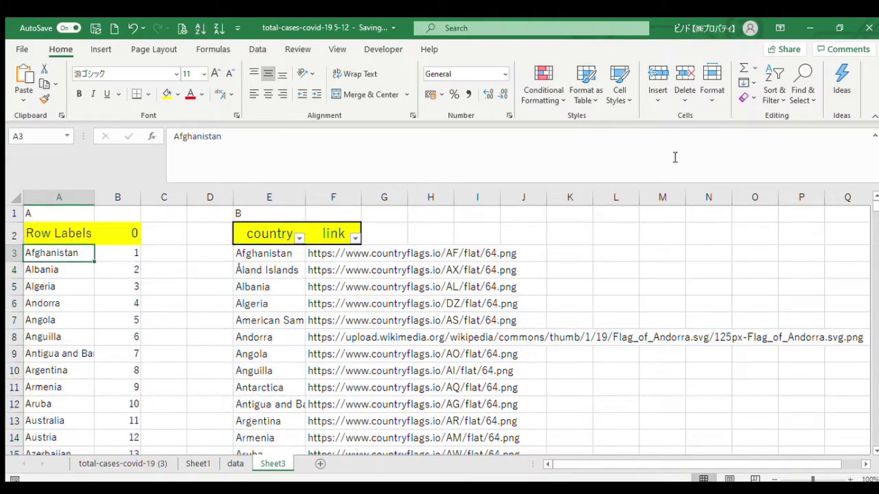
left_click(58, 233)
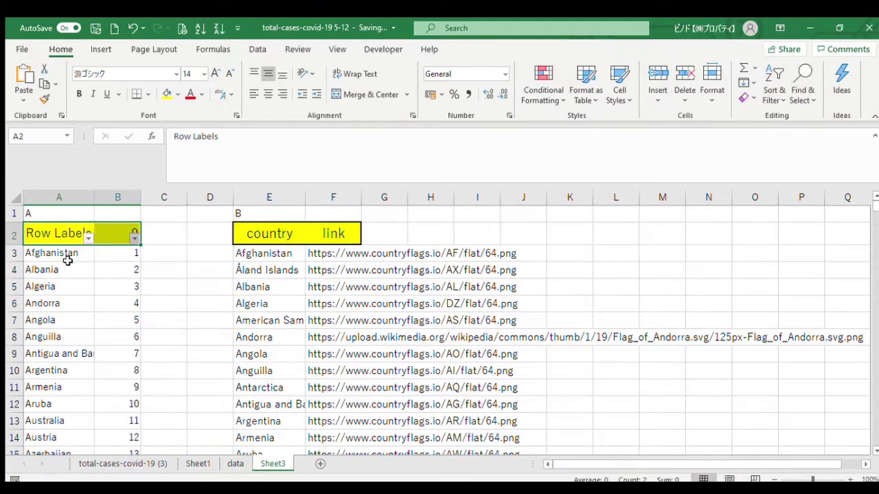
scroll("down", 3)
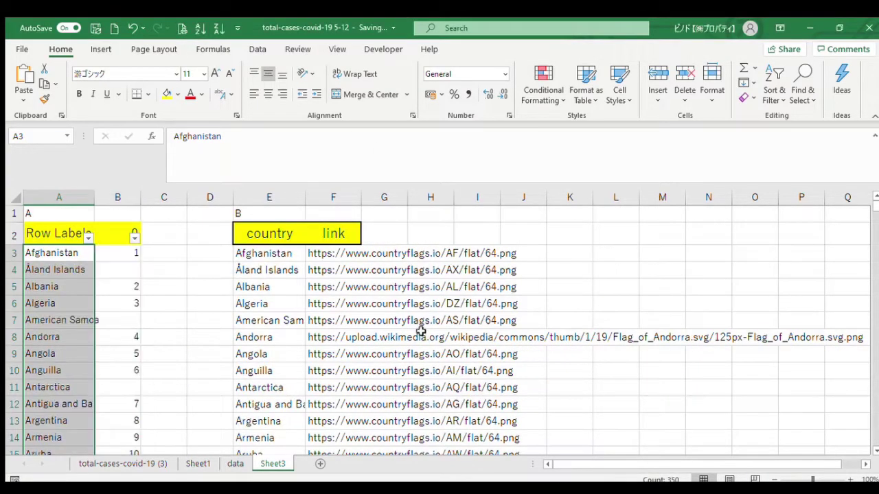
Step: Enter =EXACT(E3,A3) in C3 to compare list B and list A names
left_click(163, 253)
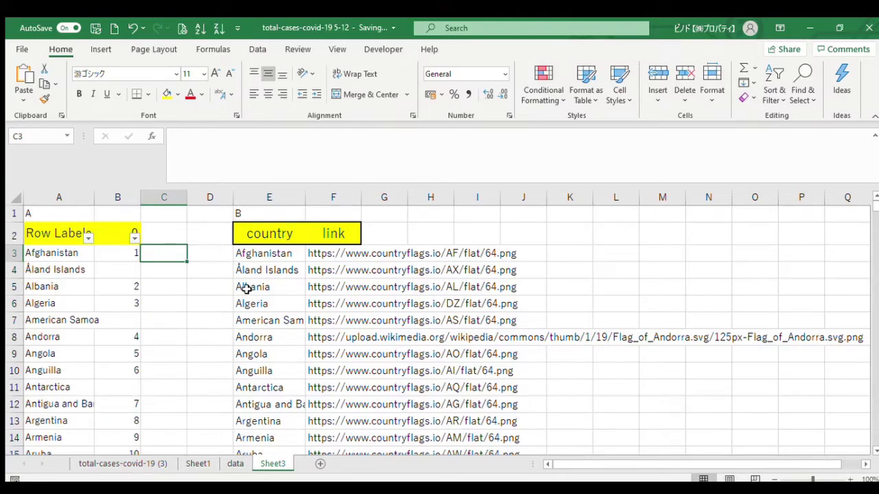
type("=exact")
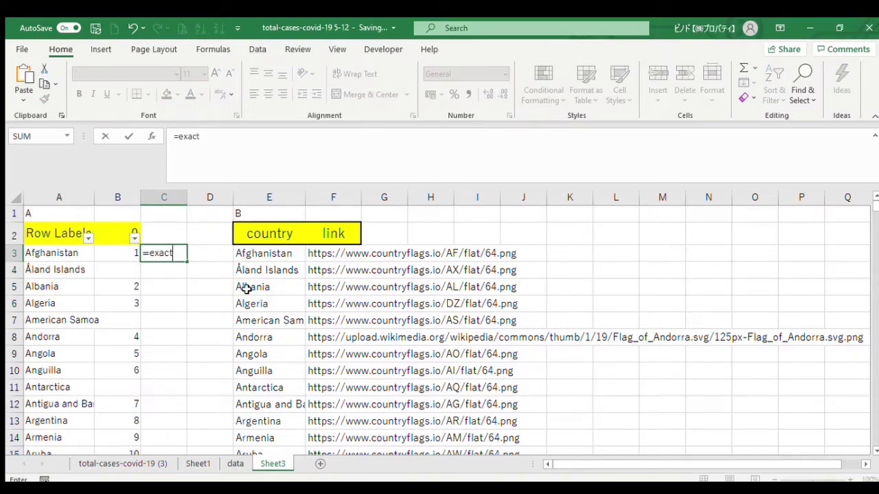
type("(")
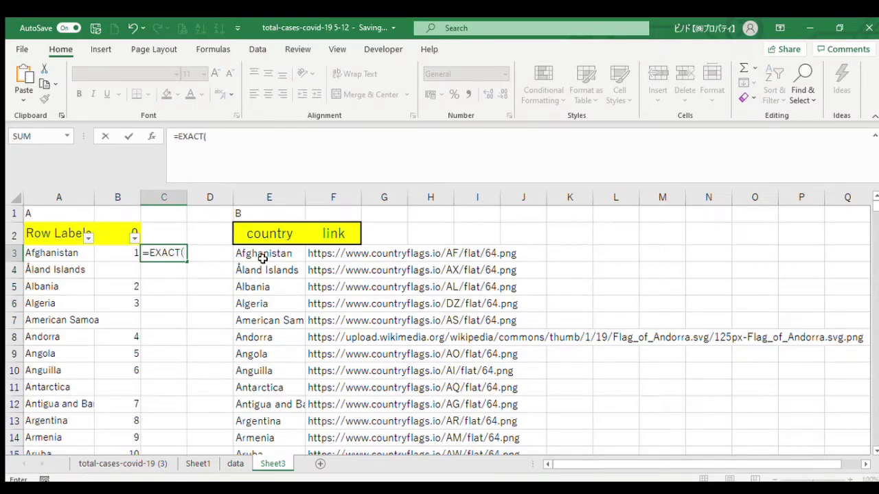
left_click(58, 253)
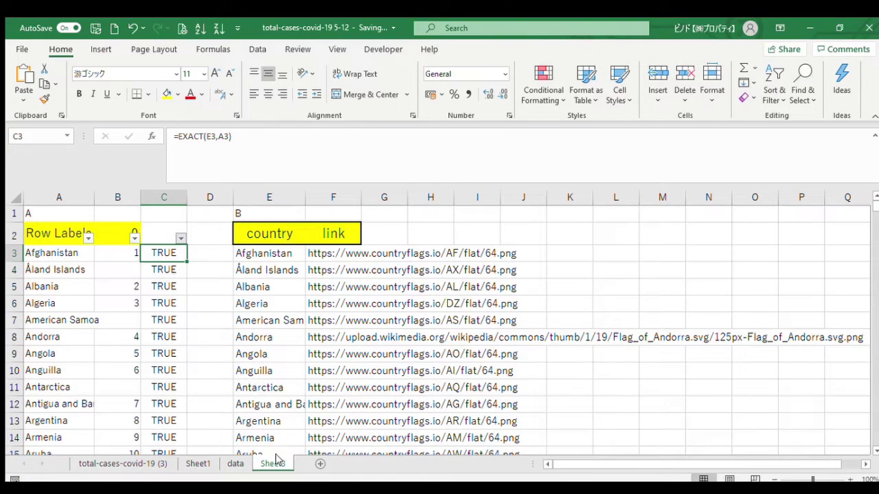
left_click(181, 238)
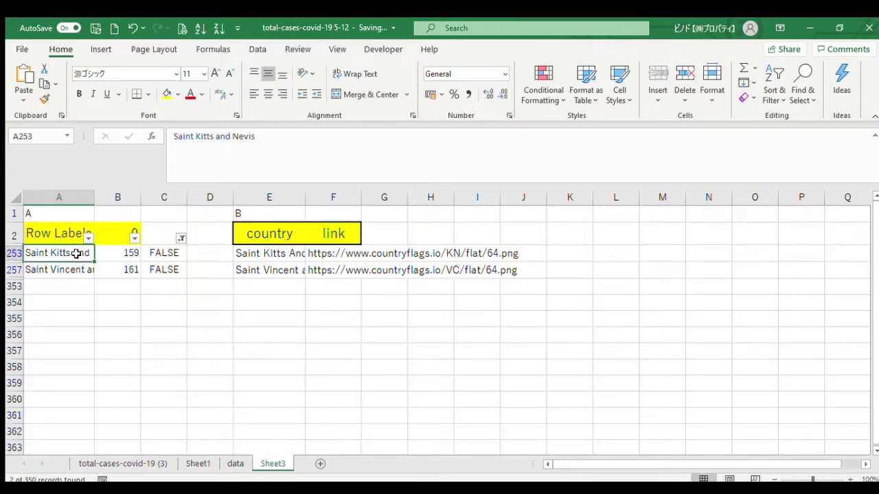
left_click(268, 253)
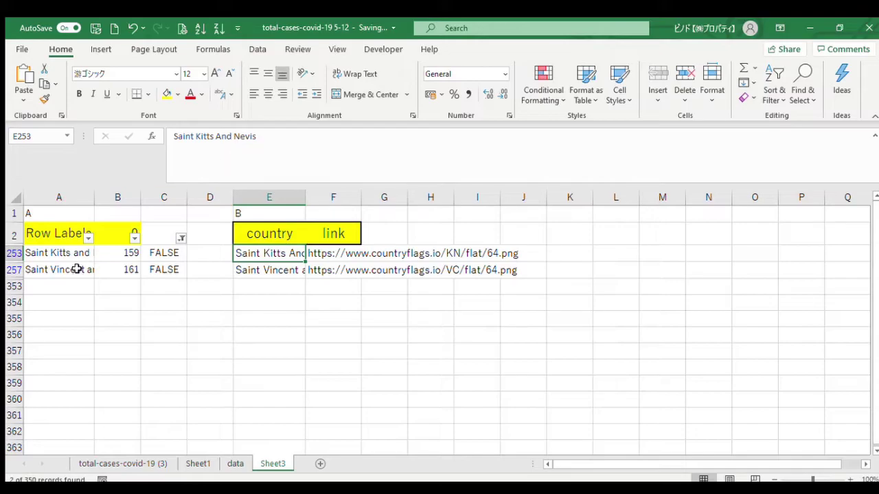
left_click(269, 269)
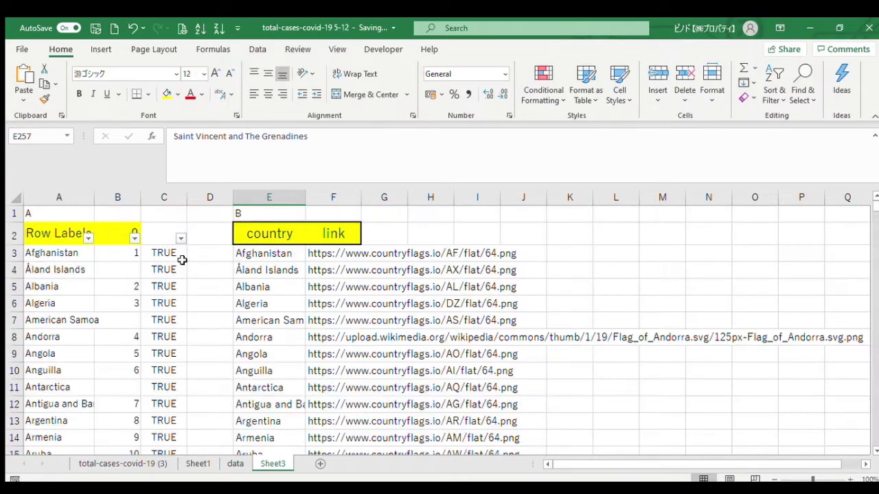
left_click(210, 197)
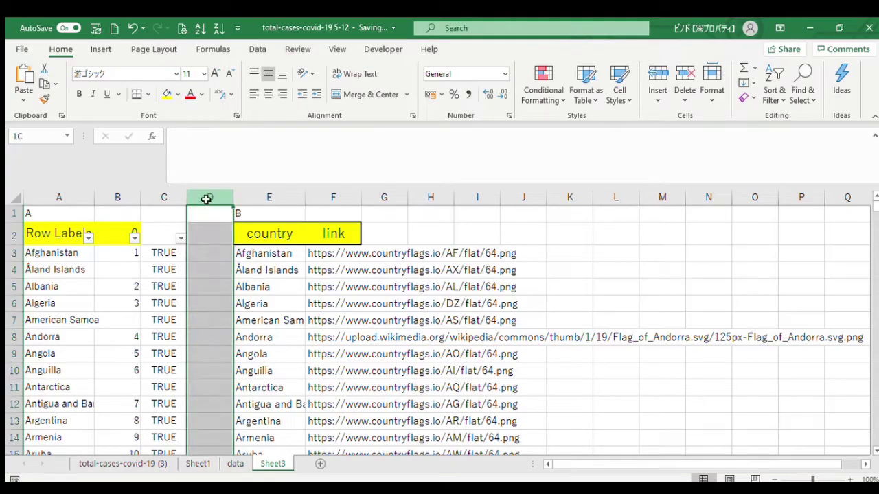
Step: Delete empty column D, sort by number ascending, and review the unnumbered rows
left_click(210, 213)
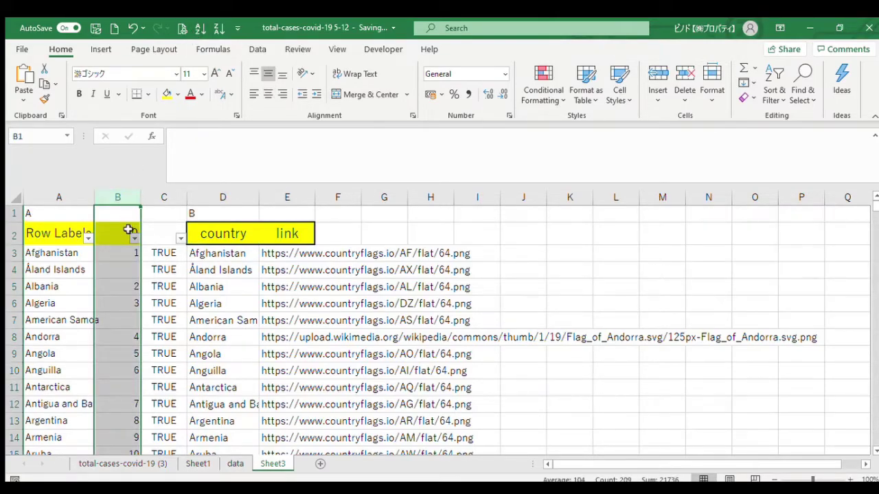
left_click(117, 233)
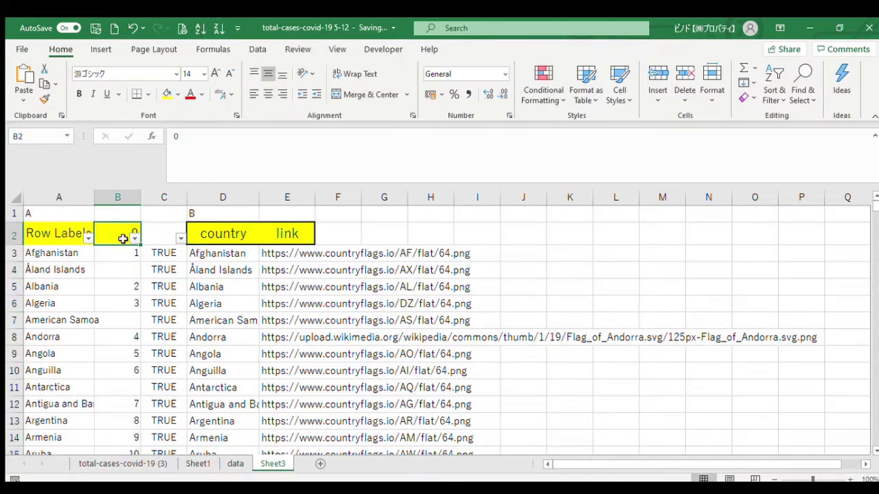
left_click(117, 252)
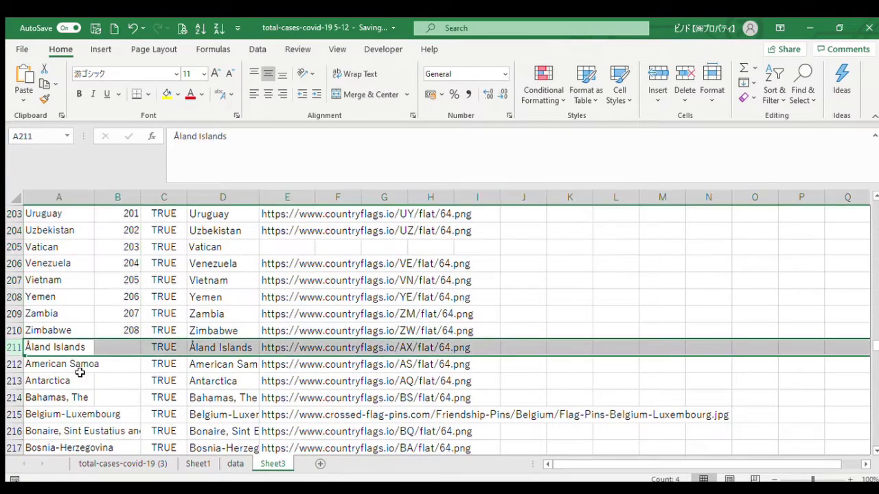
scroll("down", 3)
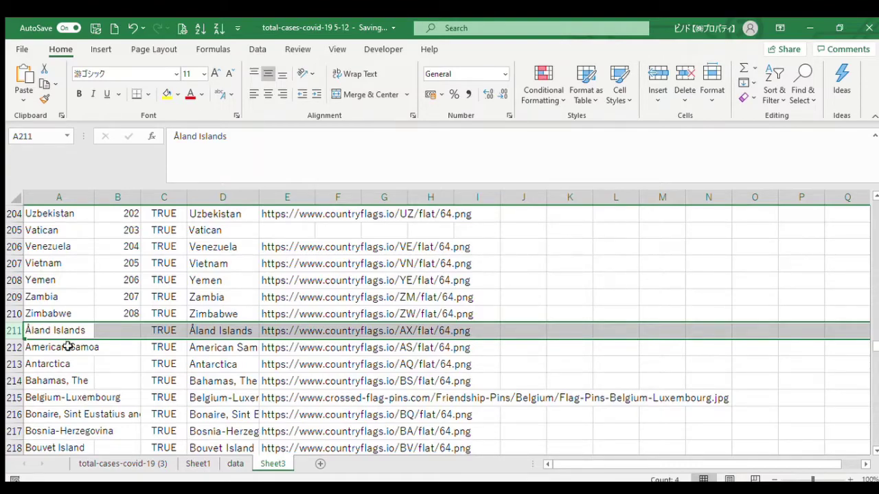
scroll("down", 3)
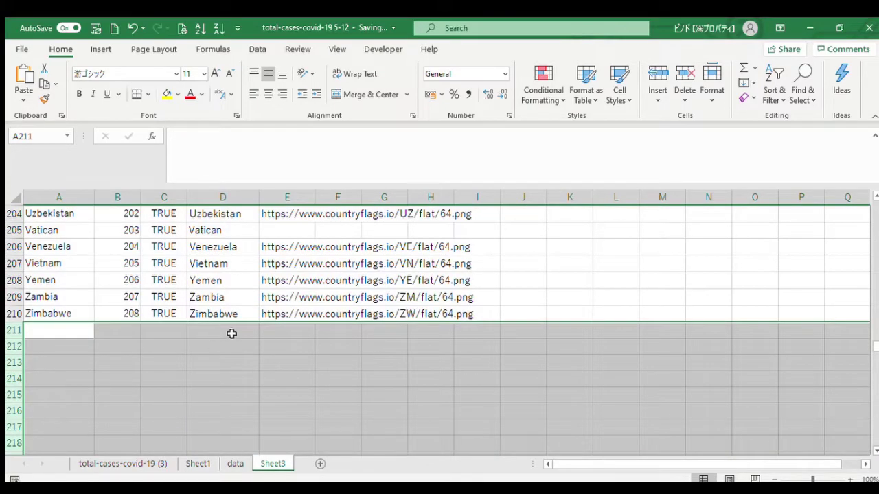
scroll("up", 3)
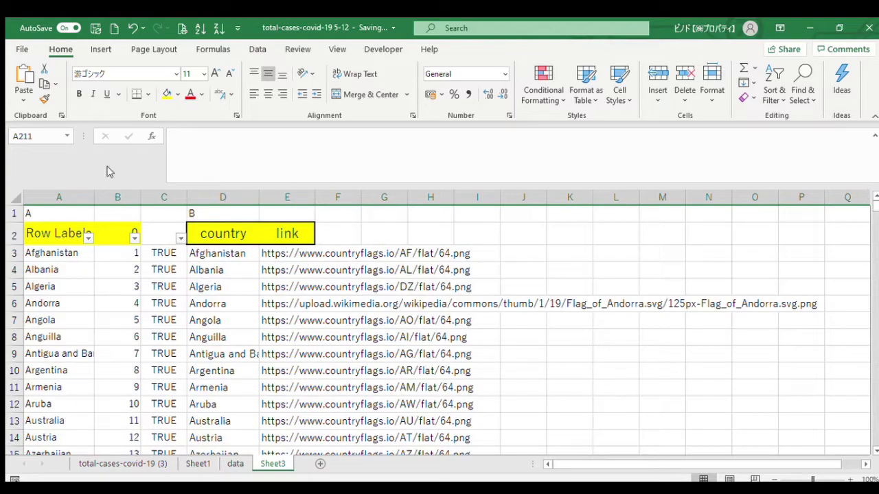
mouse_move(285, 261)
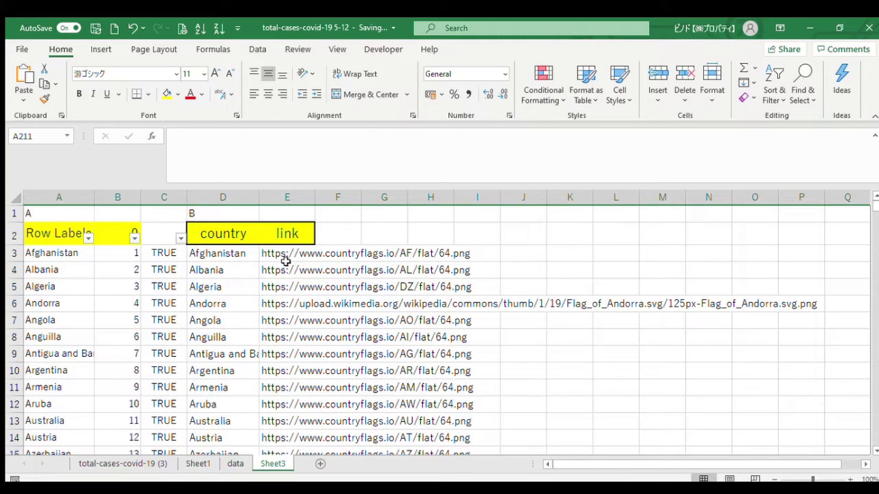
Step: Select the flag links E3:E210, Afghanistan through Zimbabwe, for copying to the data sheet
left_click(287, 252)
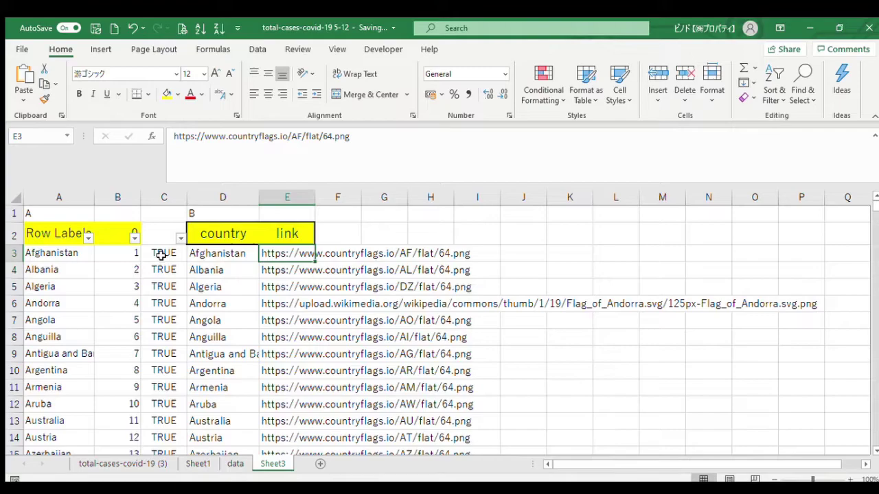
left_click(58, 269)
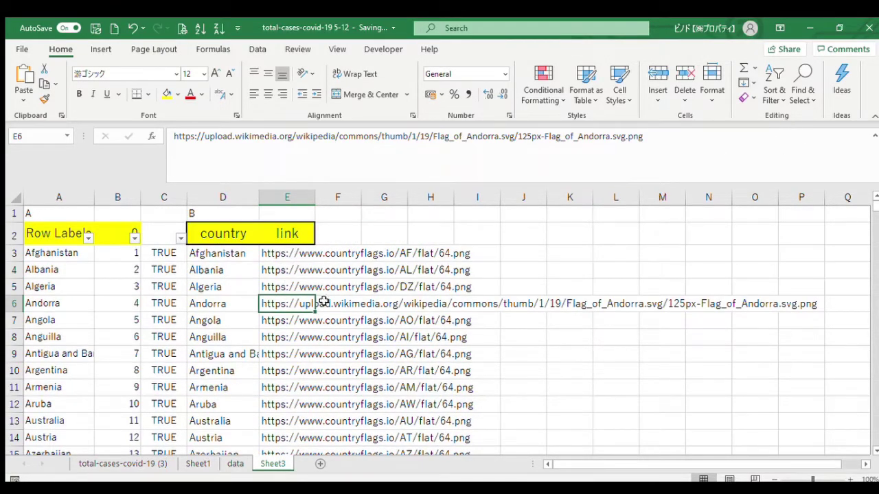
left_click(287, 253)
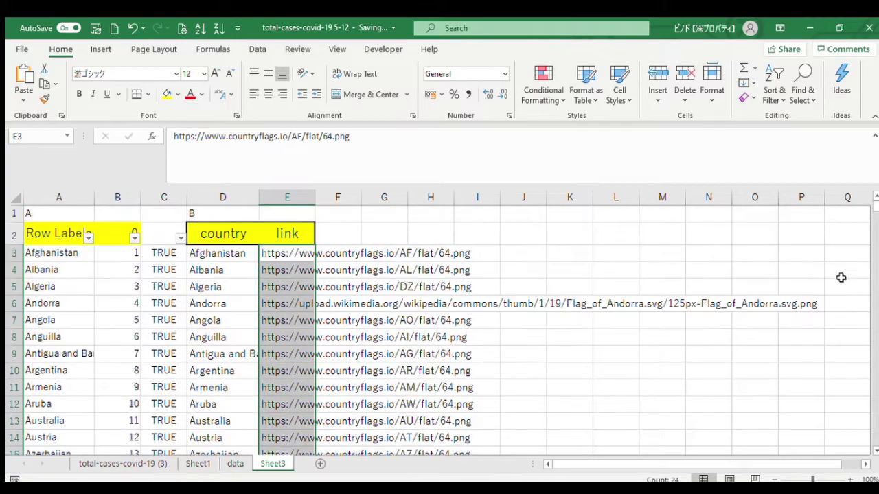
scroll("down", 3)
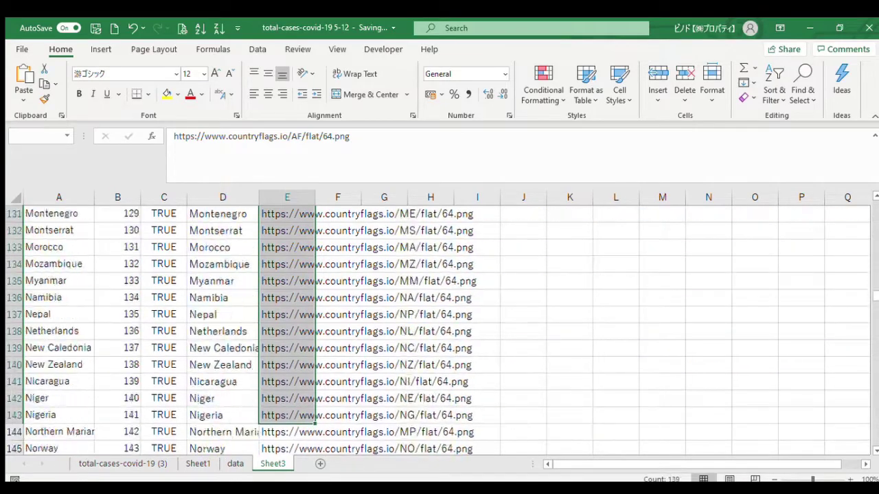
scroll("down", 3)
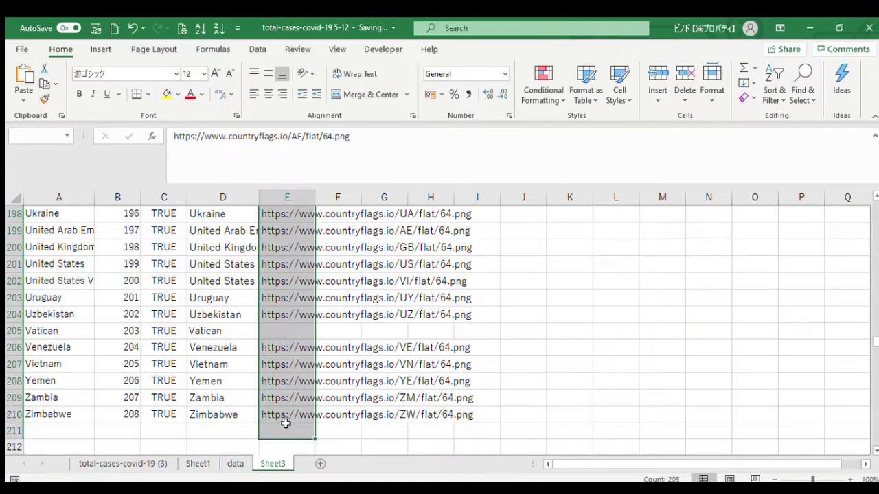
left_click(235, 463)
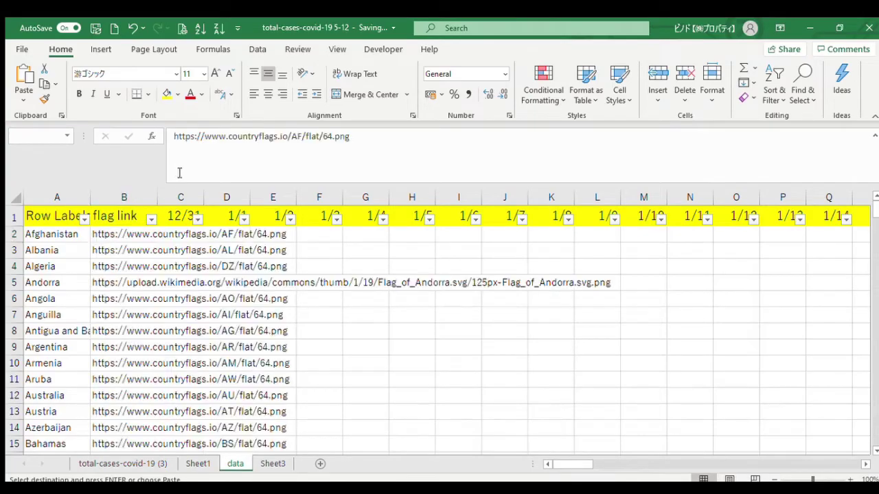
scroll("down", 3)
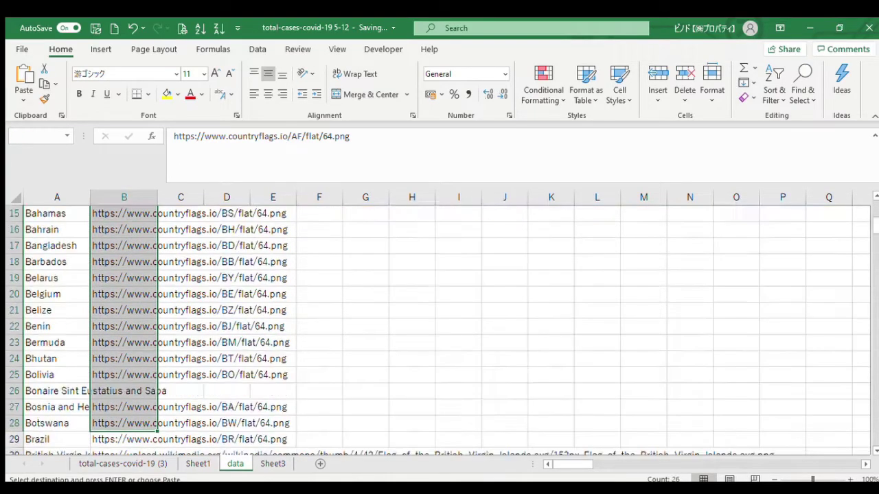
scroll("down", 3)
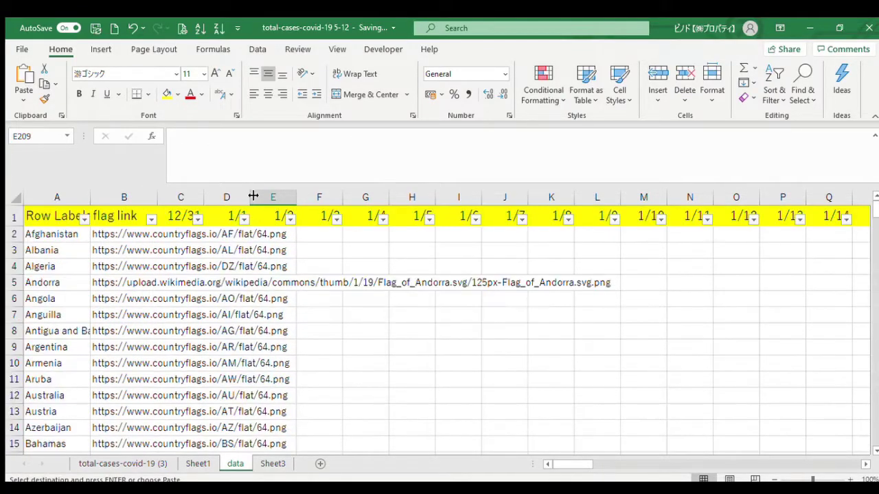
left_click(124, 215)
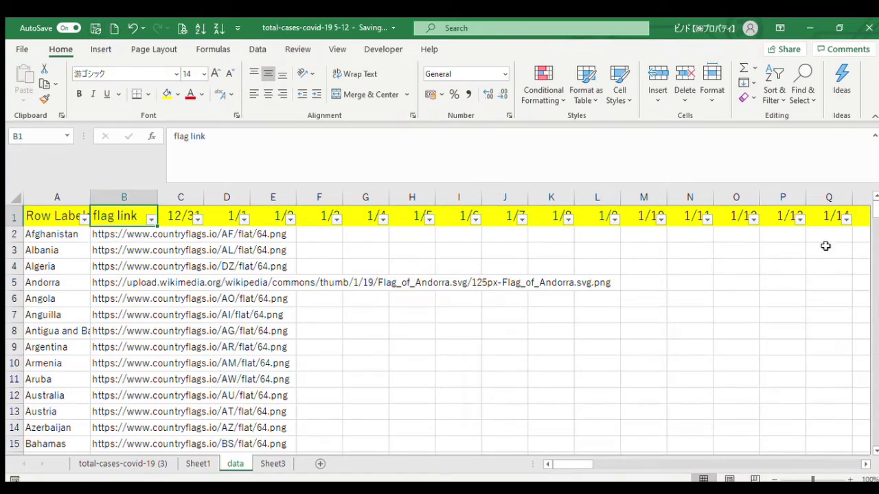
type("flo")
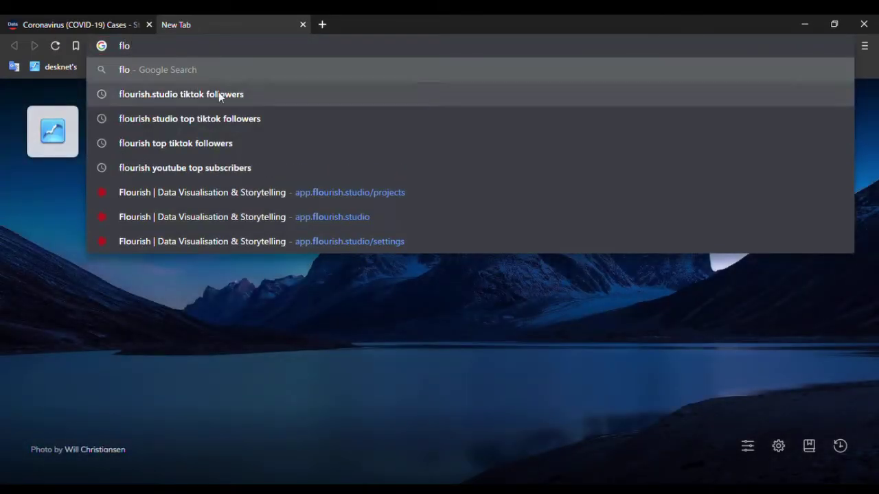
Step: Go to flourish.studio and log in with the saved credentials
type("urish.studio")
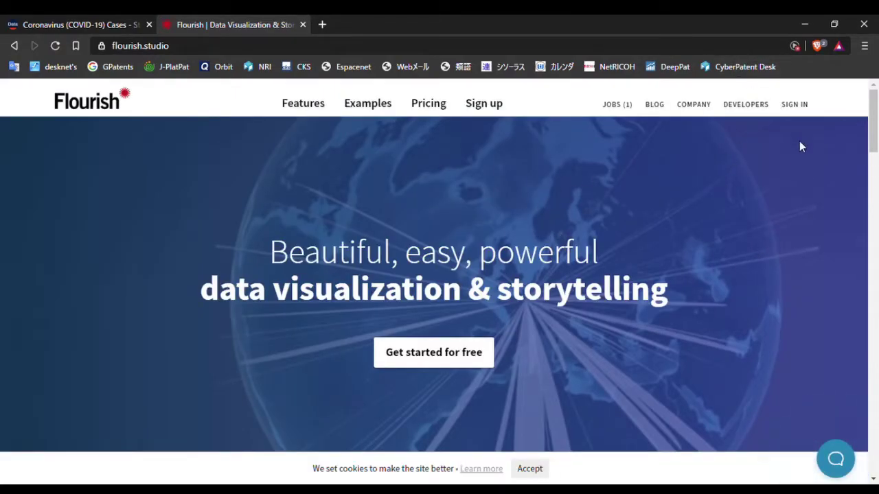
left_click(795, 104)
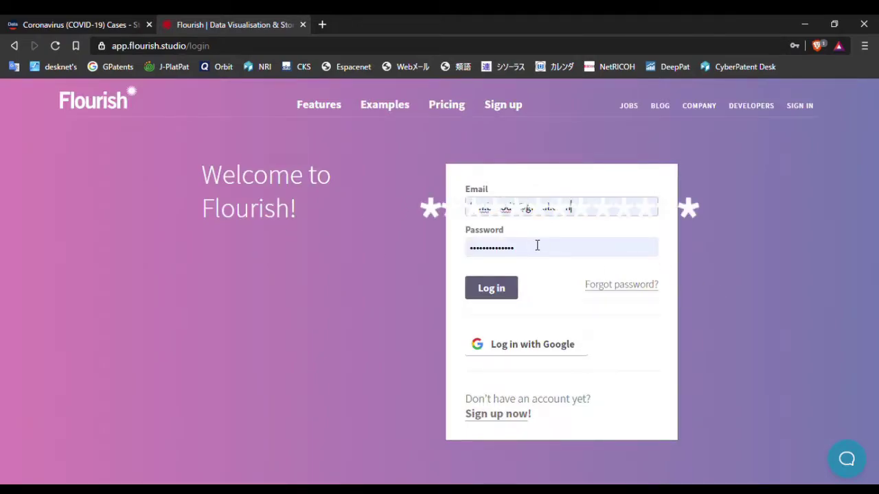
left_click(491, 288)
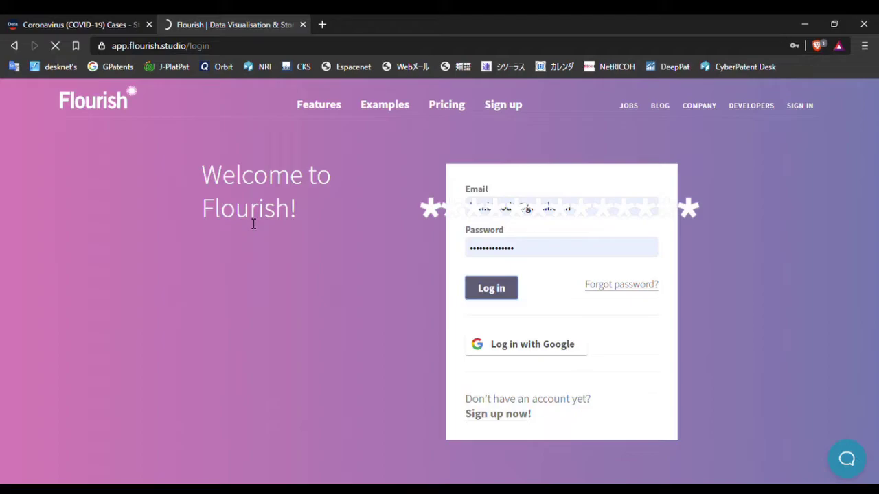
left_click(491, 288)
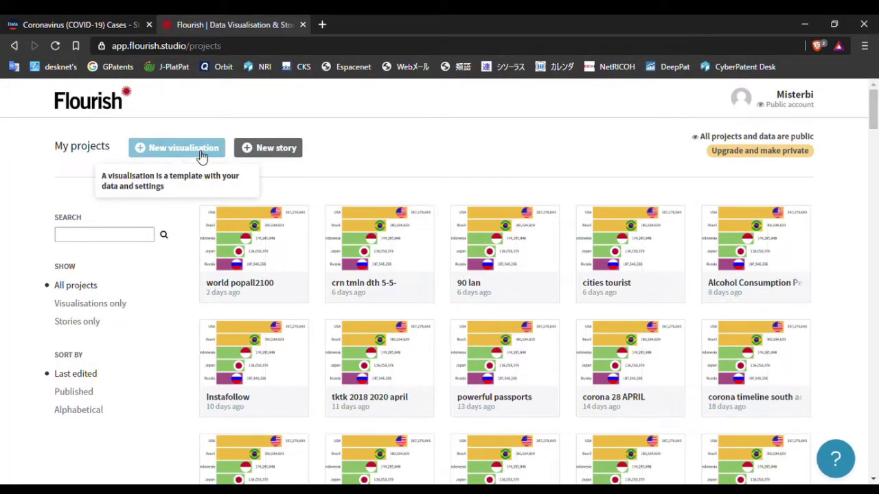
Step: Create a new visualisation from the Bar chart race template's starting point
left_click(177, 147)
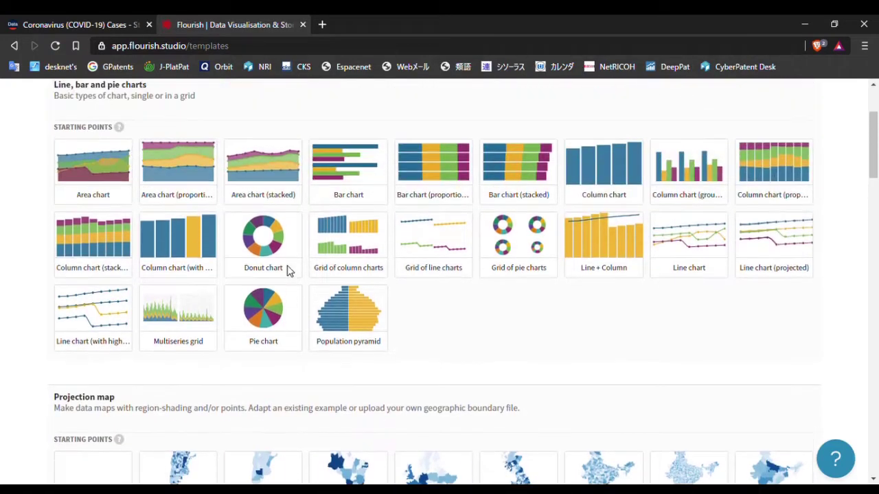
scroll("down", 3)
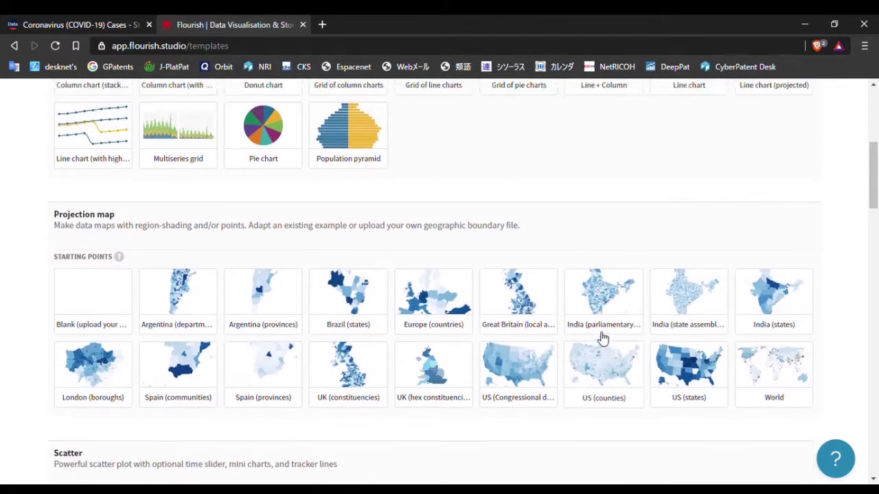
scroll("down", 3)
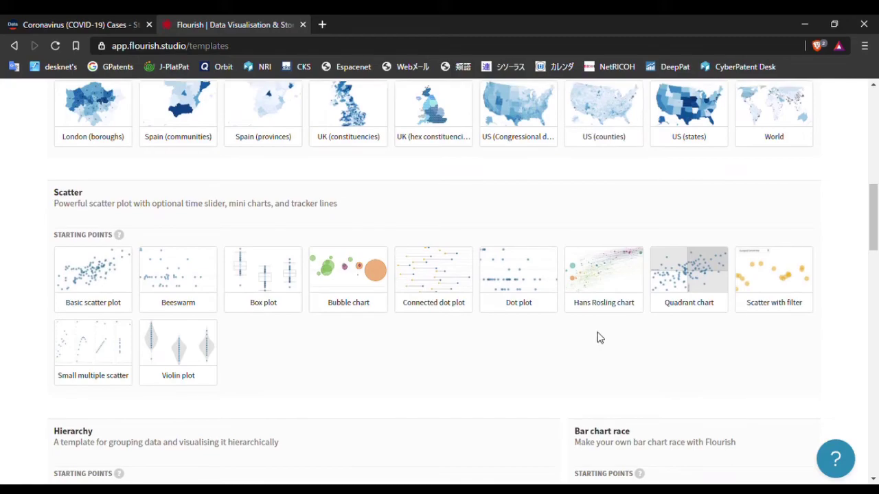
scroll("down", 3)
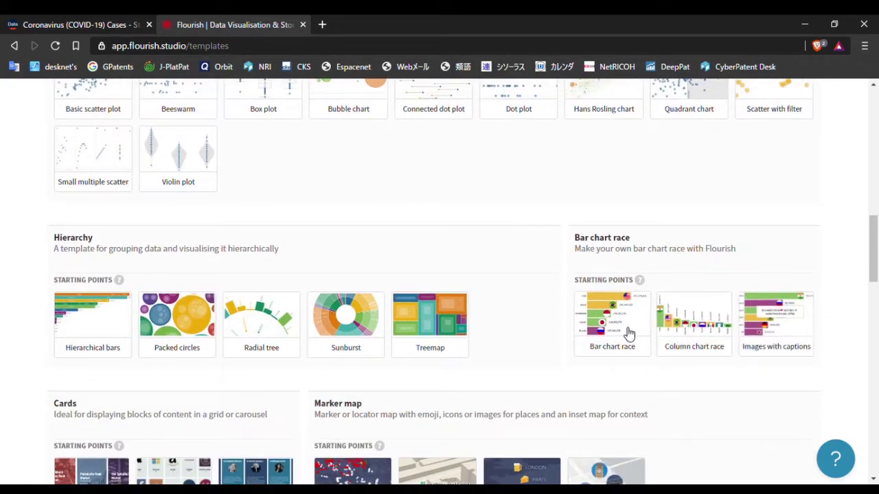
mouse_move(622, 336)
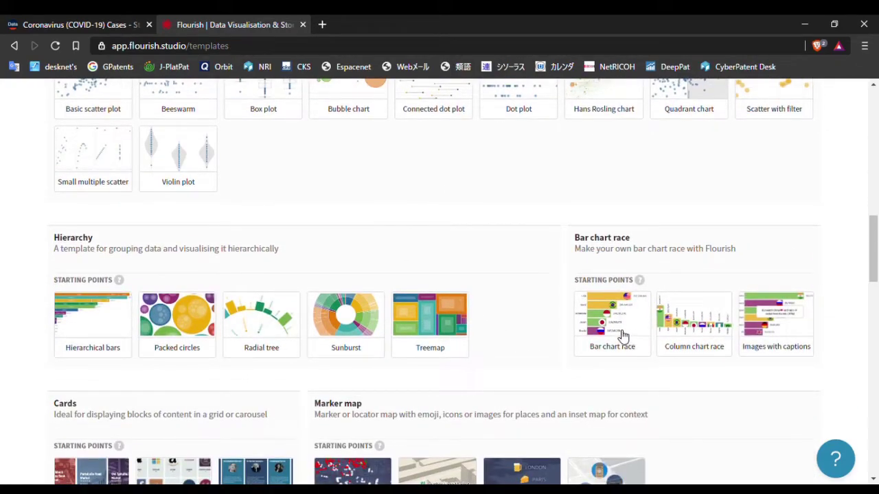
left_click(612, 316)
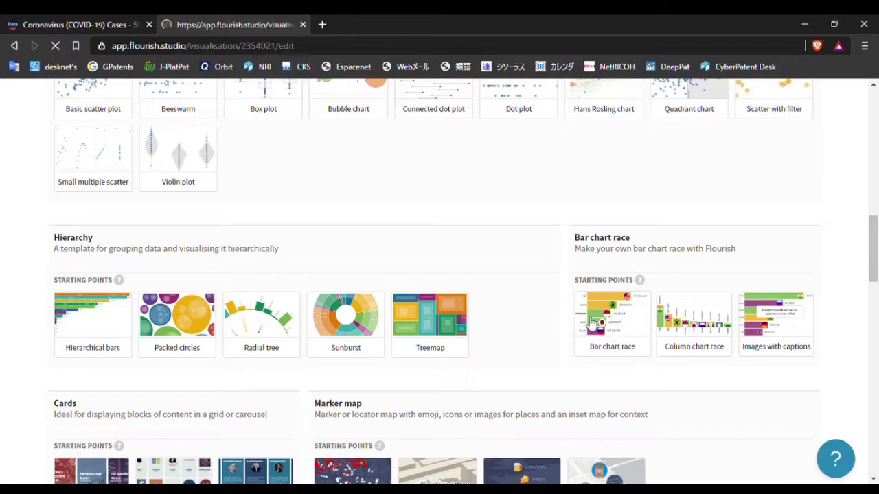
left_click(612, 316)
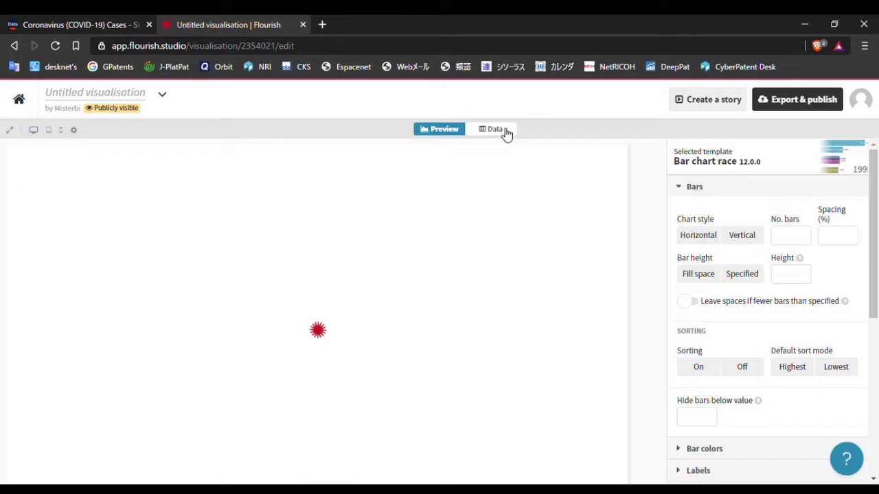
mouse_move(423, 258)
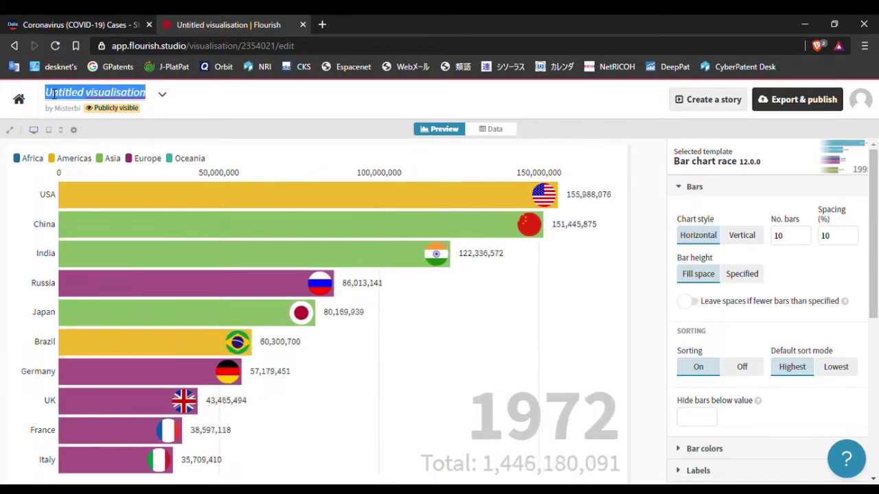
Step: Title the visualisation 'covid19' and view its sample data sheet
type("covid19")
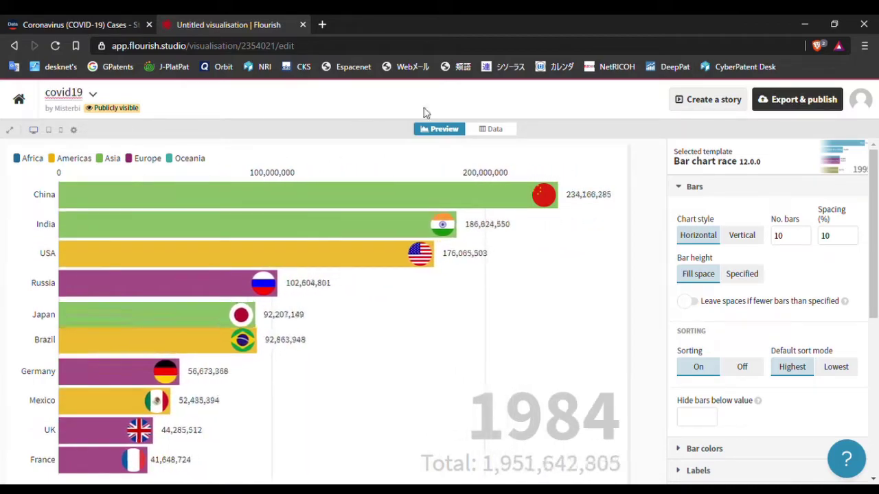
left_click(489, 129)
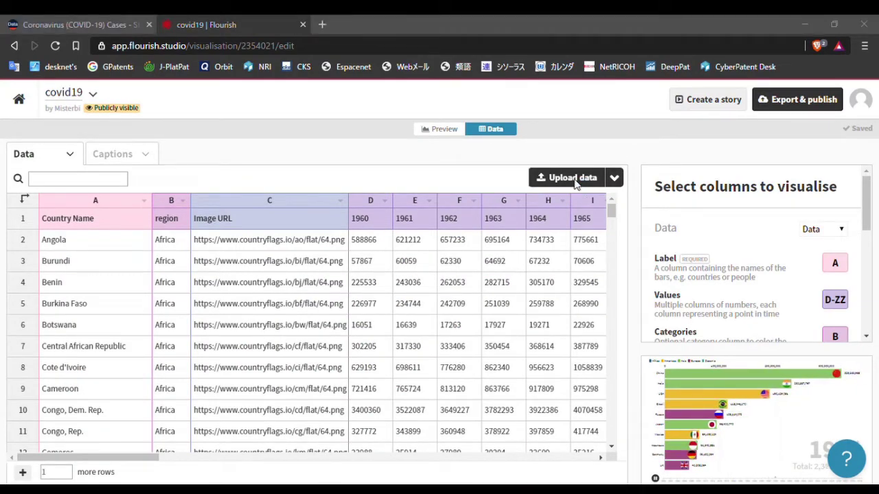
mouse_move(305, 149)
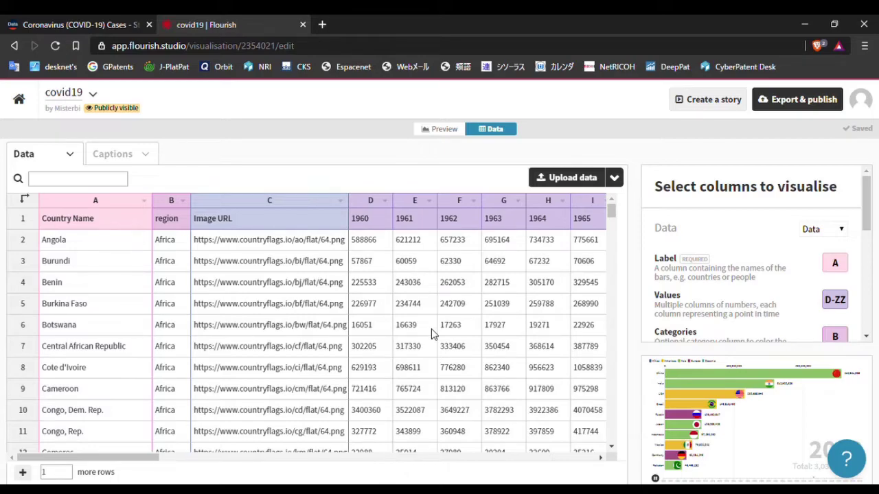
Step: Upload the Excel workbook as new data to reach the sheet choice
left_click(572, 177)
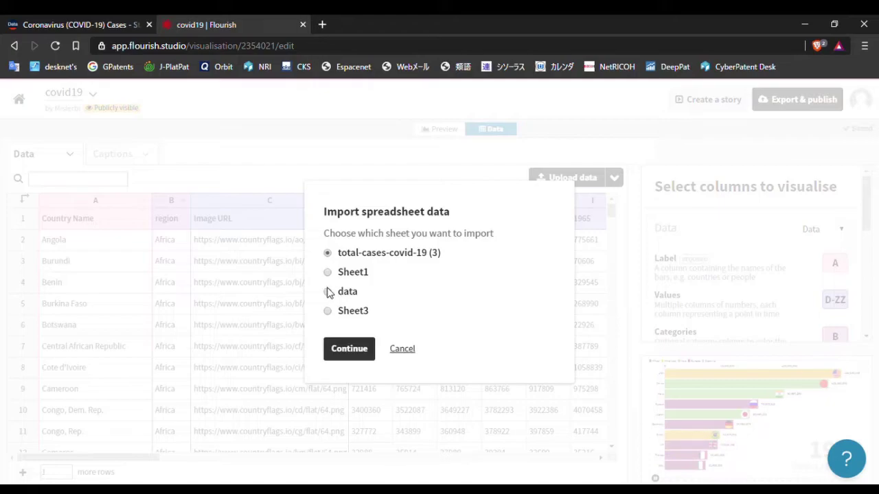
Step: Import the workbook's 'data' sheet publicly, replacing the sample, and review its columns
left_click(349, 348)
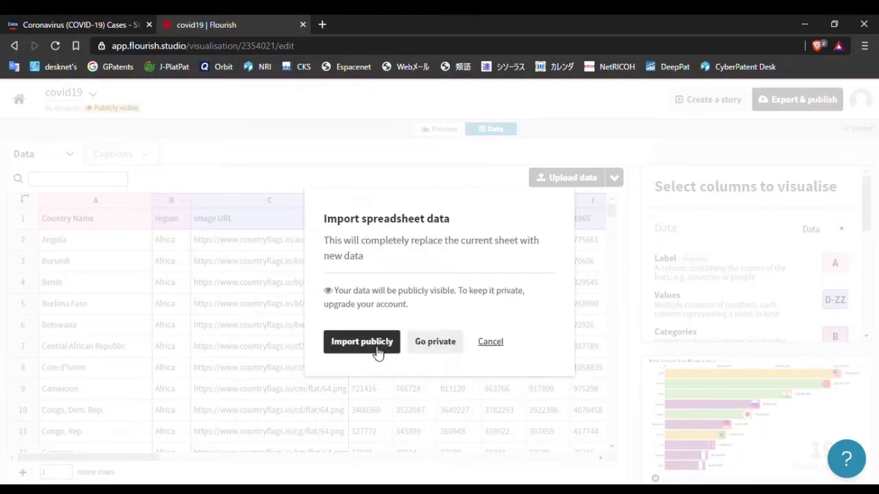
left_click(362, 342)
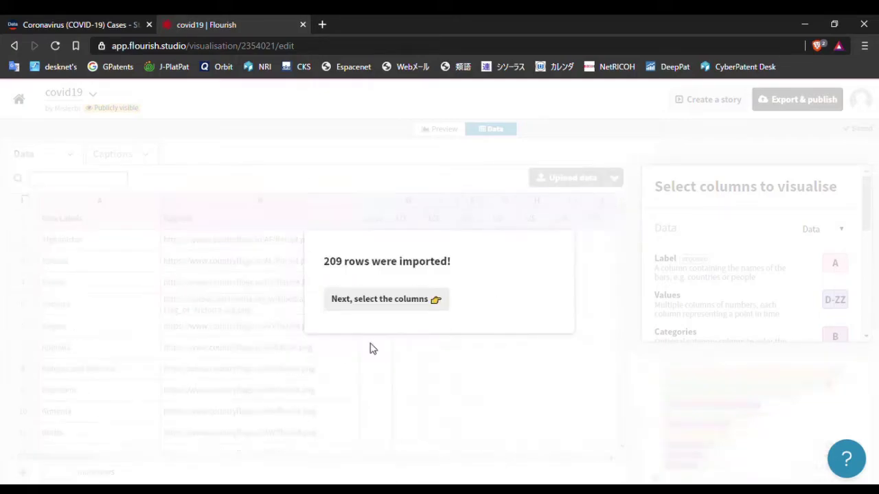
left_click(386, 299)
type("C")
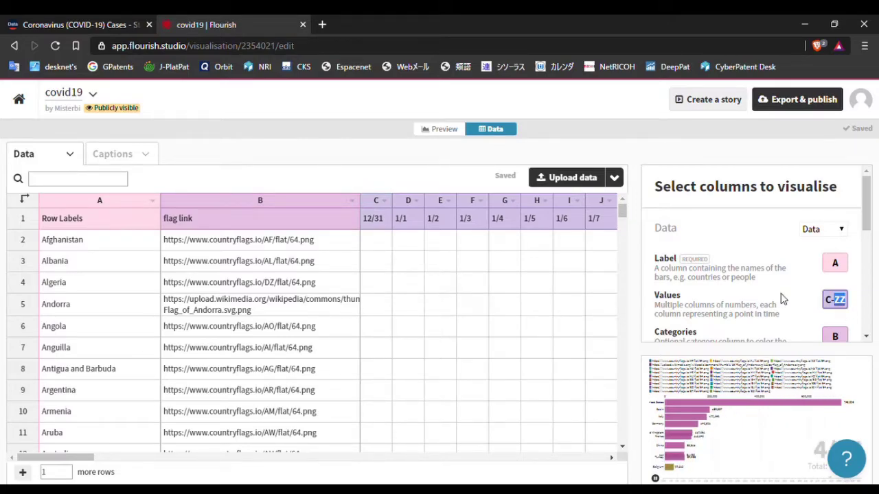
scroll("right", 3)
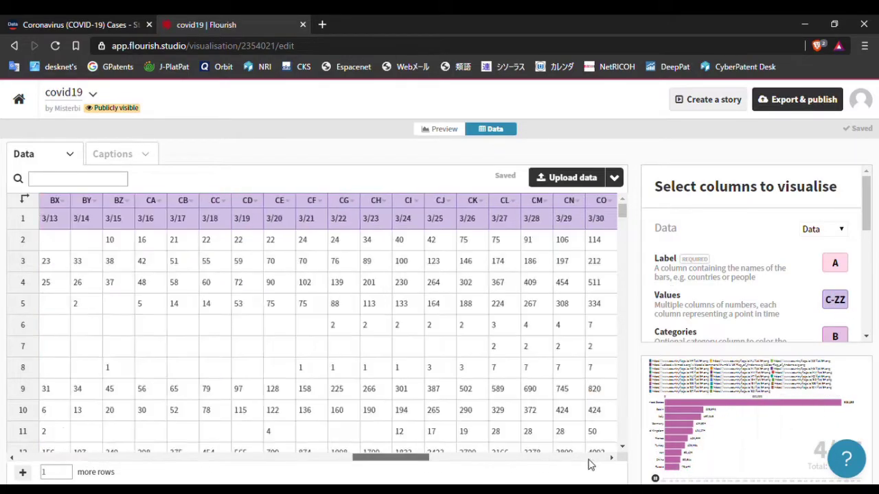
Step: Set chart Values to columns DA–ZZ (4/11 onward) and Image to flag column B
scroll("right", 3)
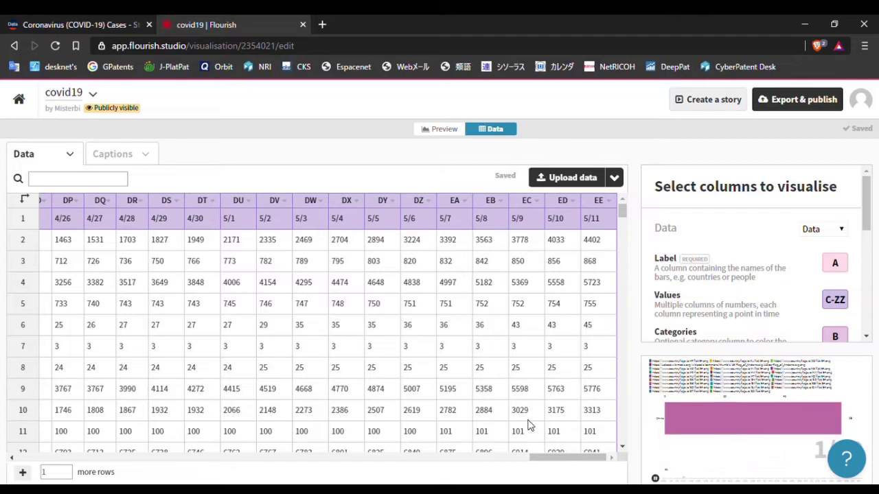
scroll("left", 3)
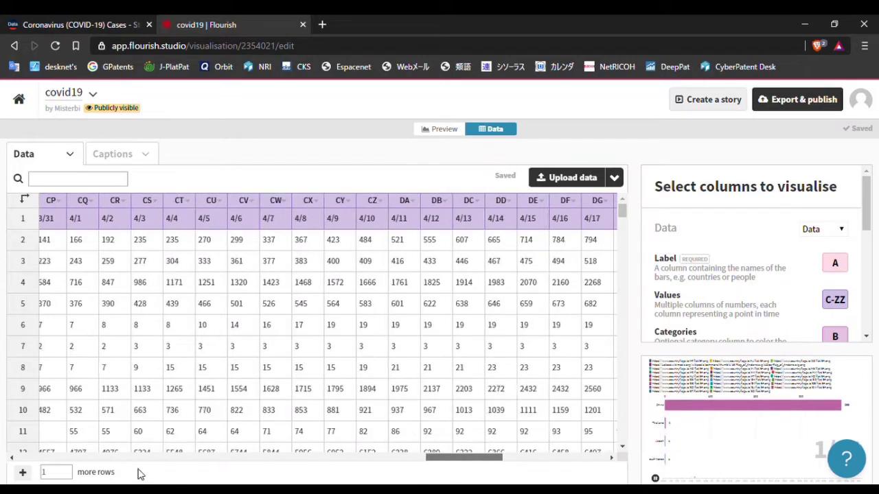
scroll("left", 3)
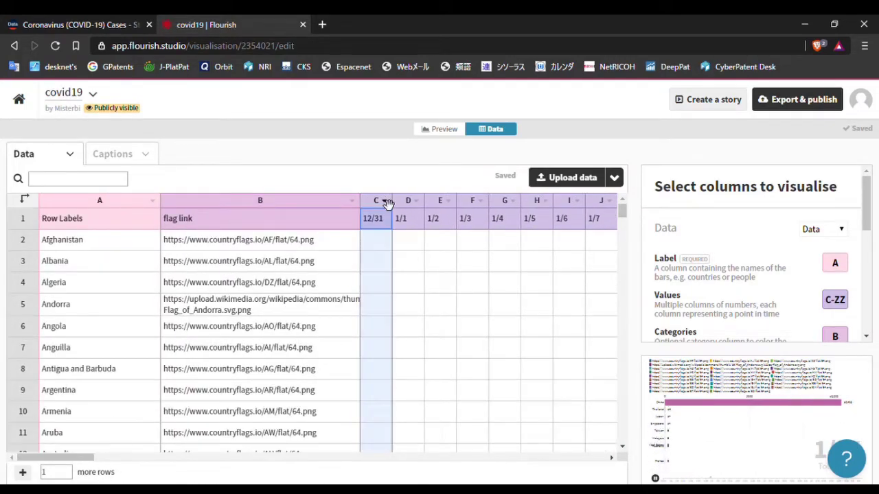
mouse_move(790, 305)
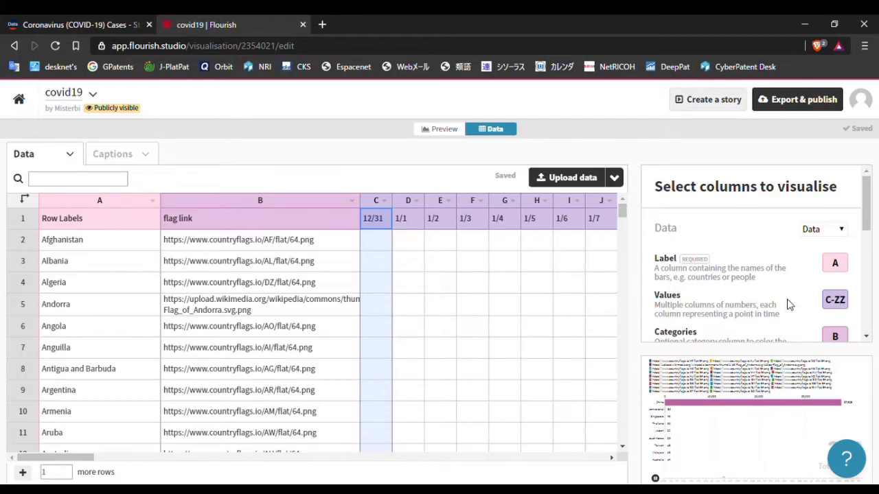
scroll("down", 3)
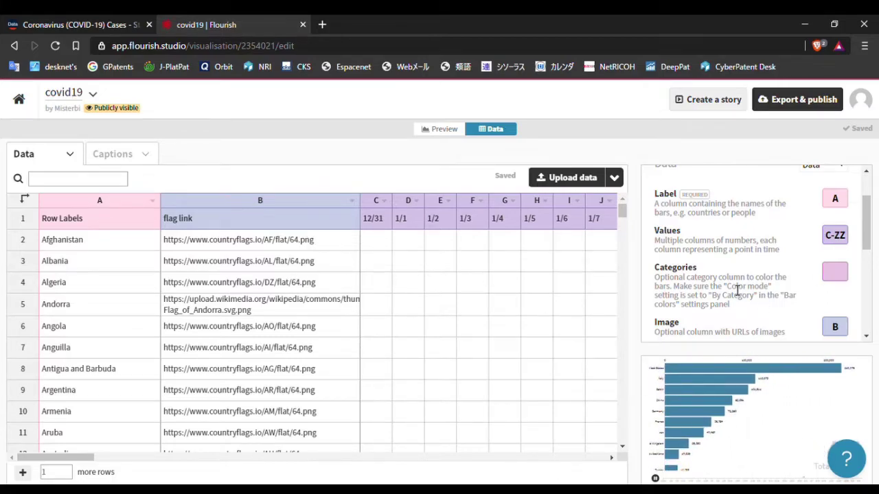
scroll("up", 3)
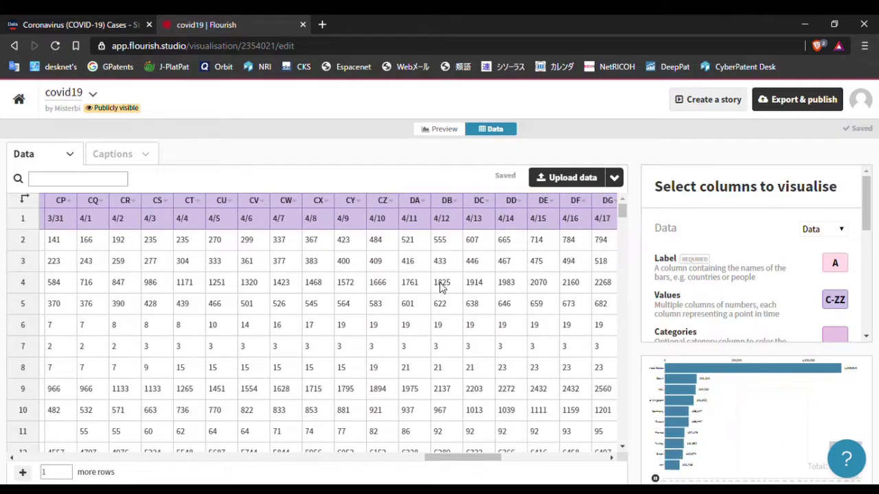
left_click(414, 219)
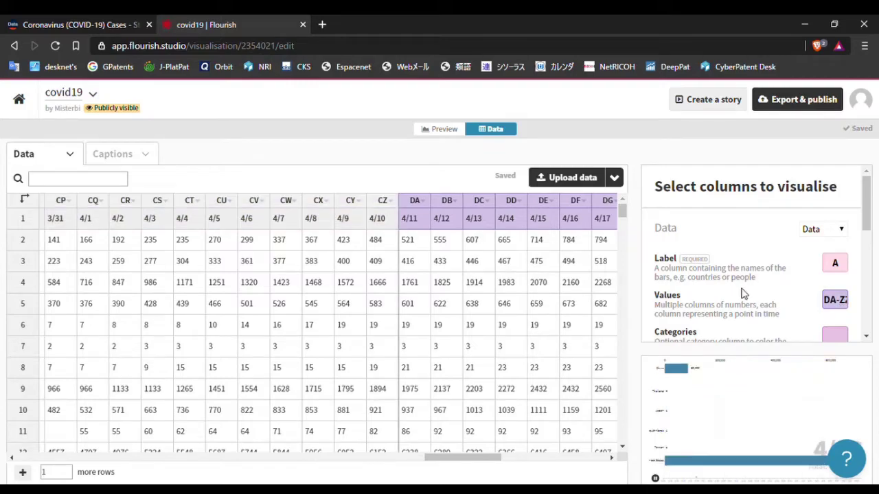
type("united")
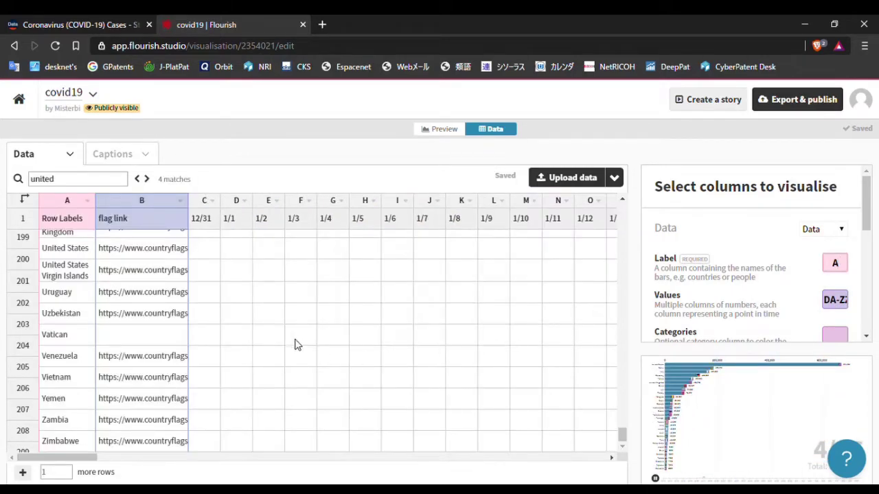
scroll("up", 3)
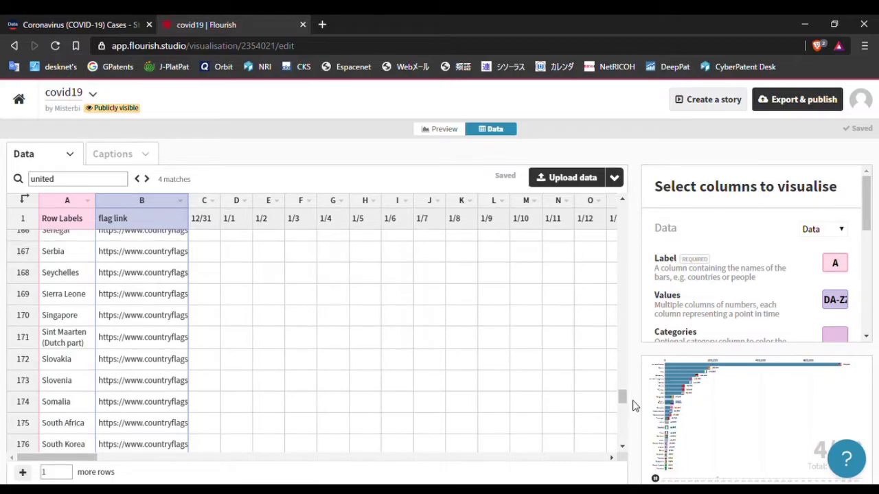
scroll("up", 3)
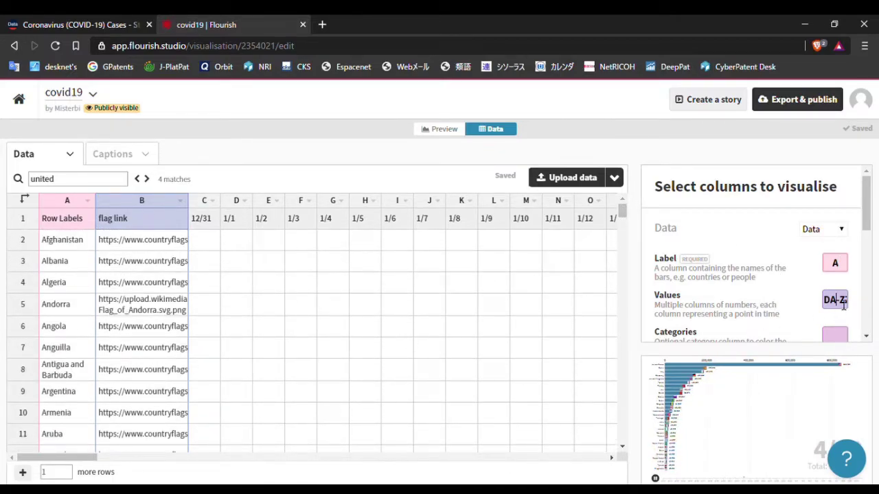
scroll("down", 3)
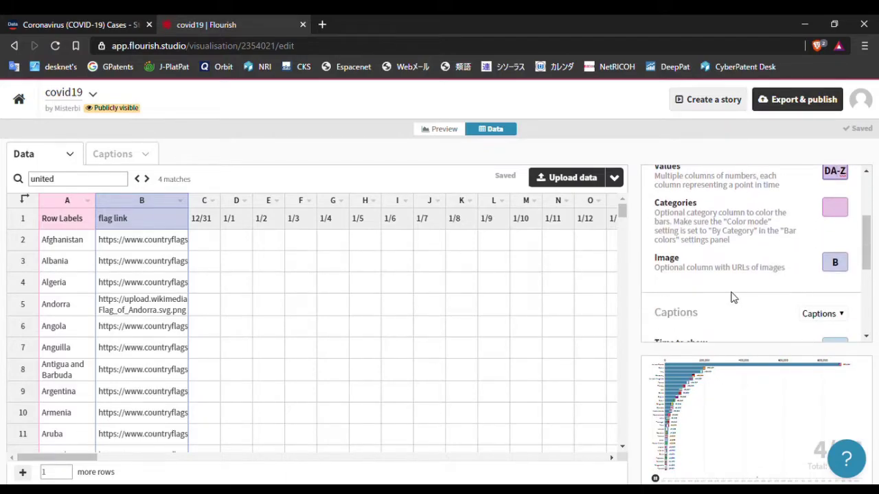
left_click(439, 128)
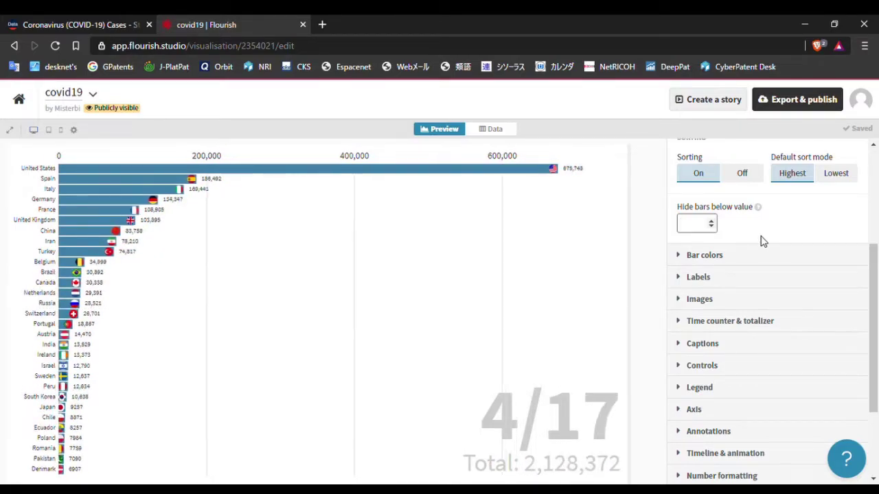
Step: Set the Bar labels Space to 10 in the Labels panel
left_click(698, 277)
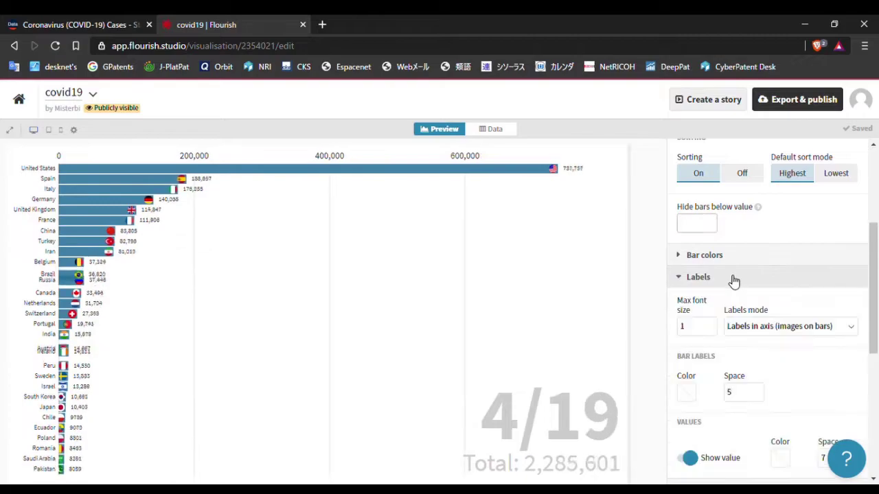
scroll("down", 3)
type("10")
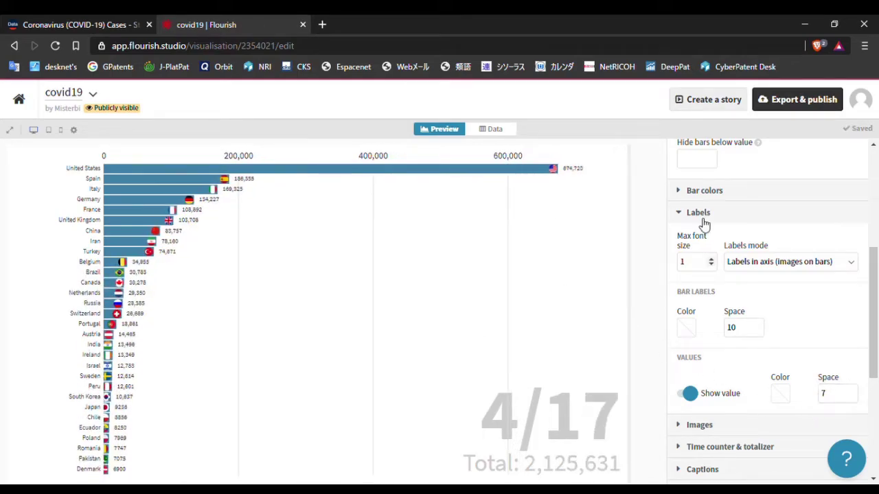
left_click(699, 234)
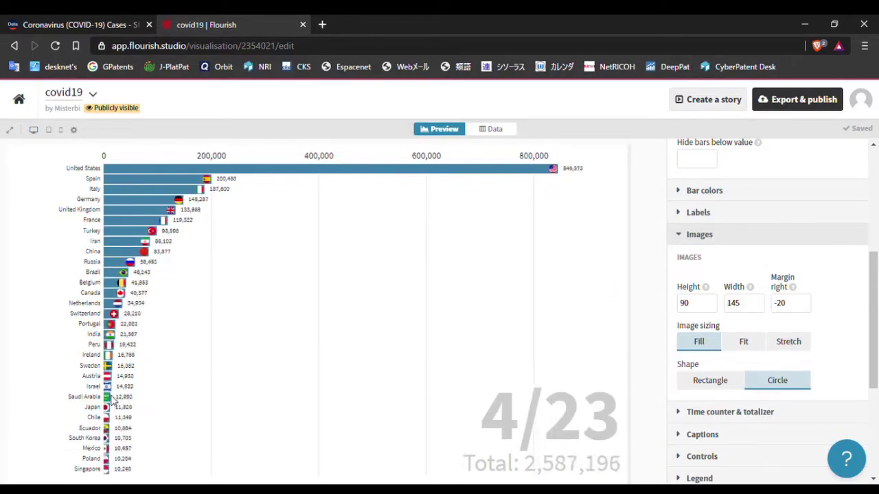
Step: Give the flag images a -100 right margin and a Rectangle shape
left_click(34, 464)
type("-100")
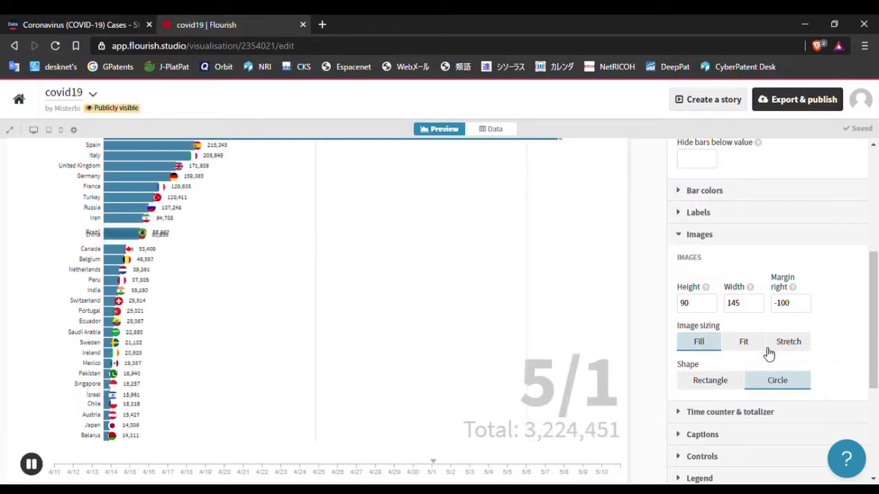
left_click(710, 380)
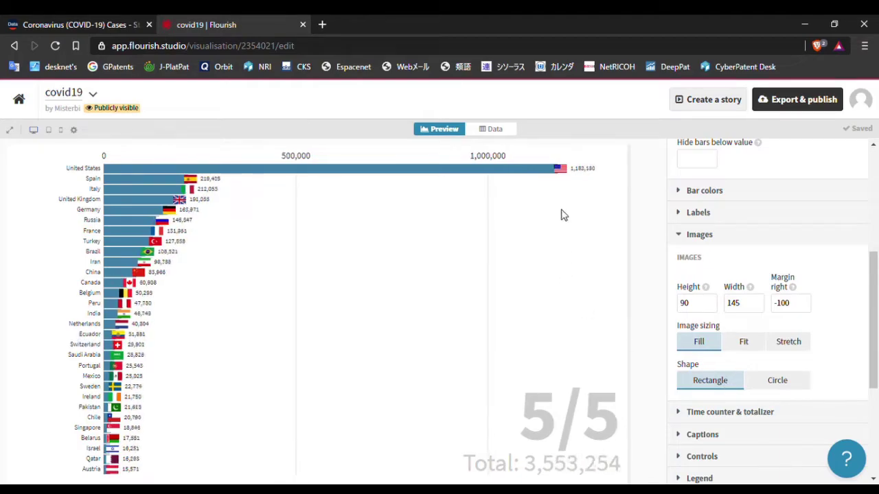
left_click(31, 464)
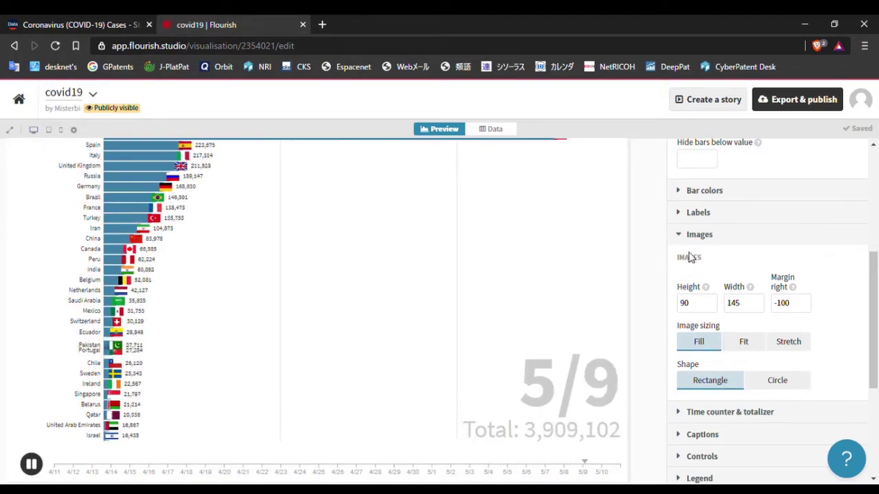
left_click(730, 411)
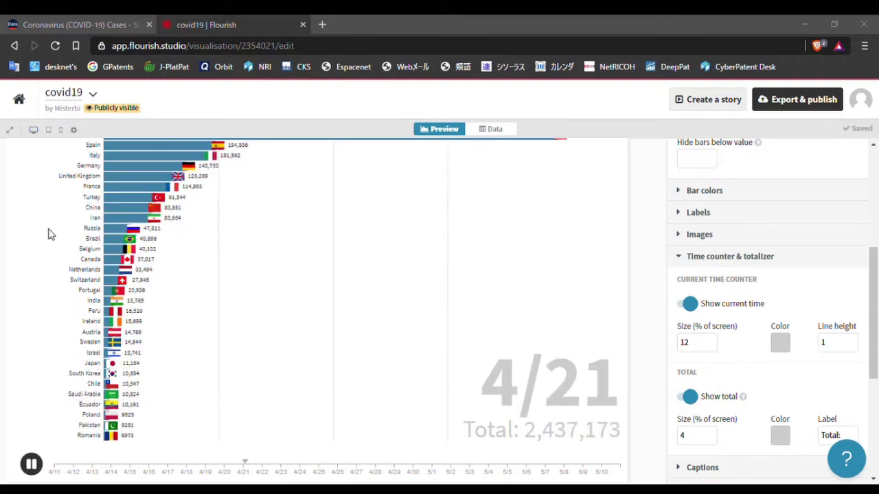
Step: Make the current time counter dark red and the Total colour blue
left_click(780, 343)
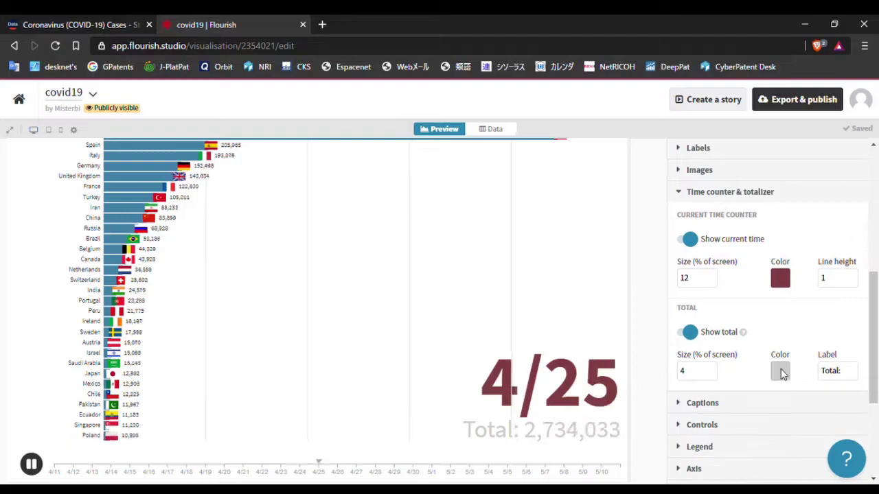
left_click(780, 371)
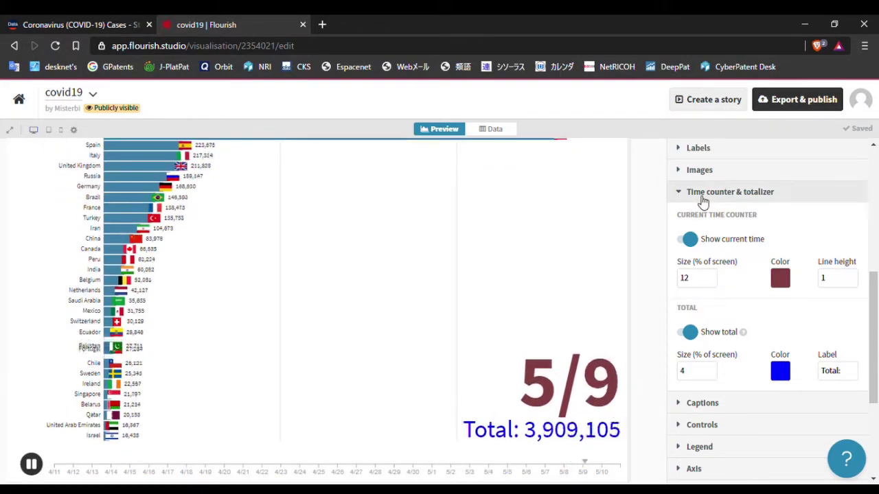
left_click(730, 192)
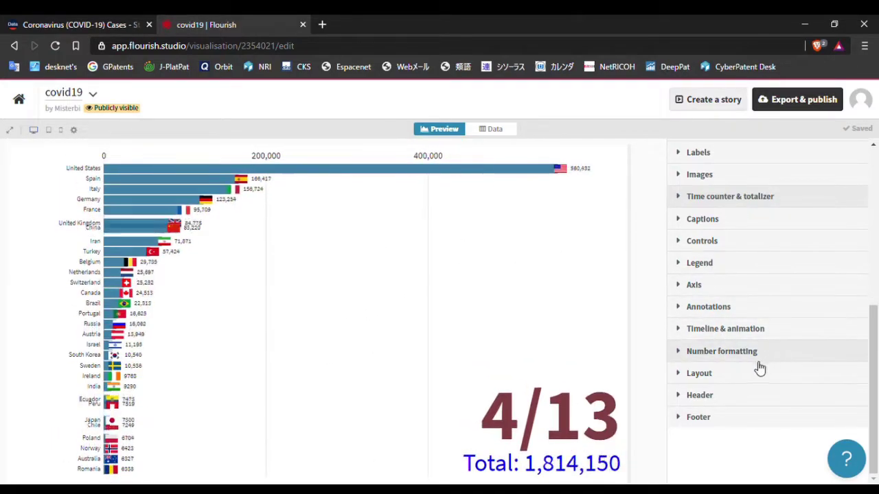
Step: Change the Timeline duration to 100 seconds under Timeline & animation
left_click(725, 328)
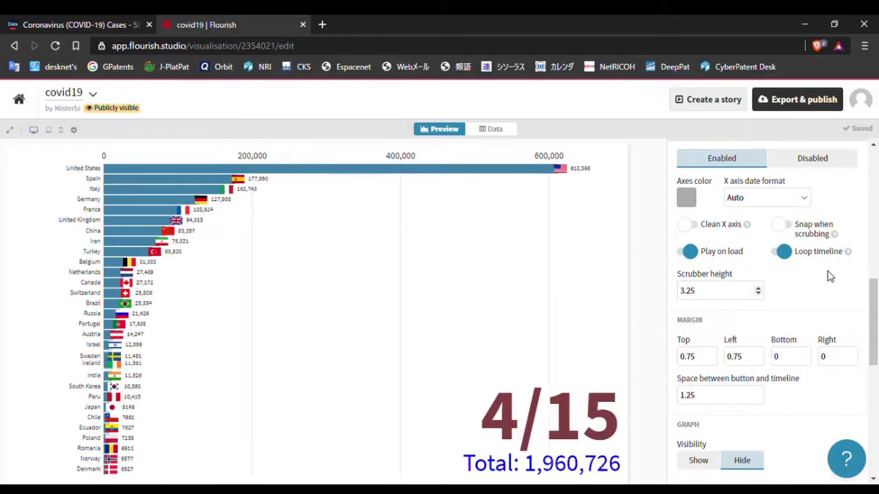
scroll("down", 3)
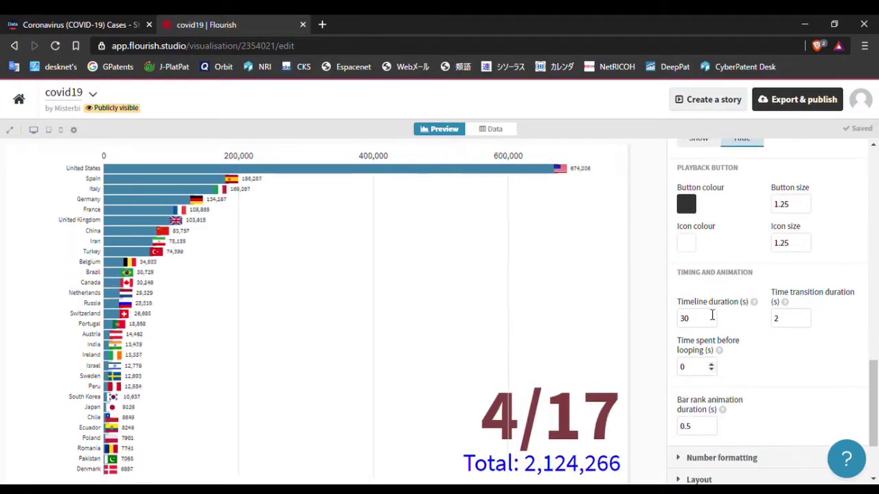
triple_click(693, 318)
type("100")
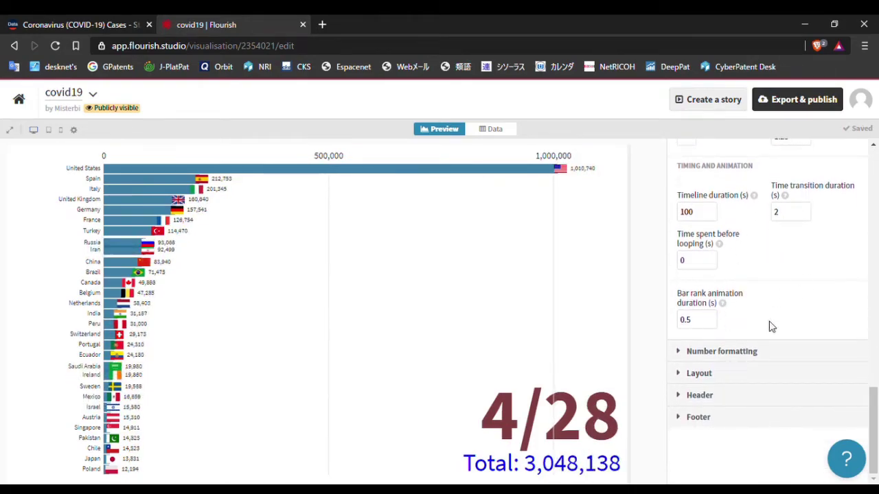
scroll("up", 3)
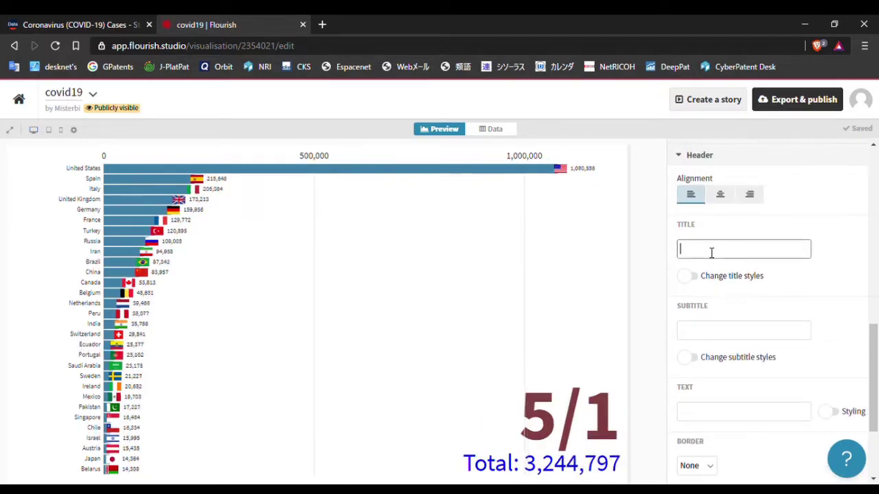
Step: Title the chart 'Covid-19 confirmed cases', centred with custom size 2.05
type("Co")
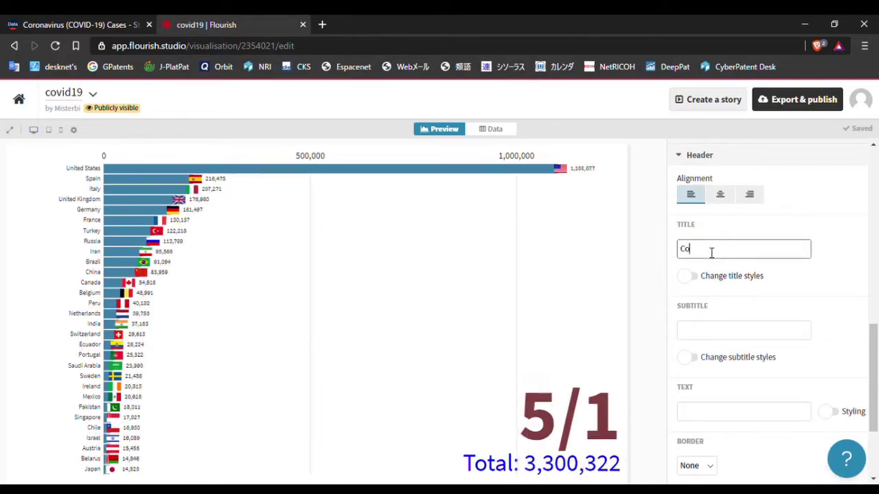
type("vid-")
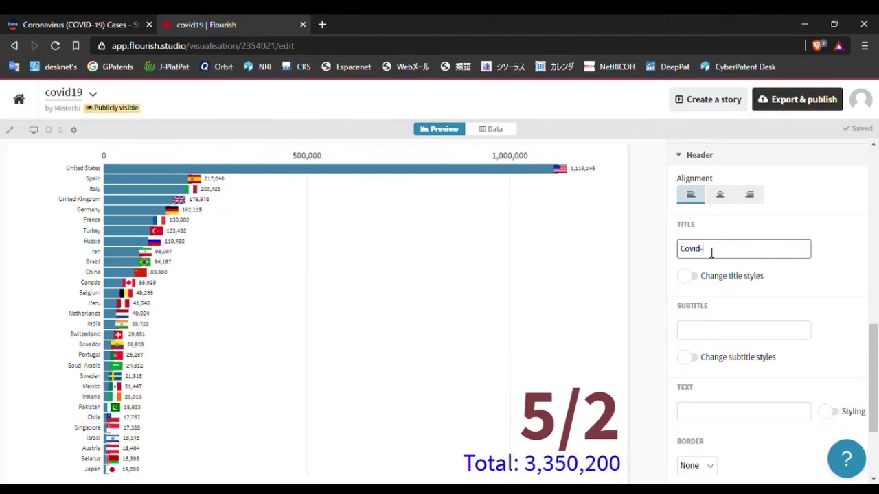
type("19")
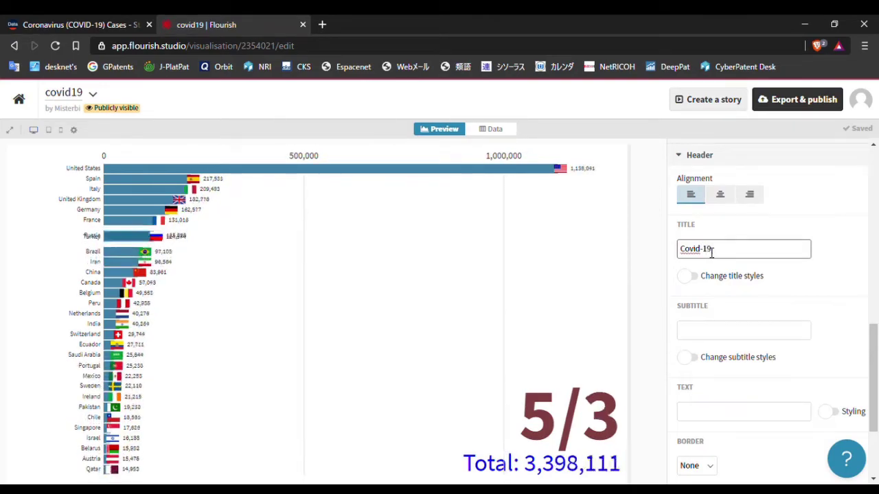
type("confirmed c")
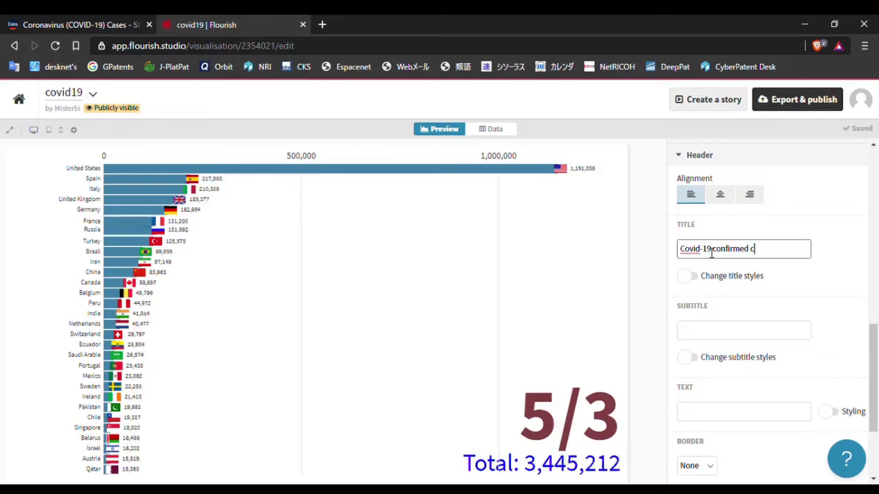
left_click(687, 275)
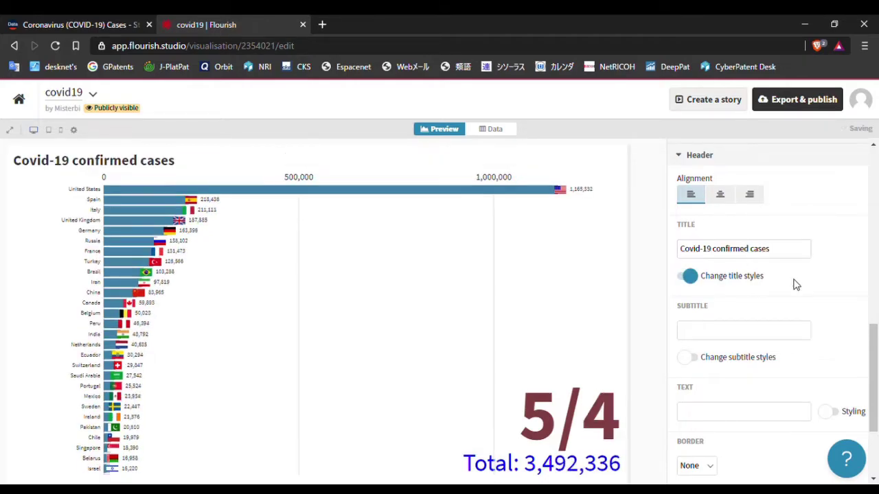
left_click(688, 276)
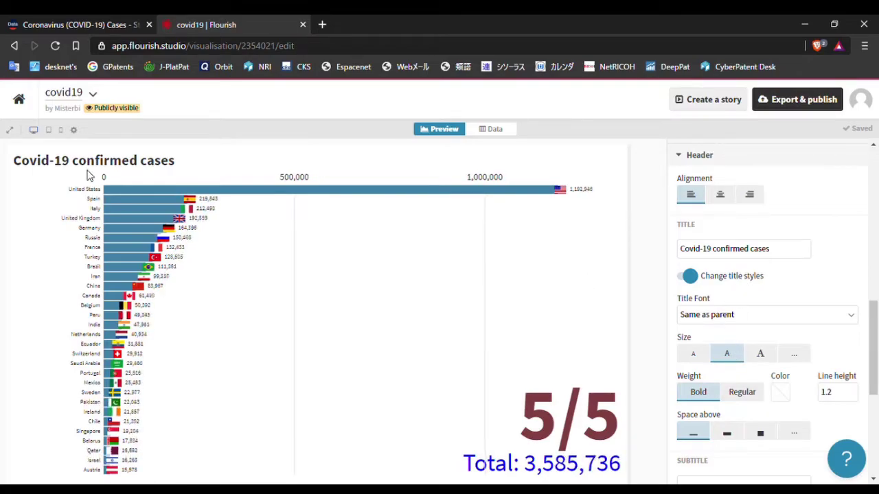
left_click(719, 193)
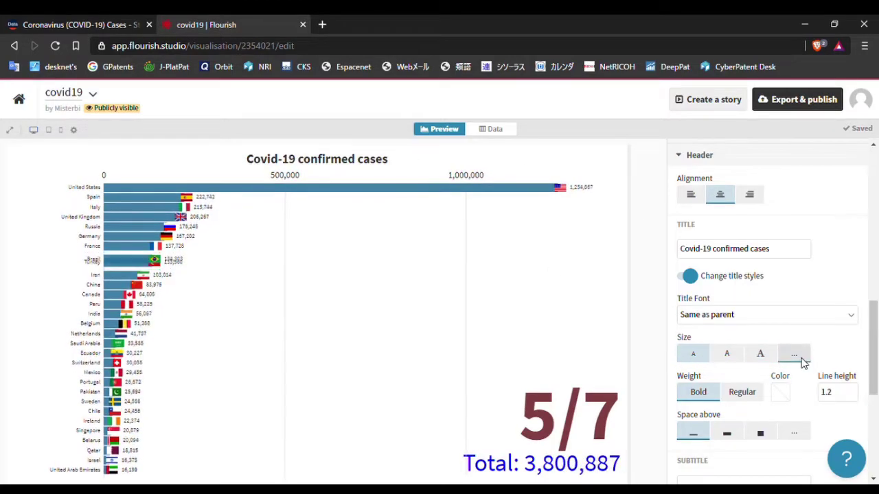
left_click(794, 353)
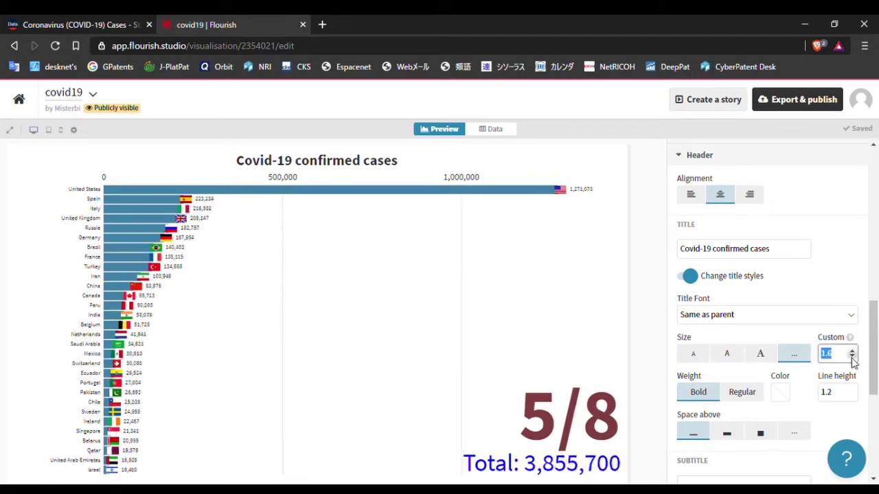
left_click(851, 350)
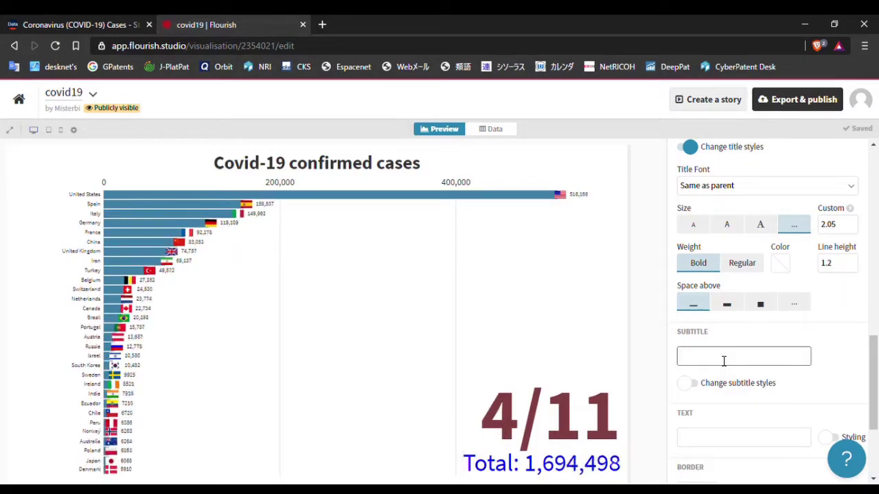
Step: Add the subtitle 'April 11 to May 11'
type("April")
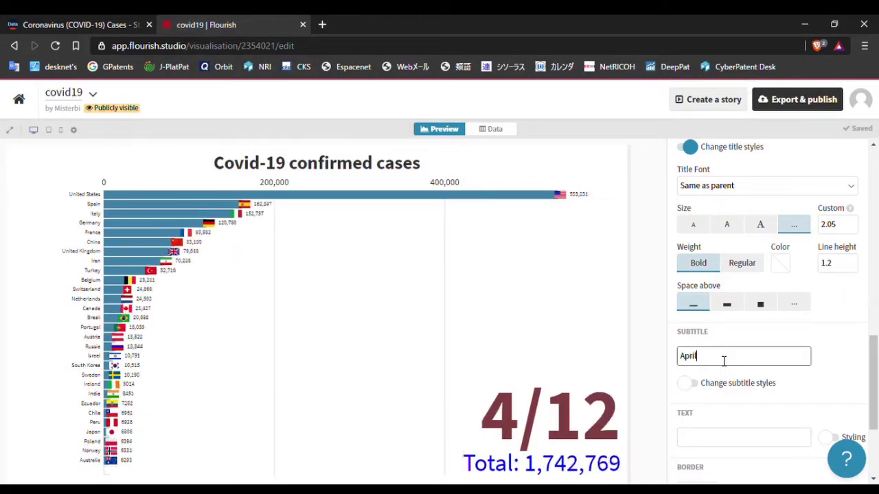
type("11 to M")
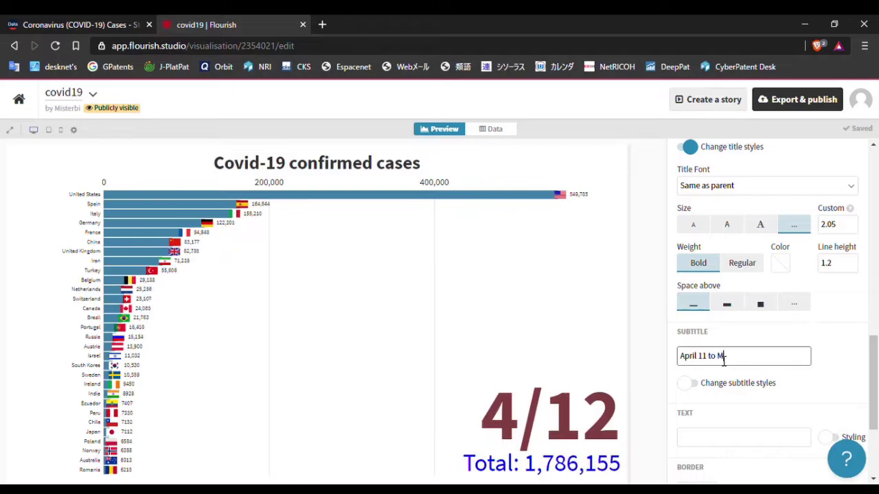
type("ay 11")
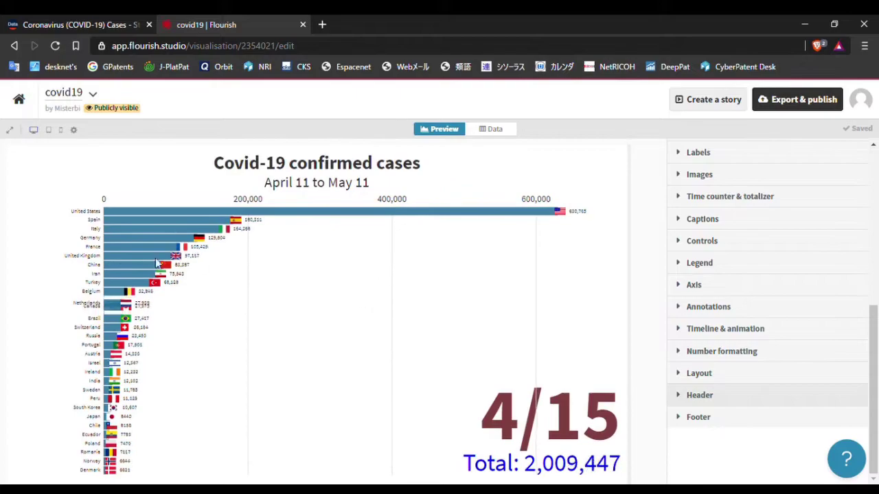
mouse_move(34, 130)
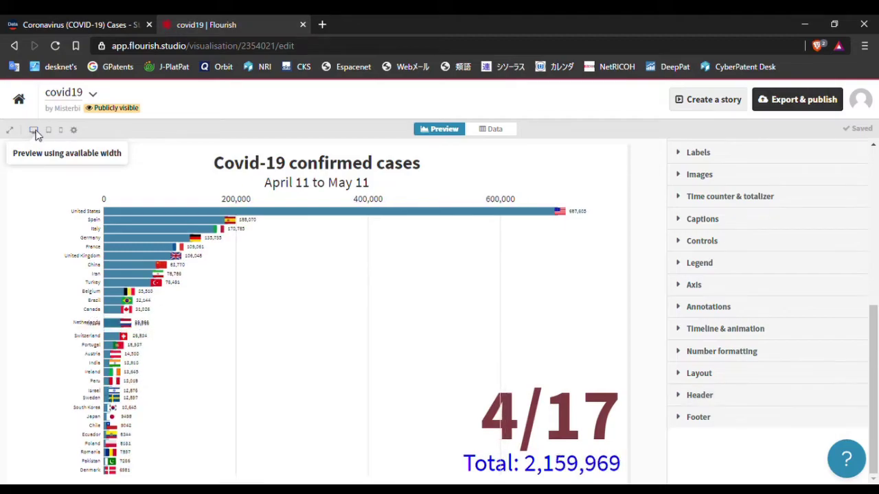
Step: Preview the chart at tablet and phone widths, then as a full preview
left_click(48, 130)
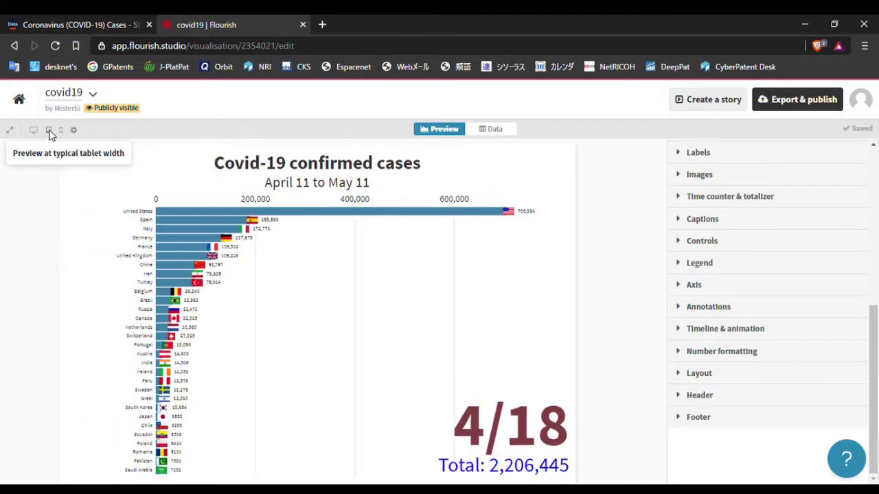
left_click(61, 130)
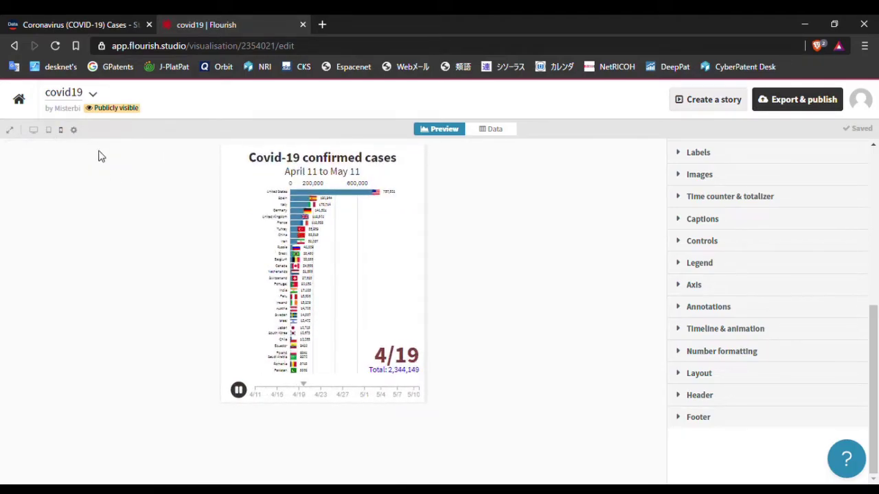
mouse_move(10, 130)
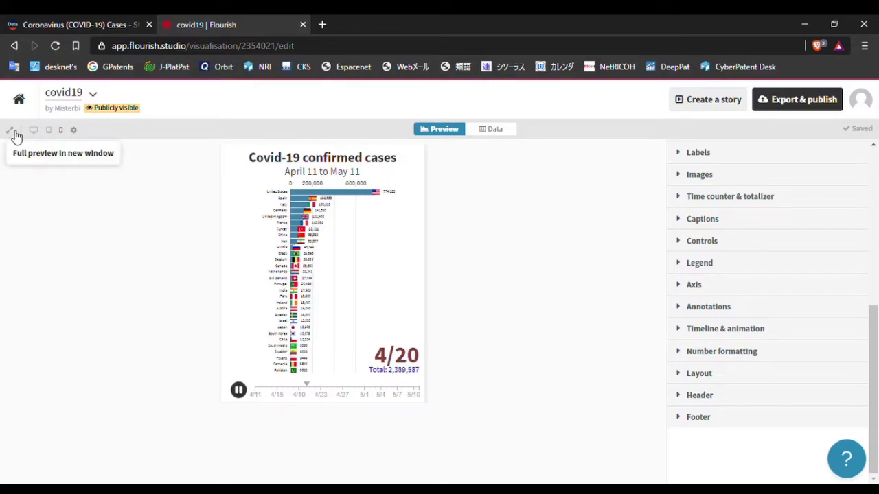
left_click(11, 129)
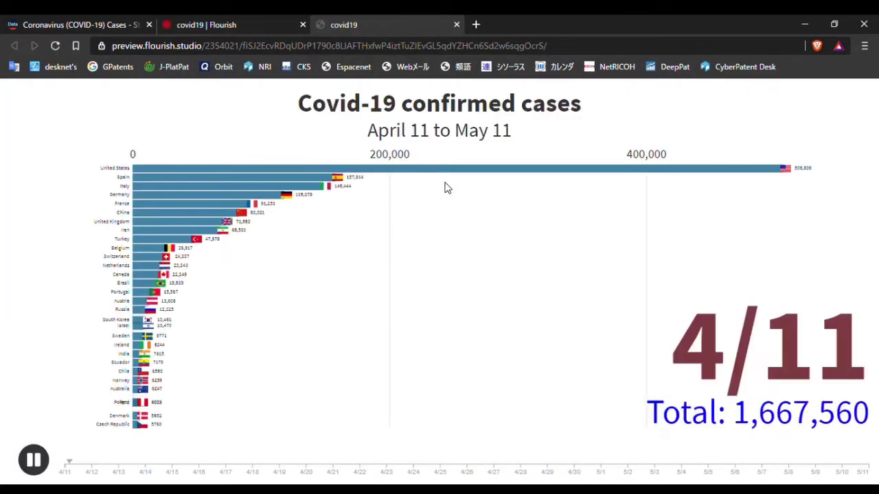